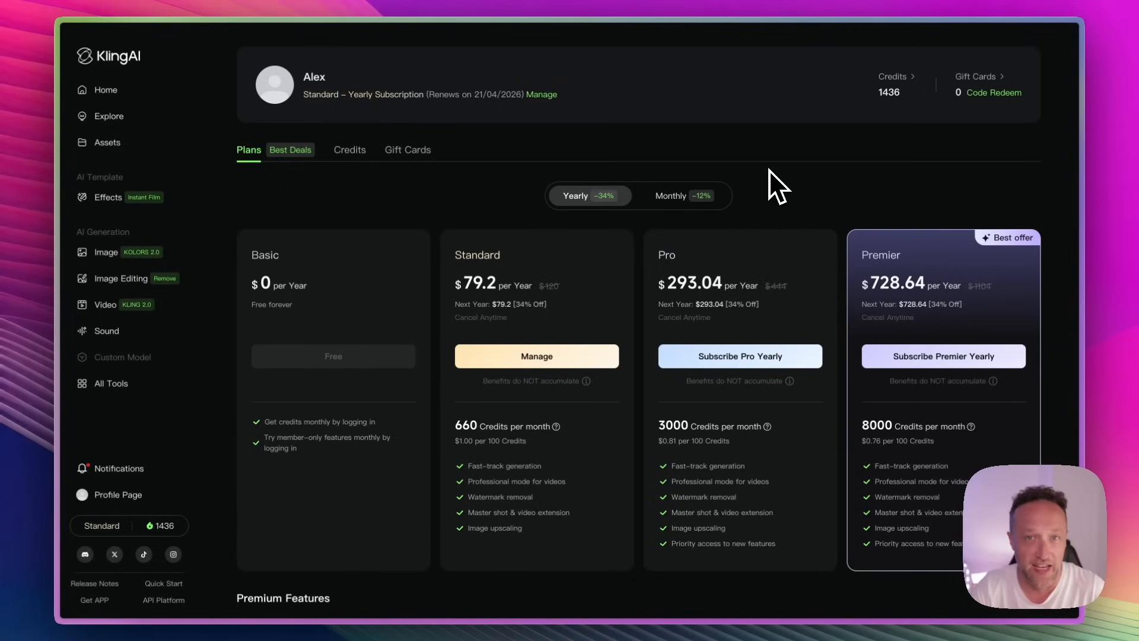
mouse_move(141, 284)
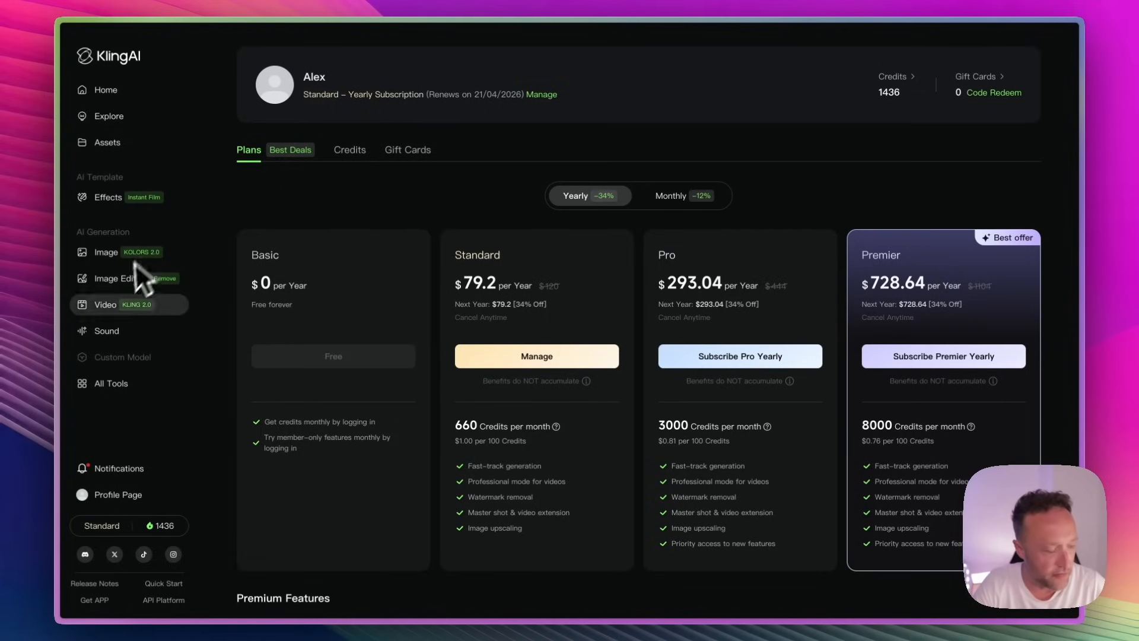
Leave the Plans page and open the Image Generation workspace with the KOLORS 2.0 model
click(106, 251)
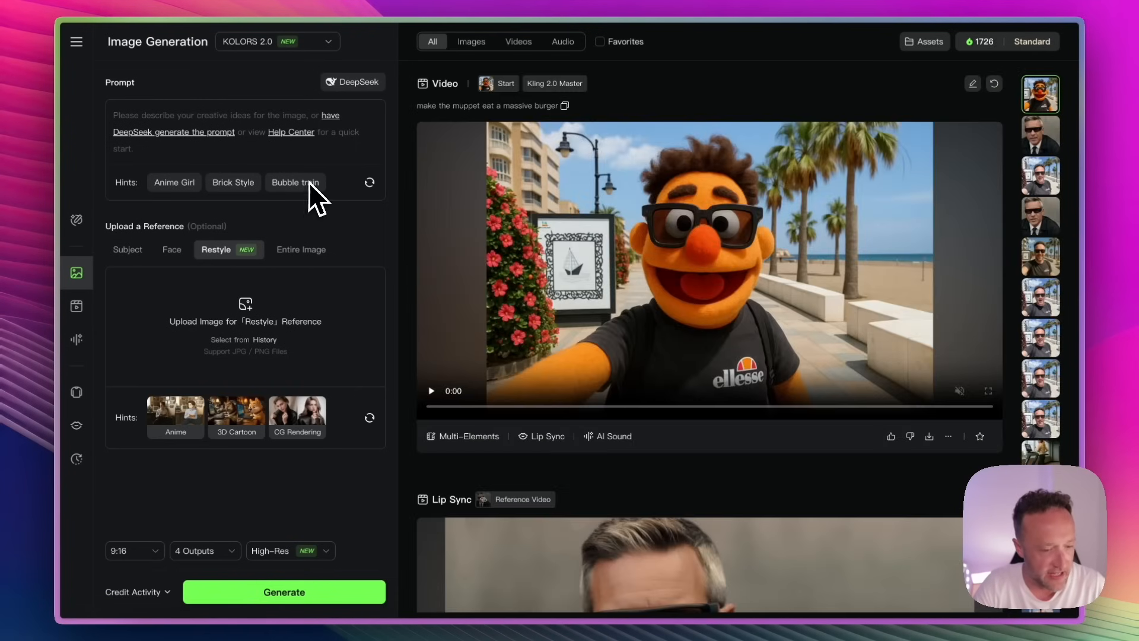
mouse_move(273, 167)
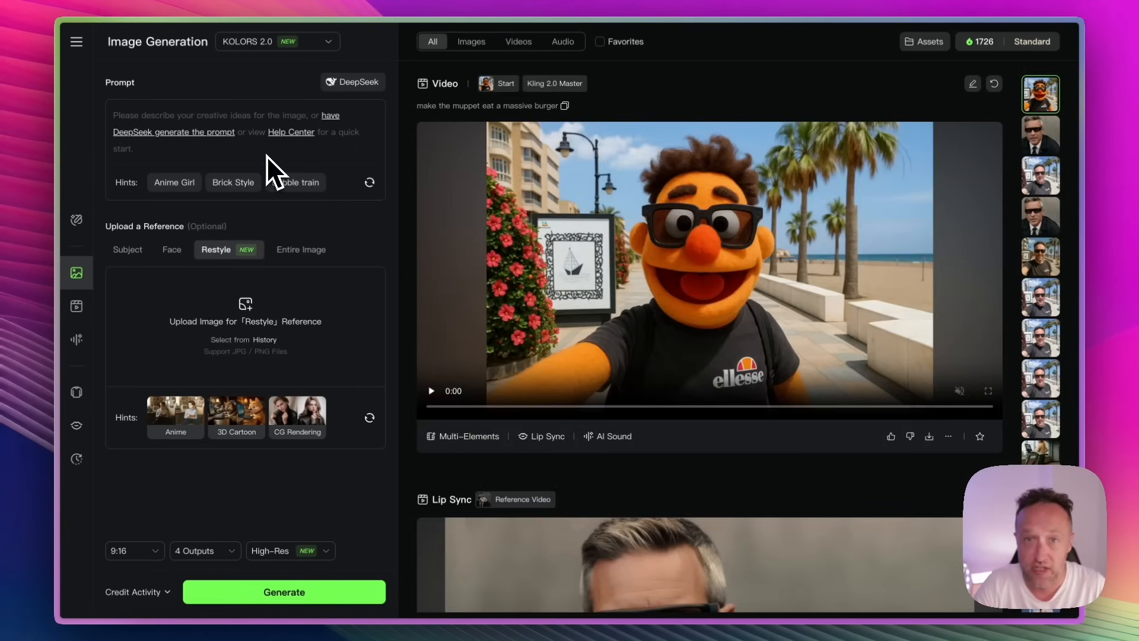
mouse_move(352, 192)
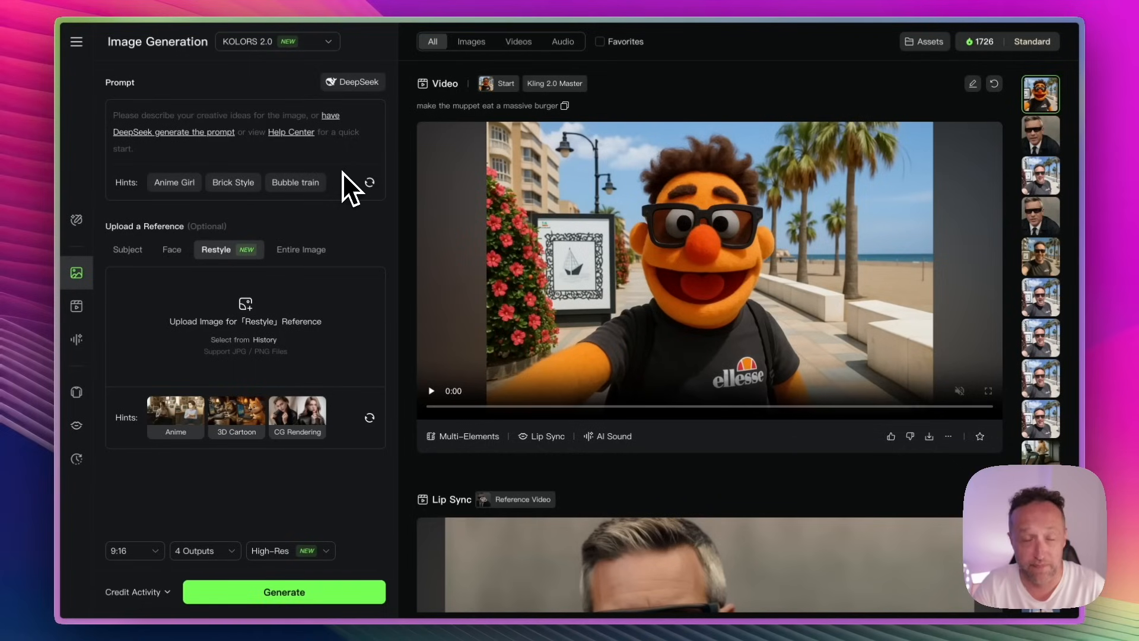
mouse_move(319, 168)
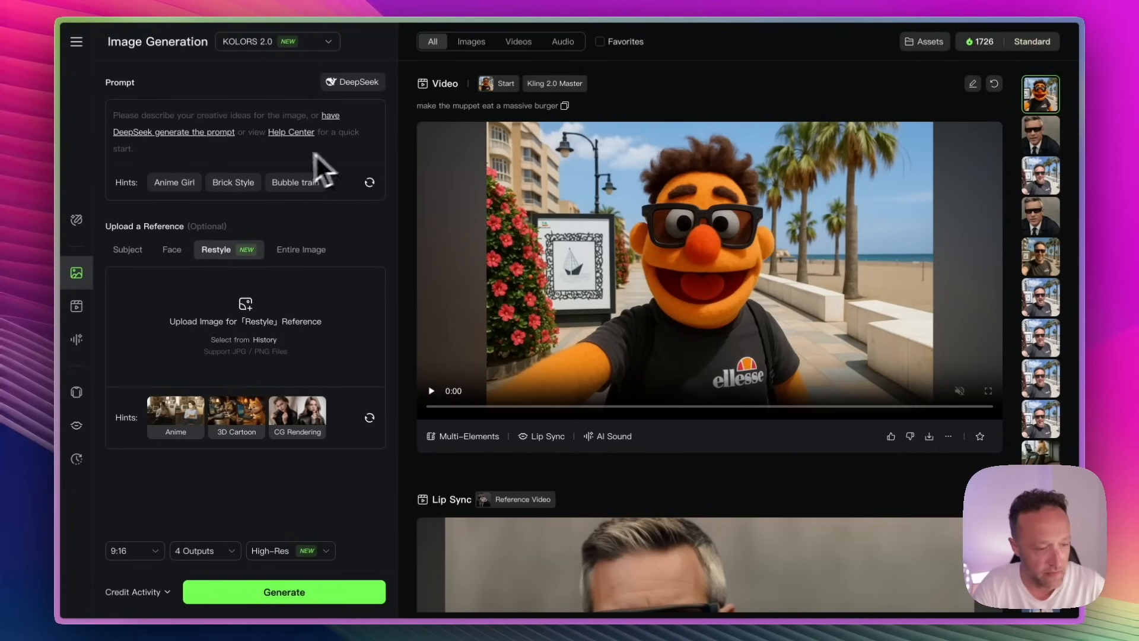
Move to Video Generation, glance at Sound Generation, and return to Image to Video with KLING 2.0 Master
click(76, 305)
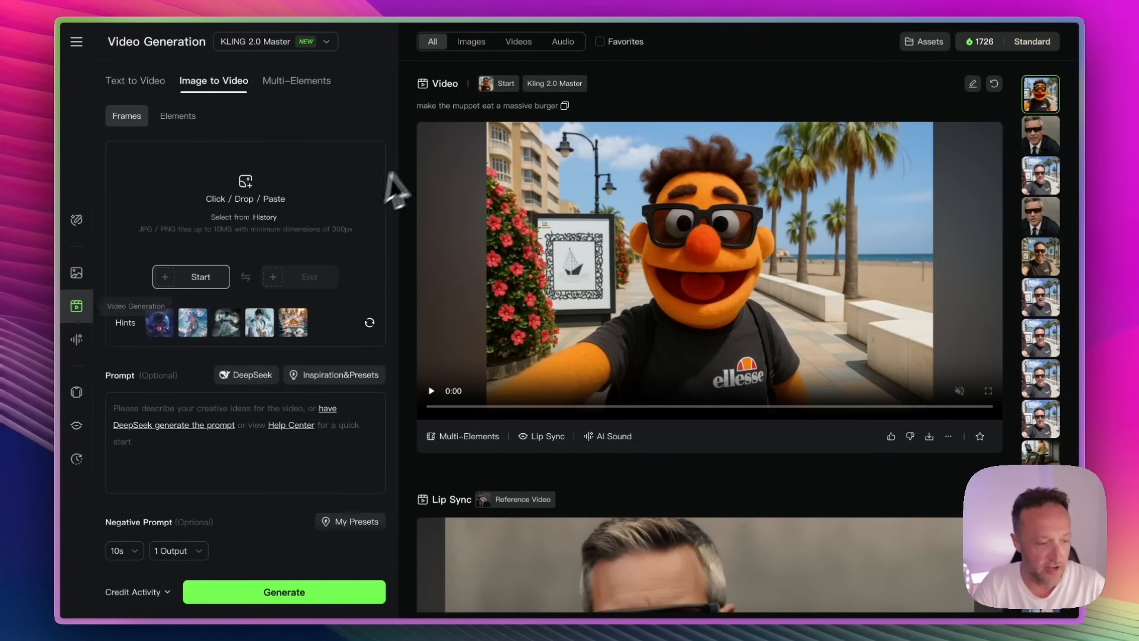
mouse_move(339, 153)
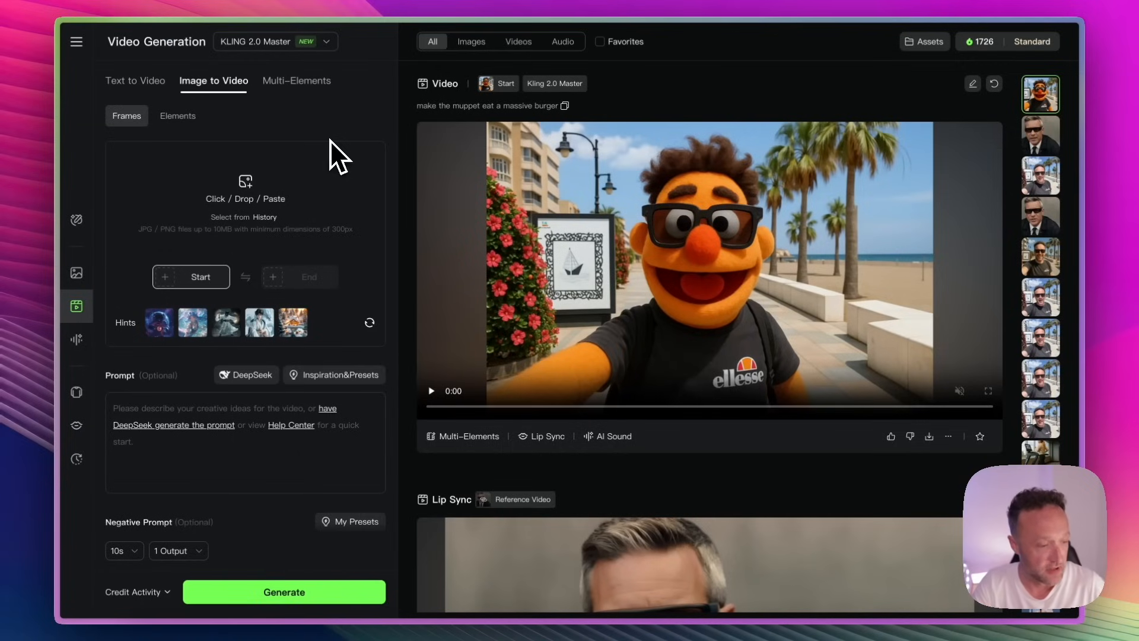
click(75, 339)
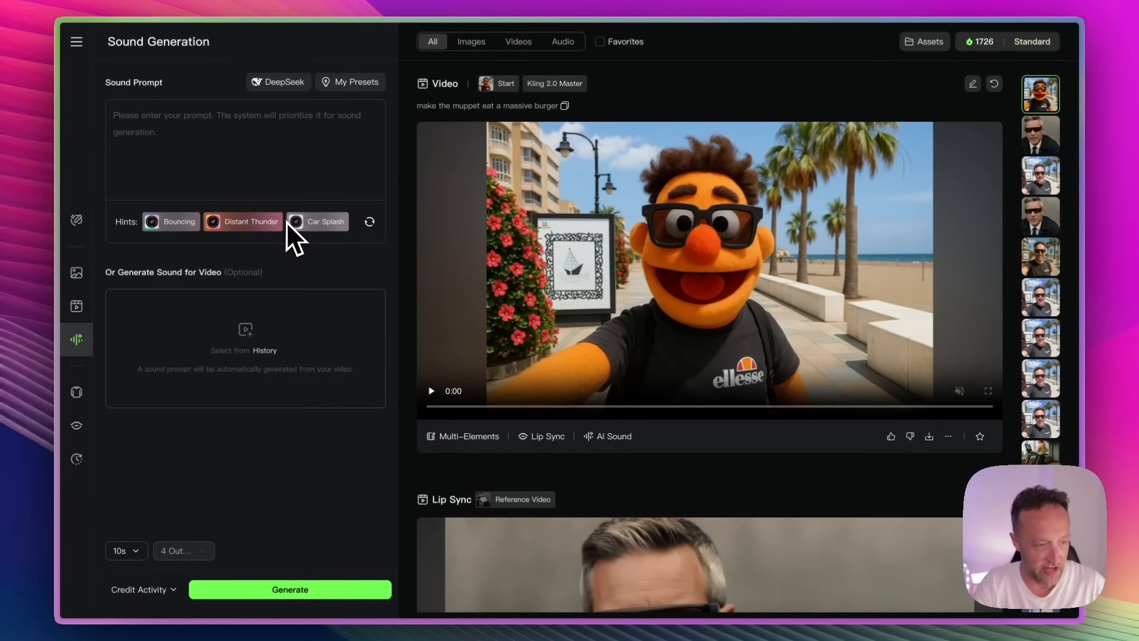
mouse_move(290, 175)
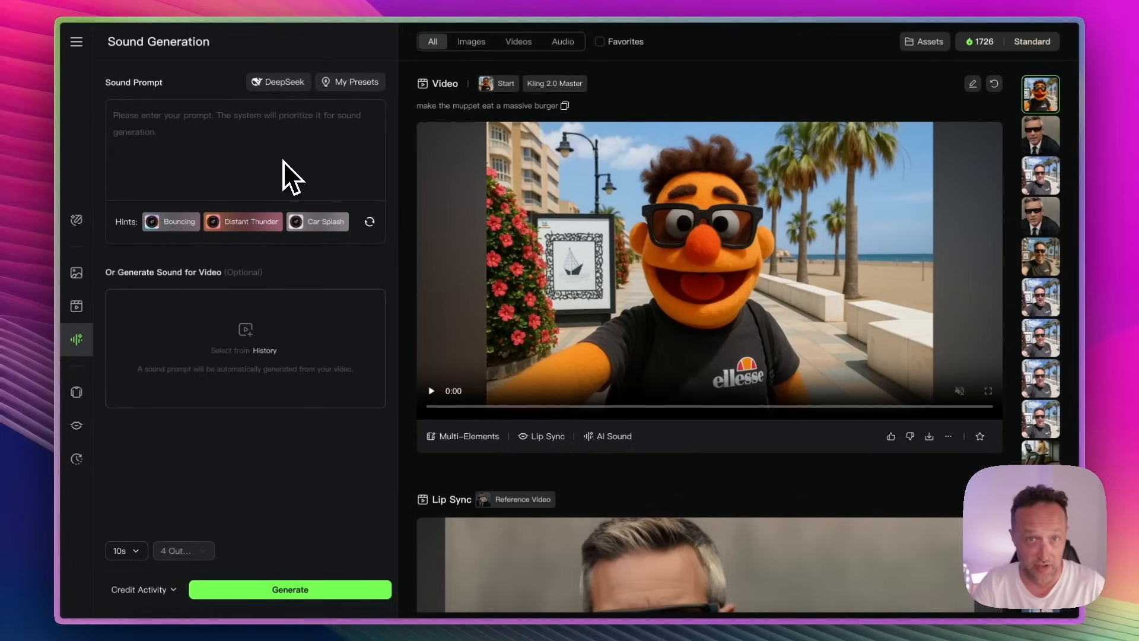
mouse_move(229, 222)
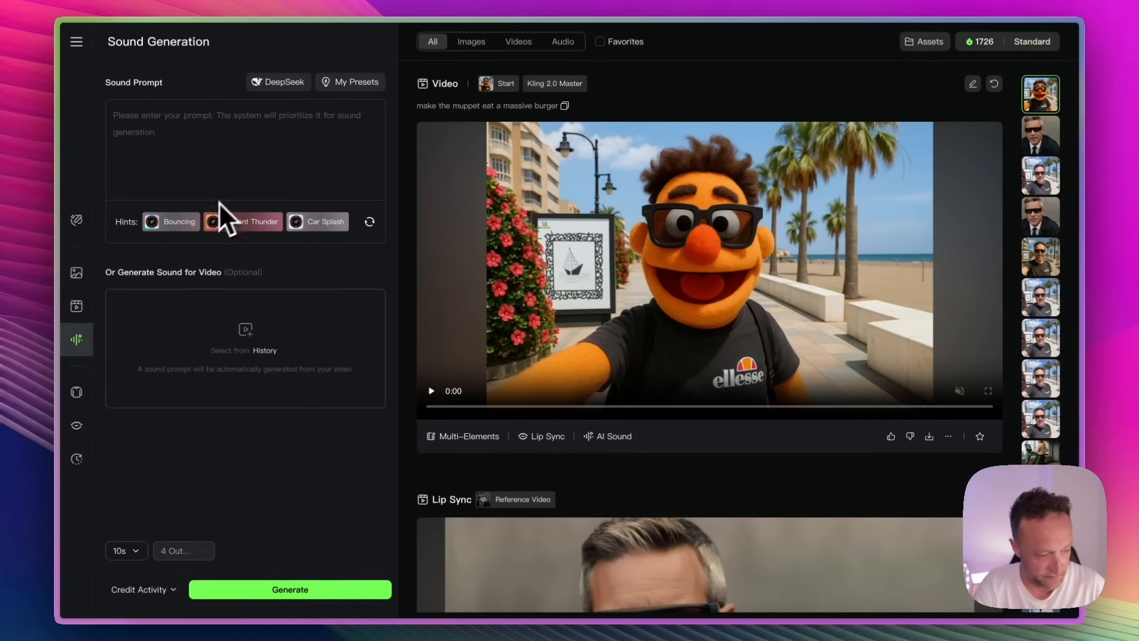
mouse_move(76, 305)
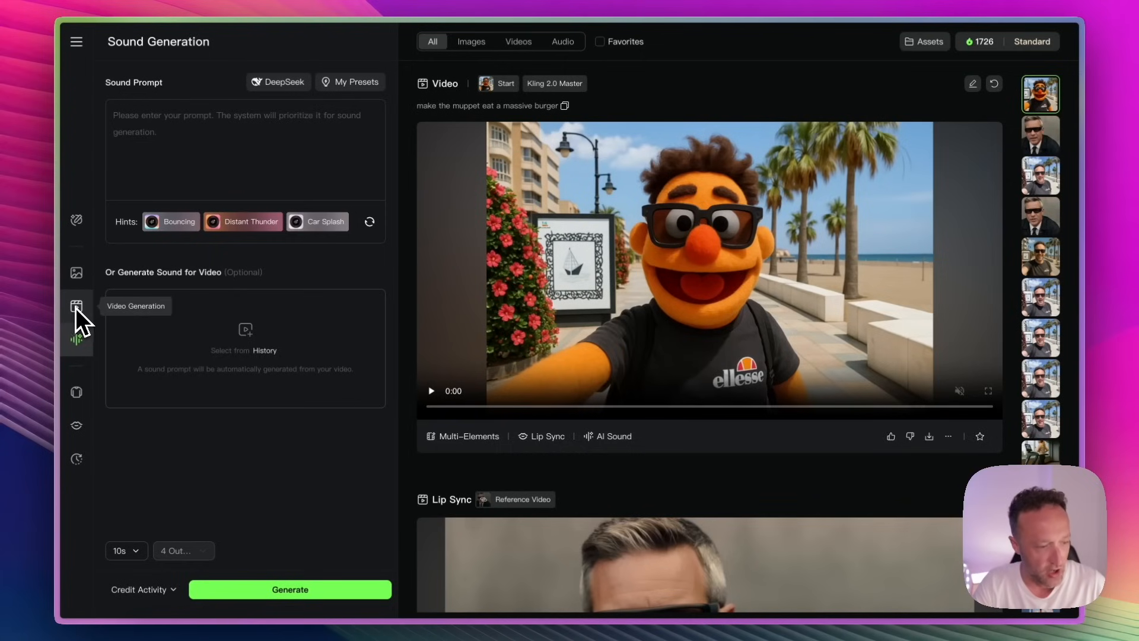
click(76, 306)
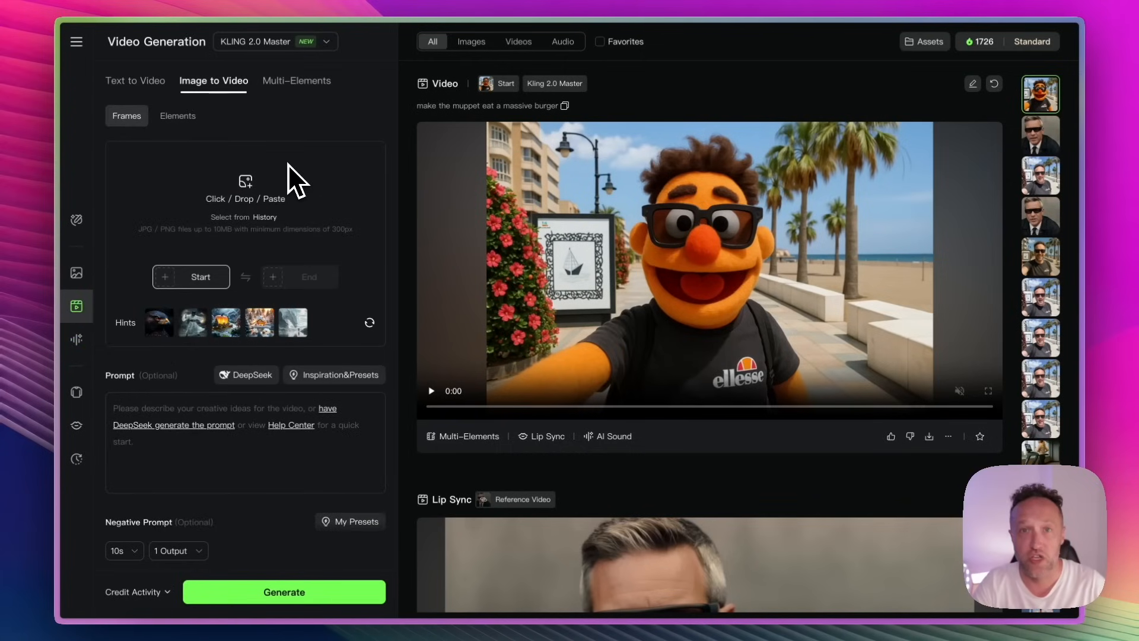
mouse_move(354, 134)
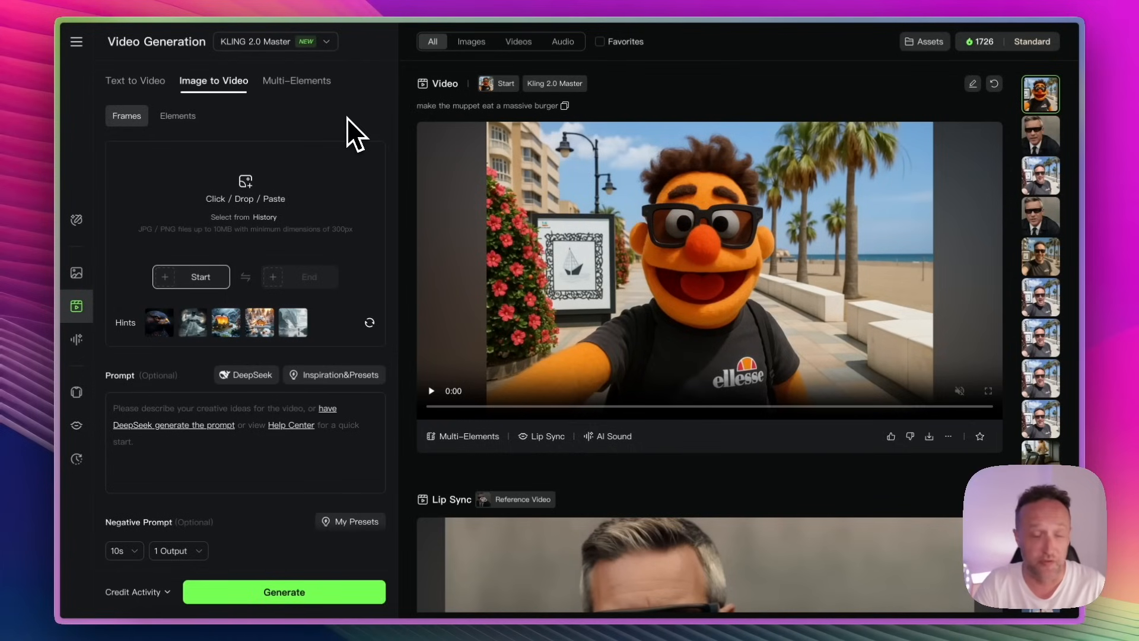
mouse_move(192, 283)
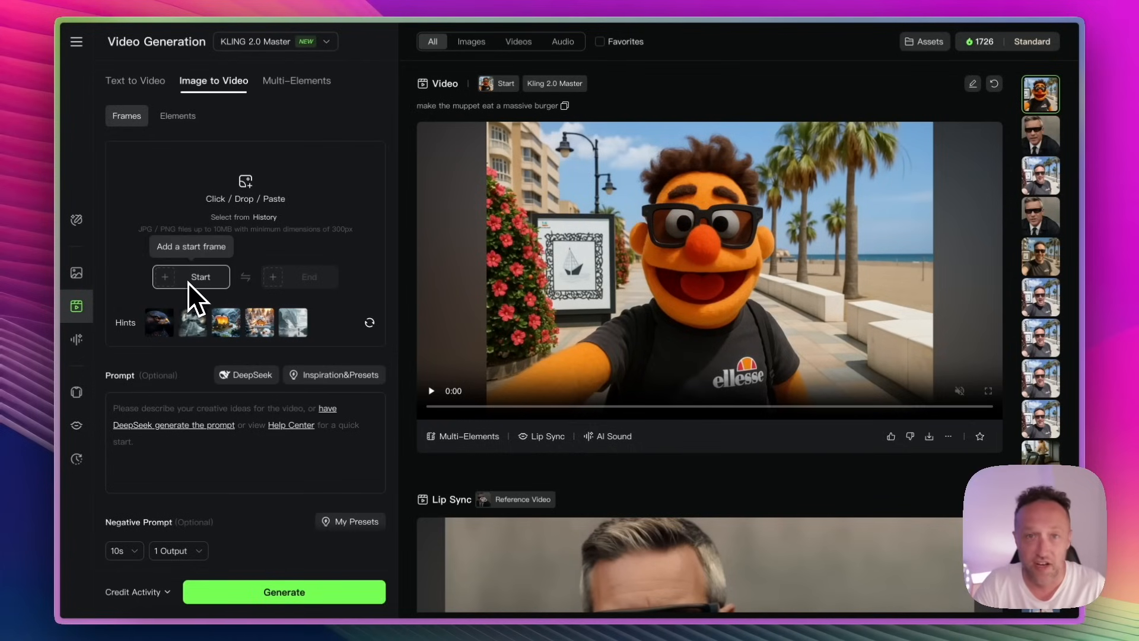
Load 'me on the front.JPG' beachfront selfie from the computer as the video's start frame
click(191, 276)
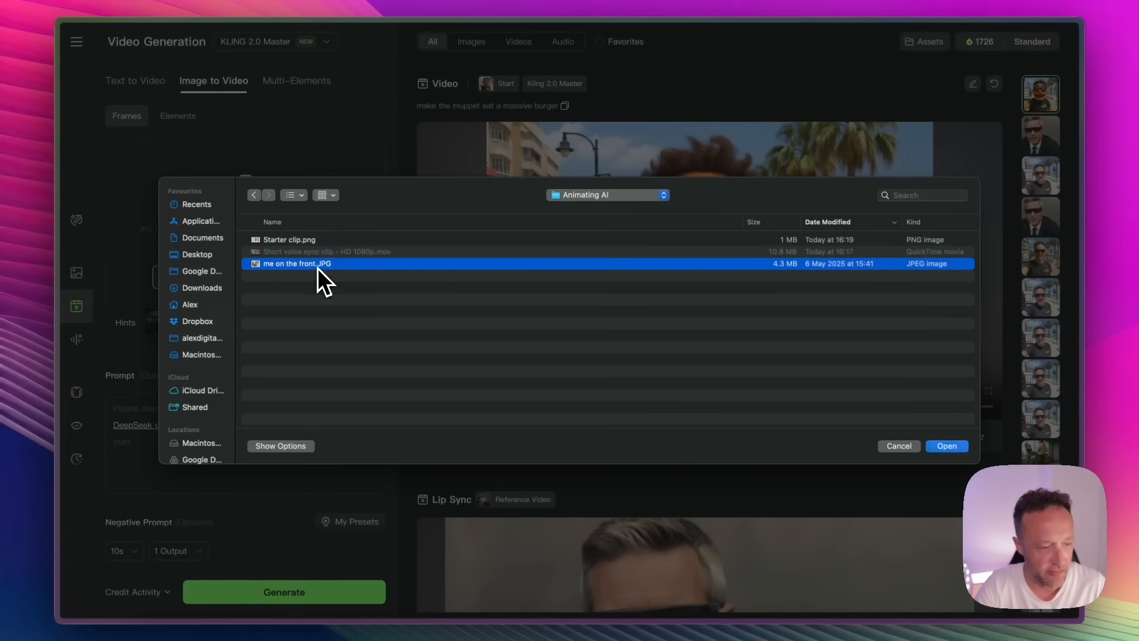
click(945, 445)
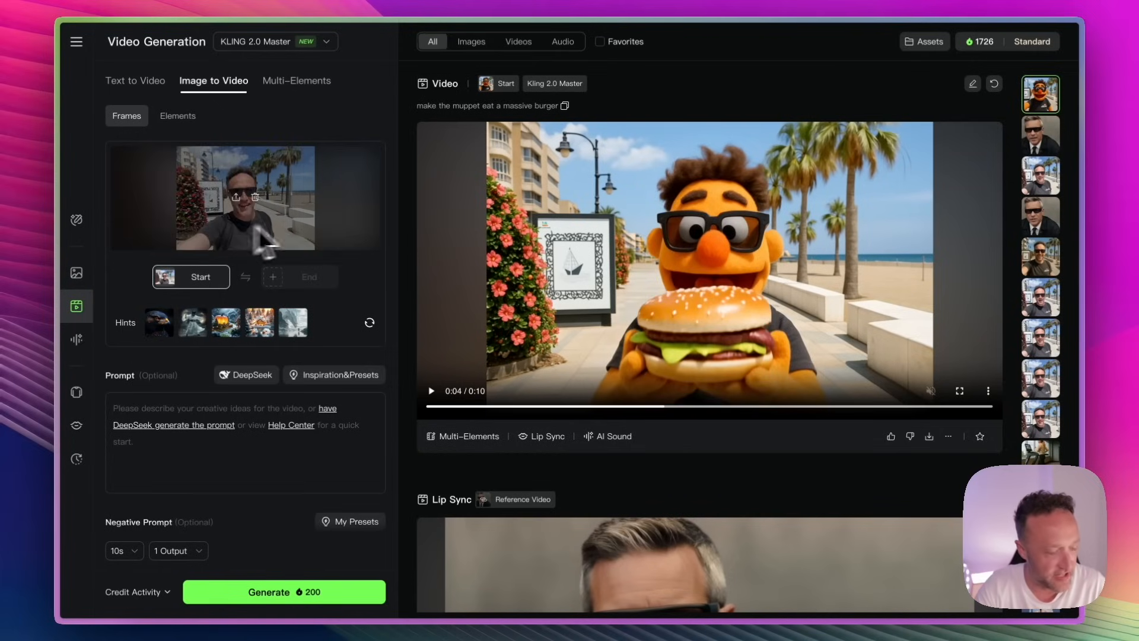
click(1041, 176)
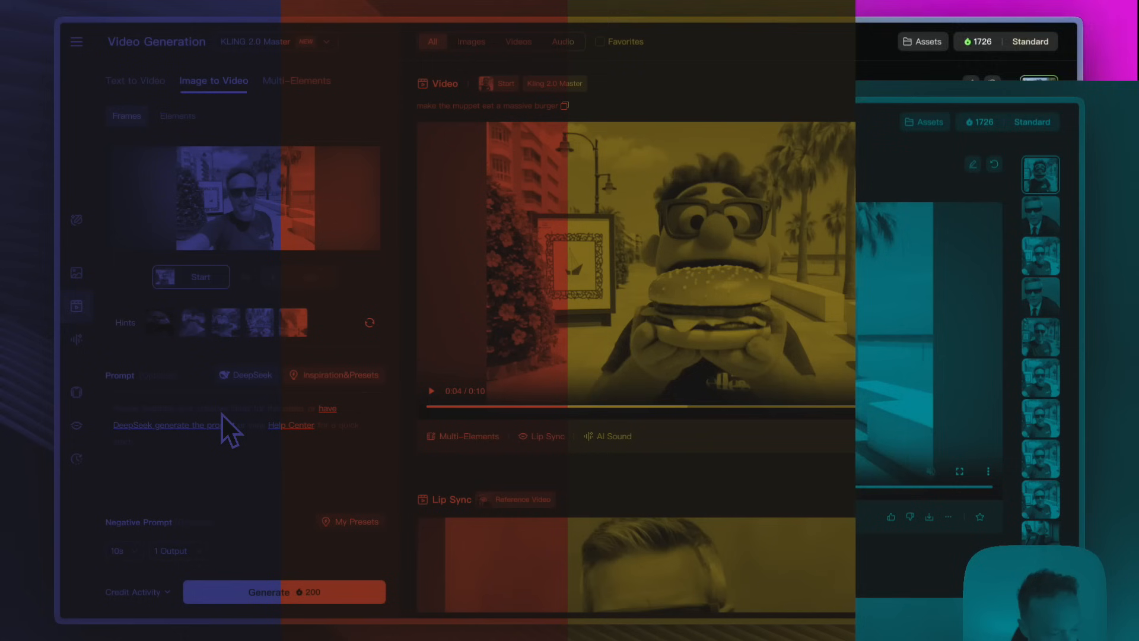
Enter the Labrador-dogs-surround-the-man prompt and replace it with DeepSeek-R1's expanded rewrite
text(Lots and lots of labrador dogs surround the man. He's happy to see them and gives them lots of attention)
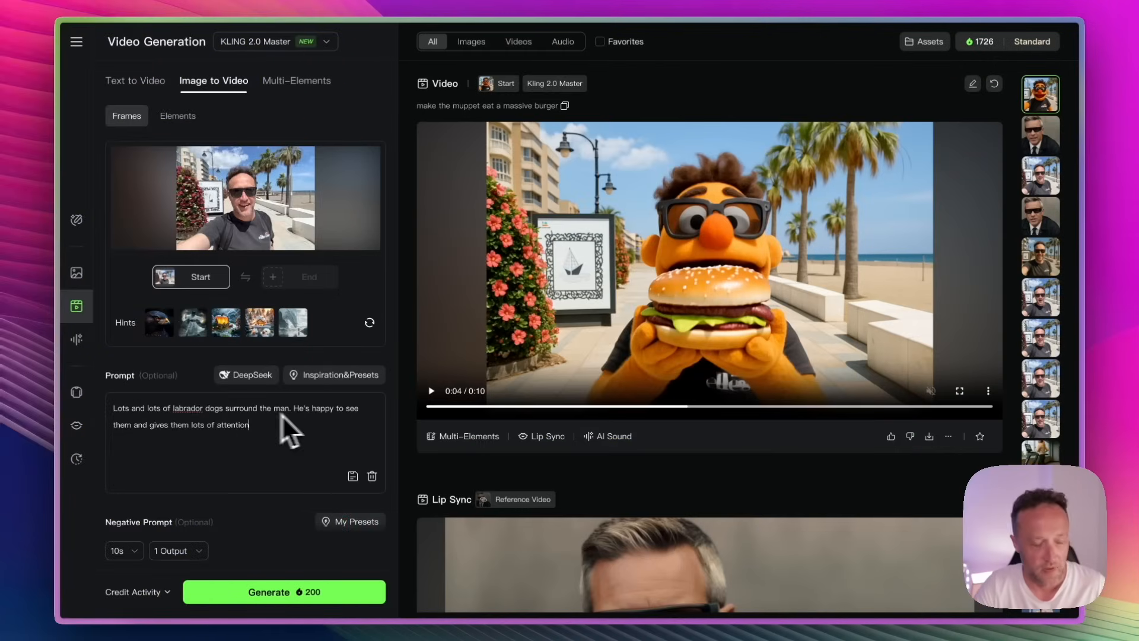
mouse_move(314, 428)
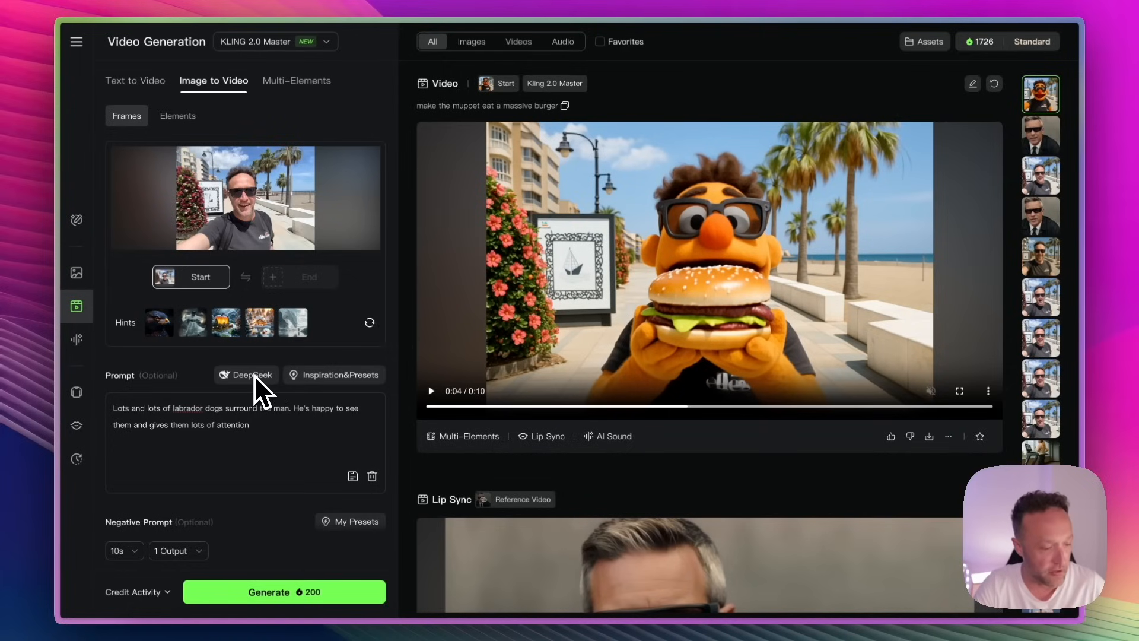
click(245, 375)
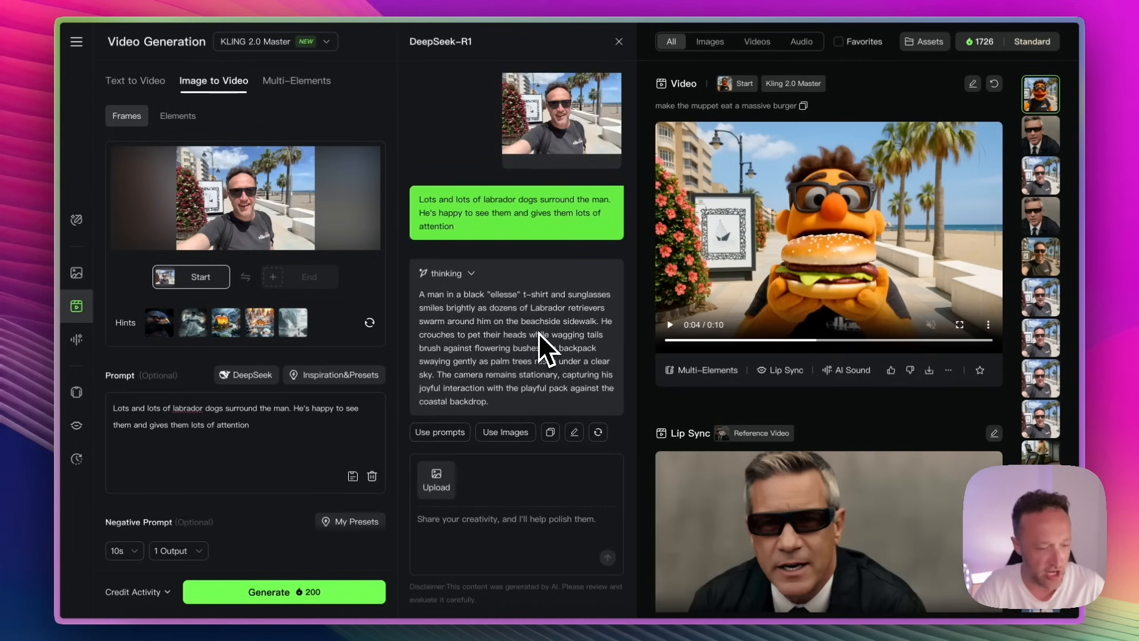
mouse_move(546, 374)
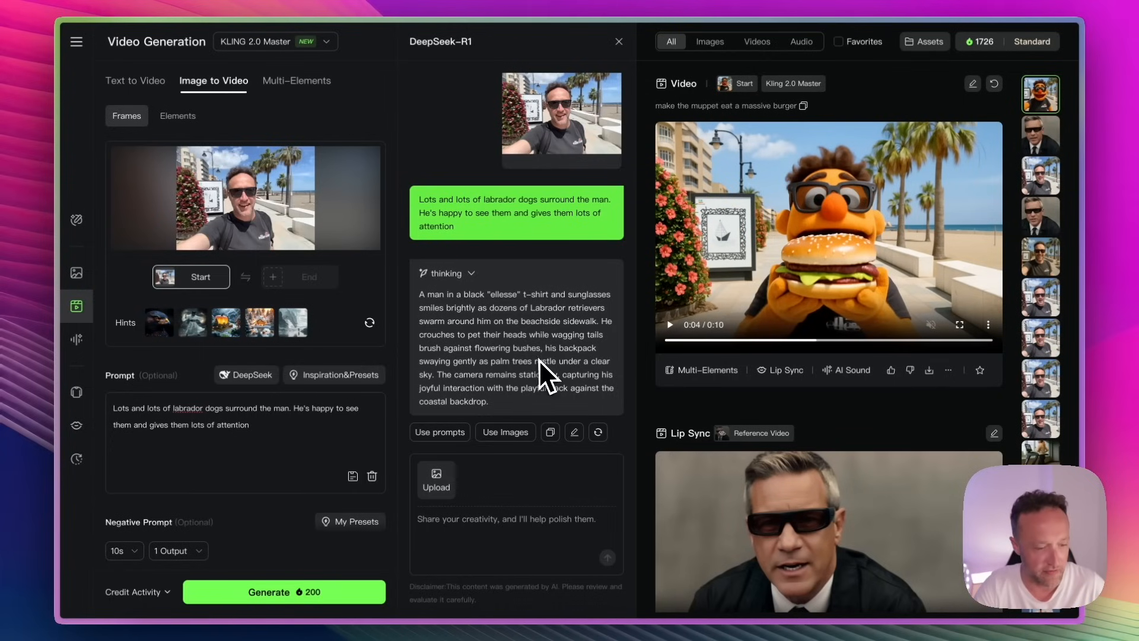
mouse_move(524, 384)
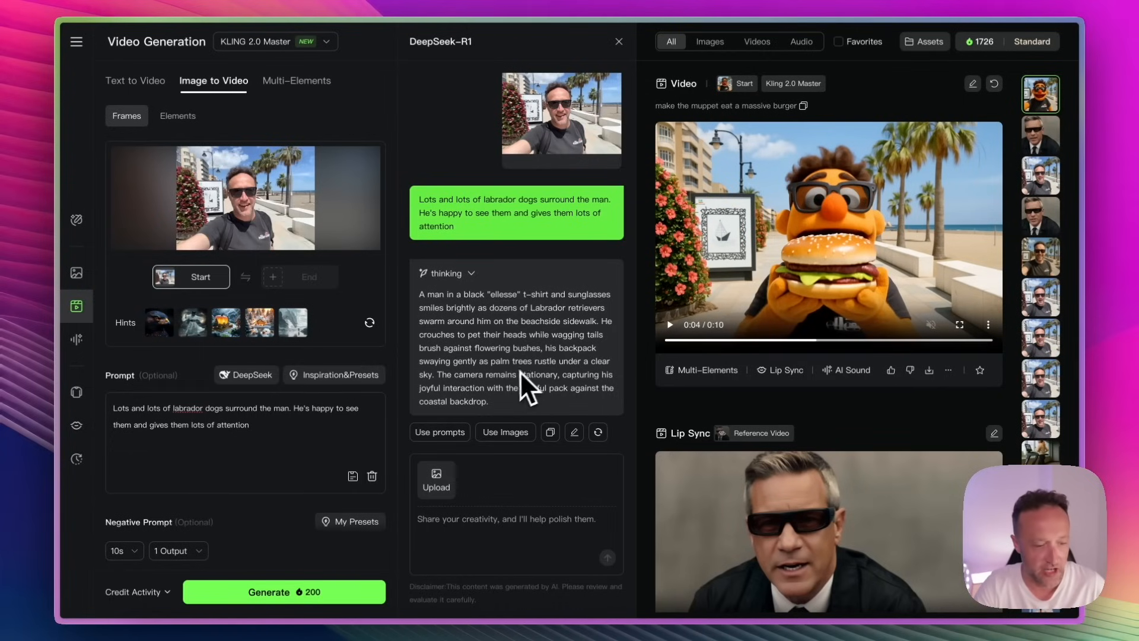
mouse_move(523, 393)
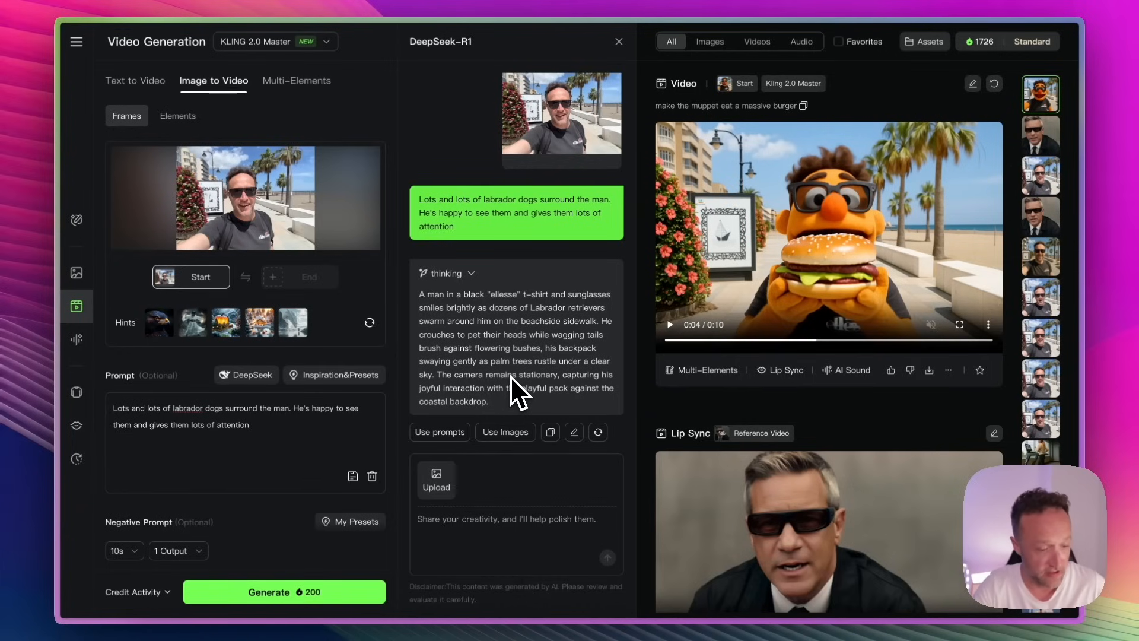
mouse_move(472, 356)
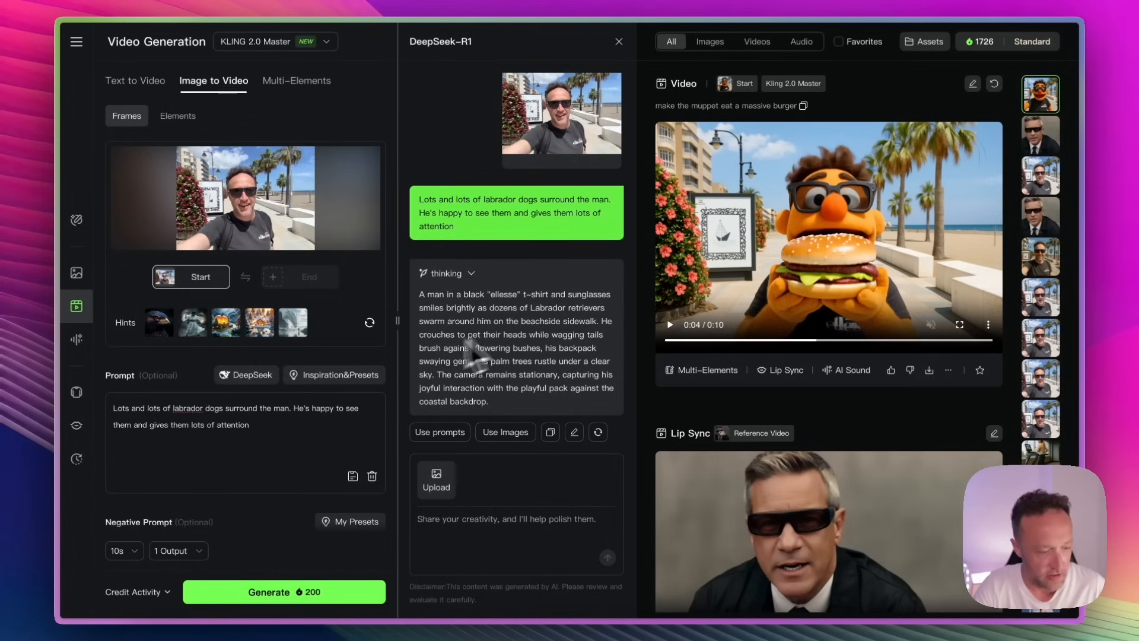
click(549, 432)
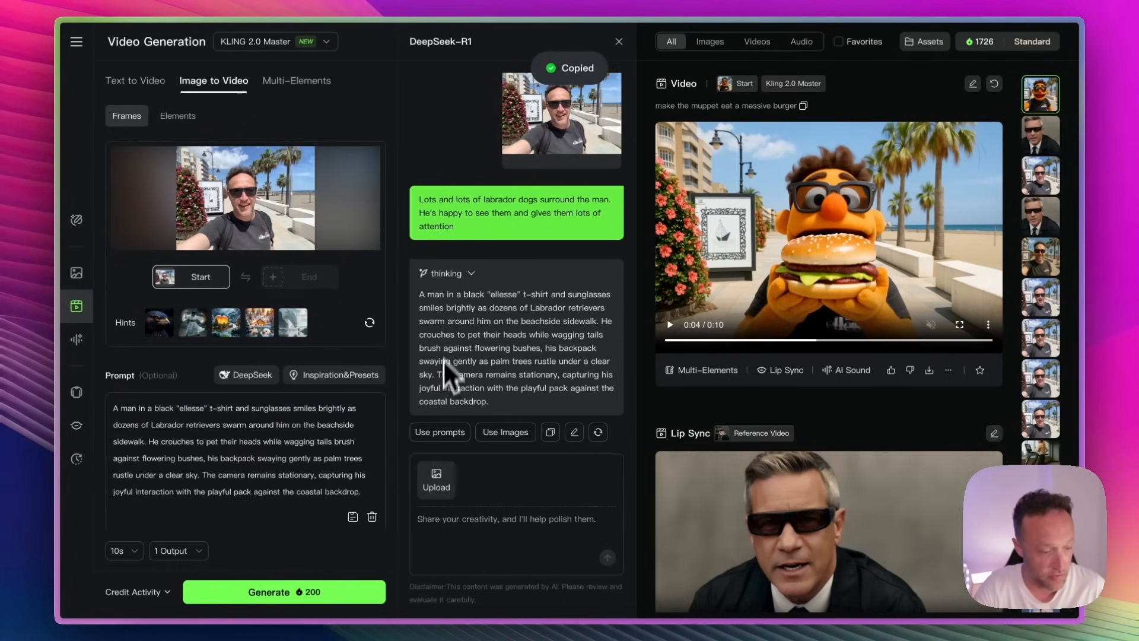
click(618, 42)
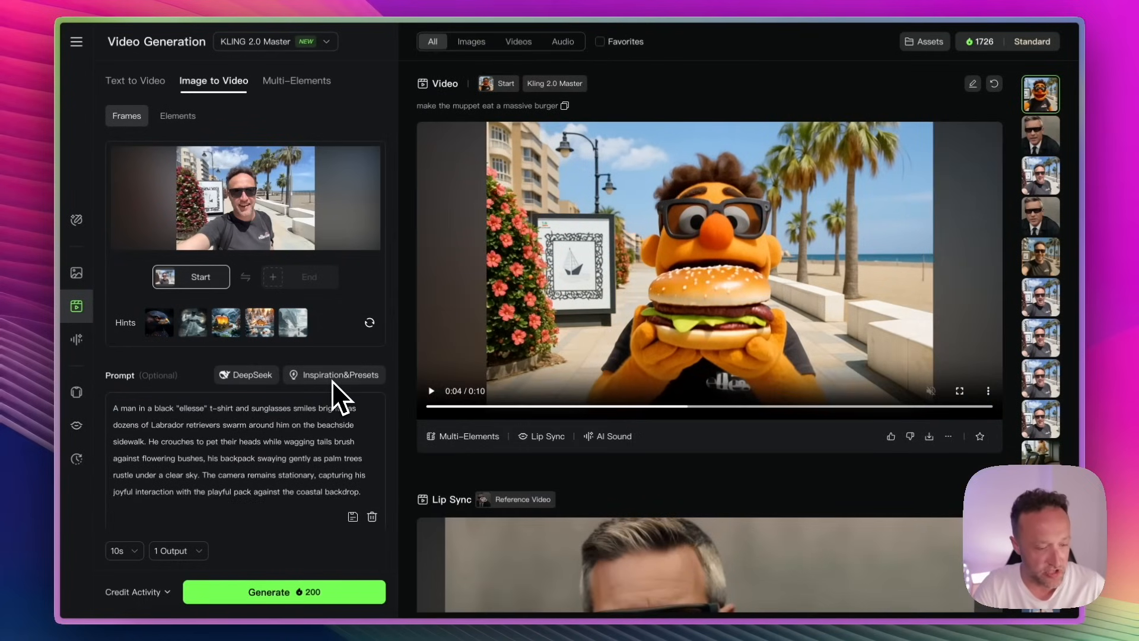
click(333, 375)
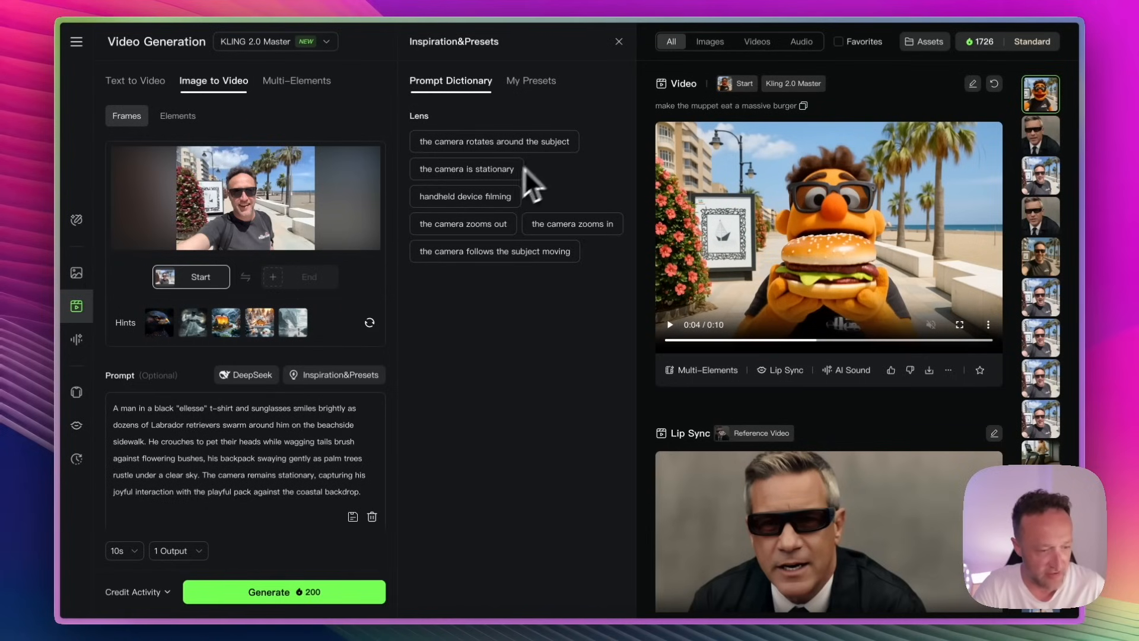
mouse_move(538, 219)
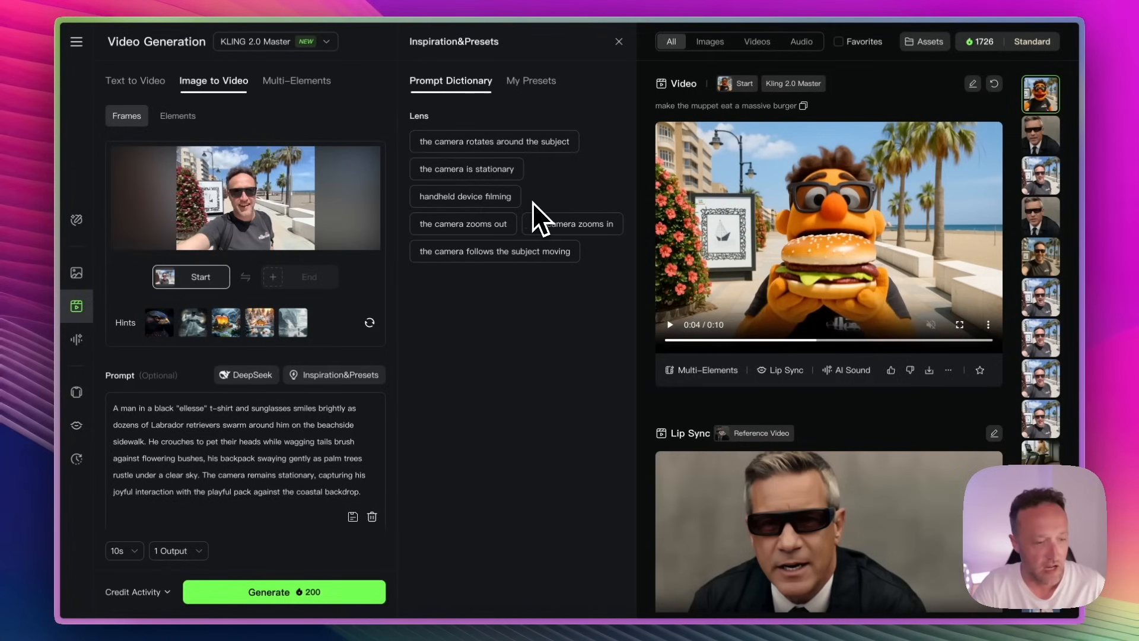
mouse_move(534, 265)
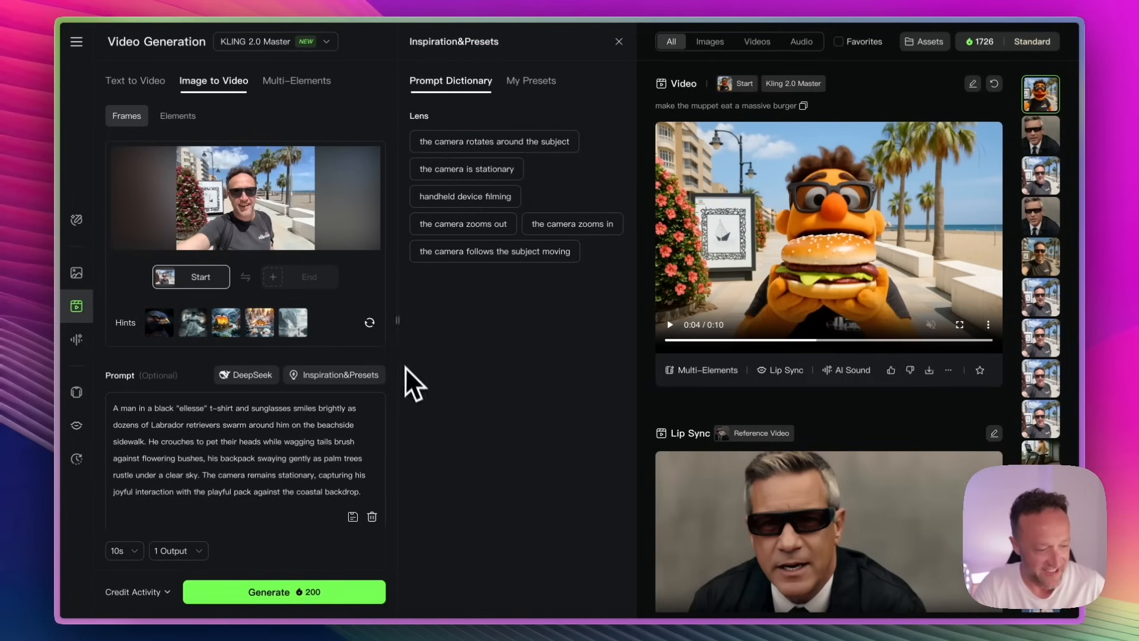
scroll(down, 3)
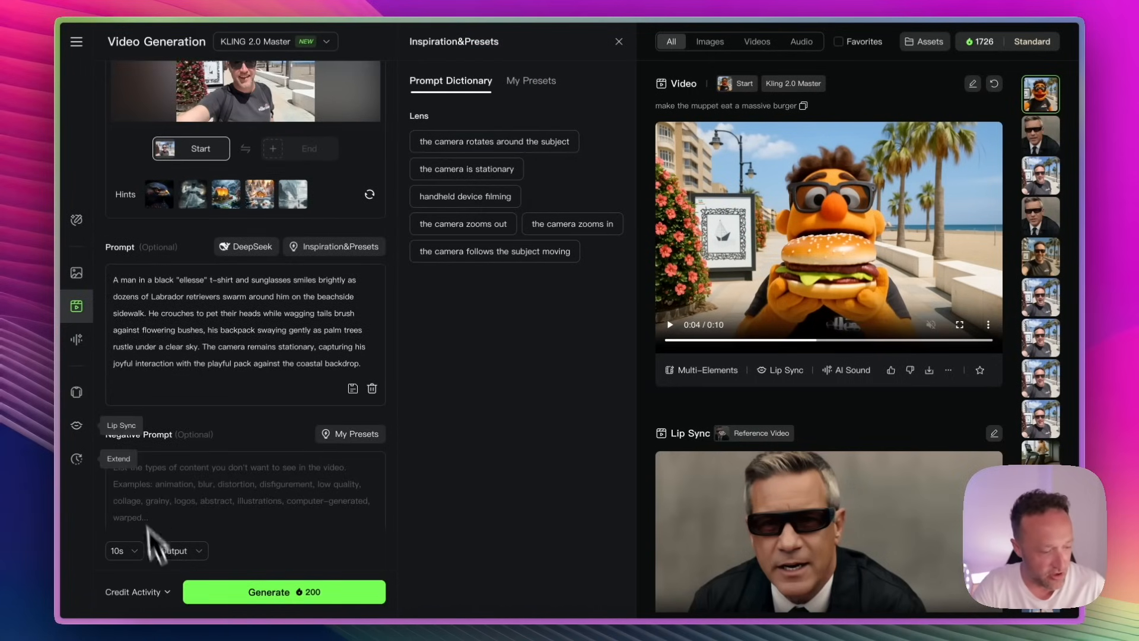
mouse_move(222, 497)
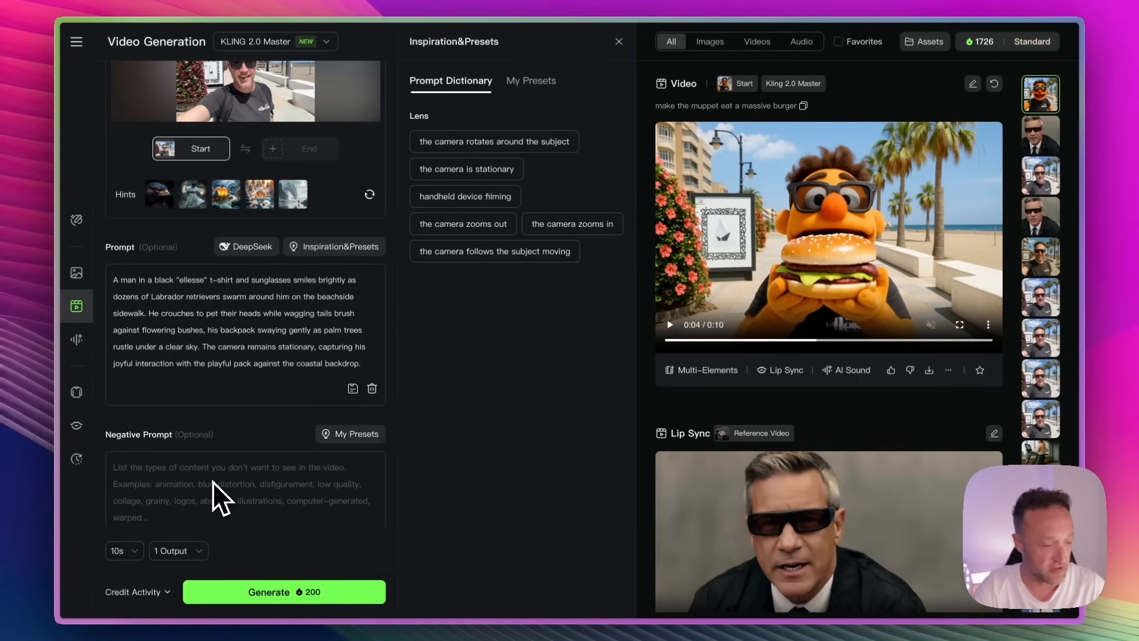
scroll(up, 3)
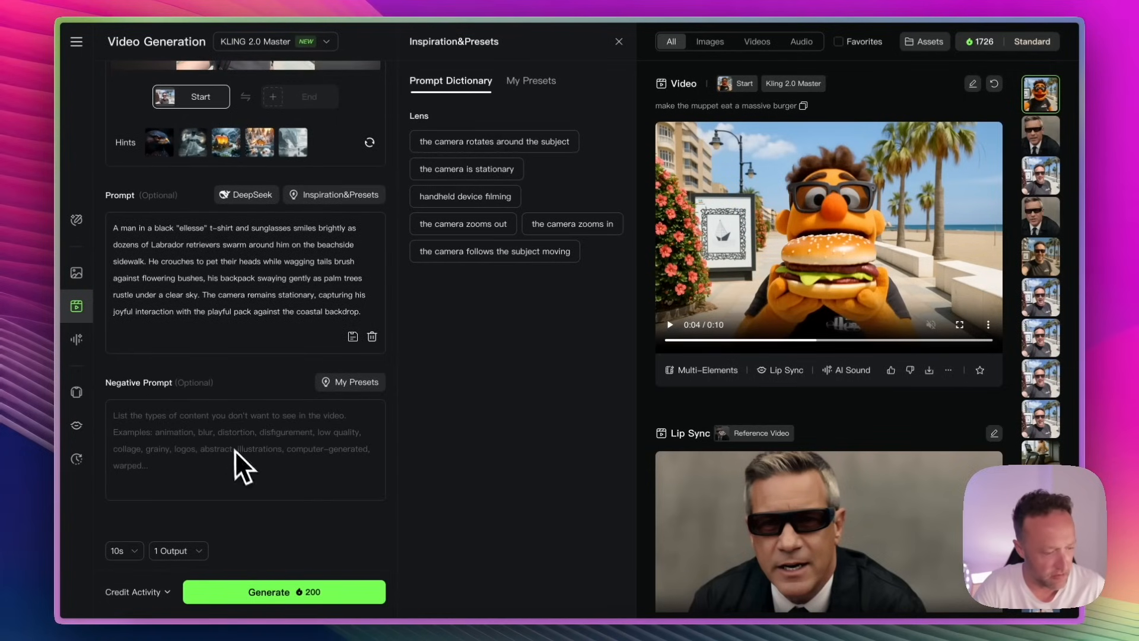
mouse_move(273, 466)
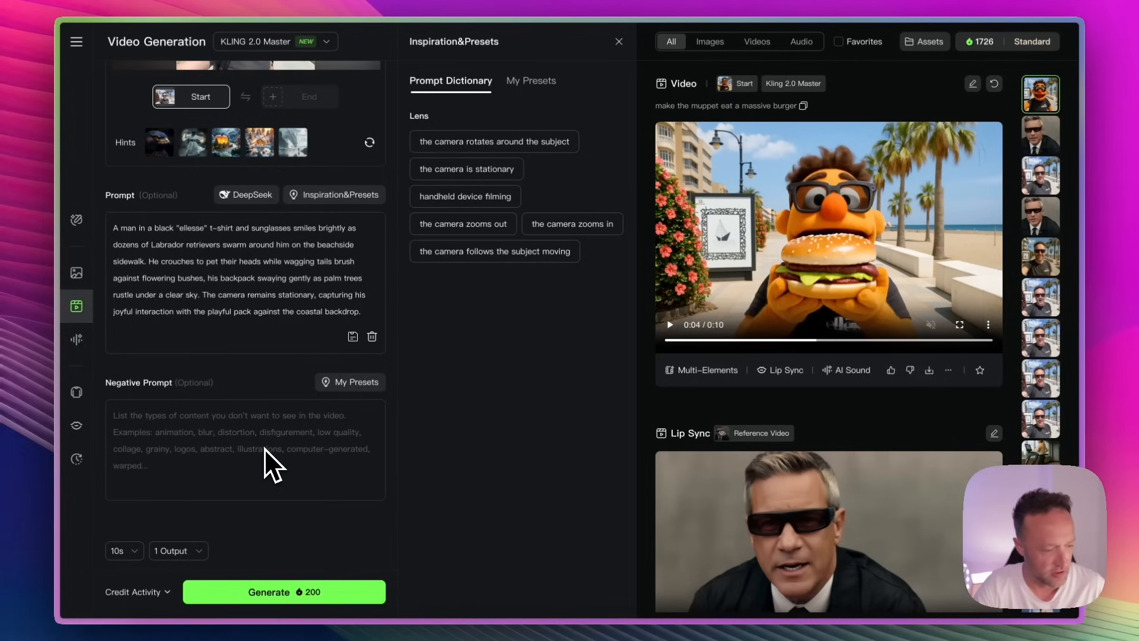
mouse_move(283, 439)
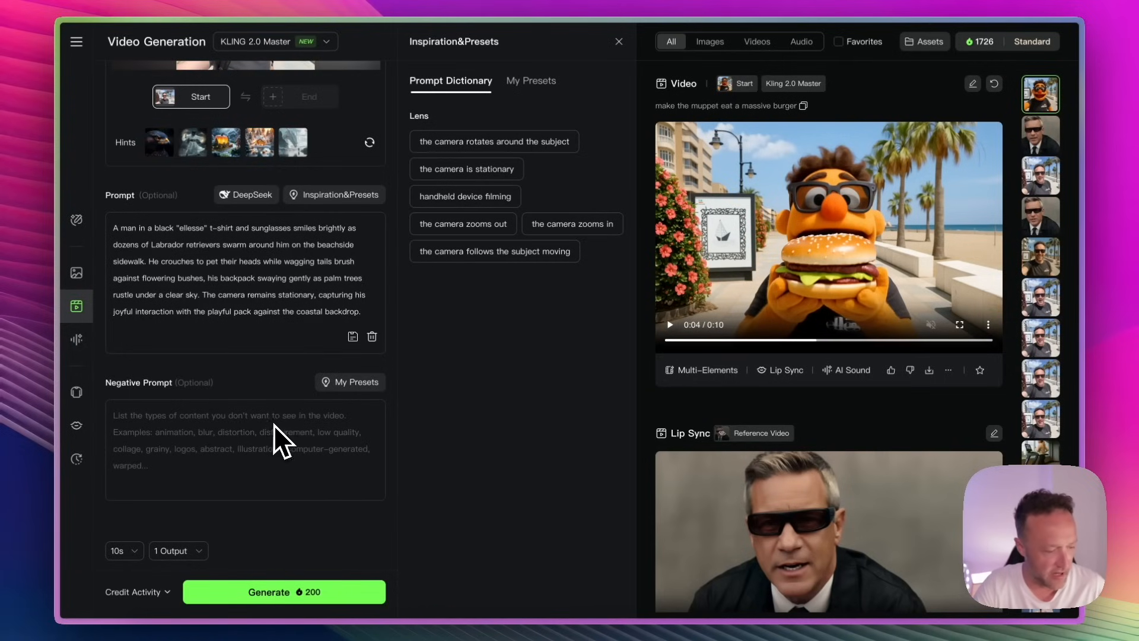
mouse_move(302, 461)
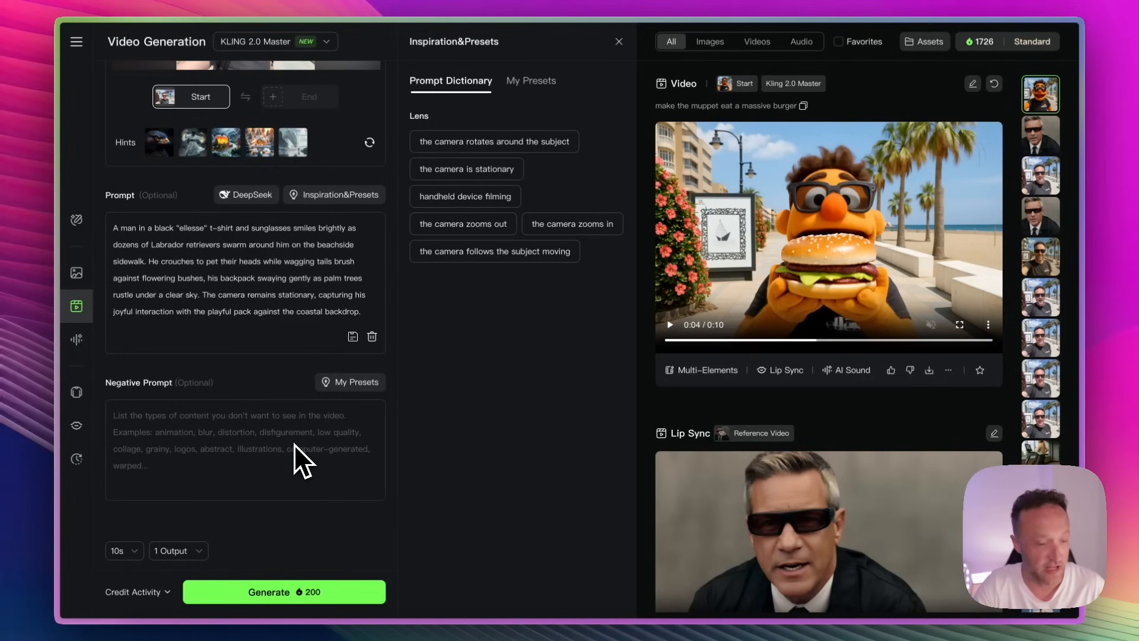
mouse_move(247, 429)
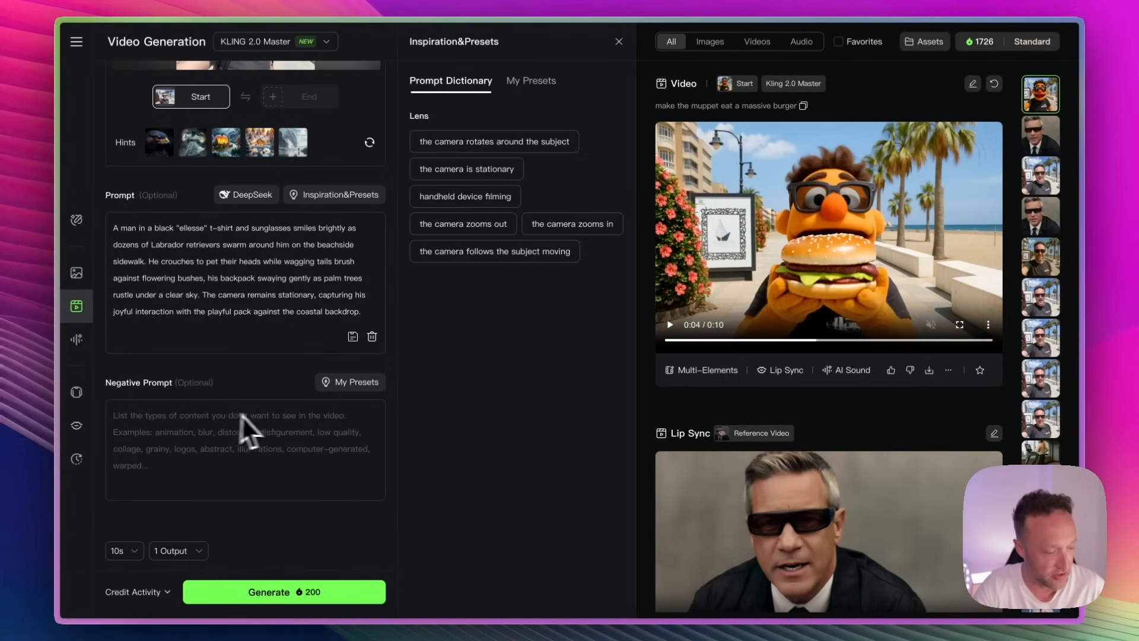
Keep 1 output at 10 seconds with KLING 2.0 Master and start generating the beach-dogs video
click(177, 549)
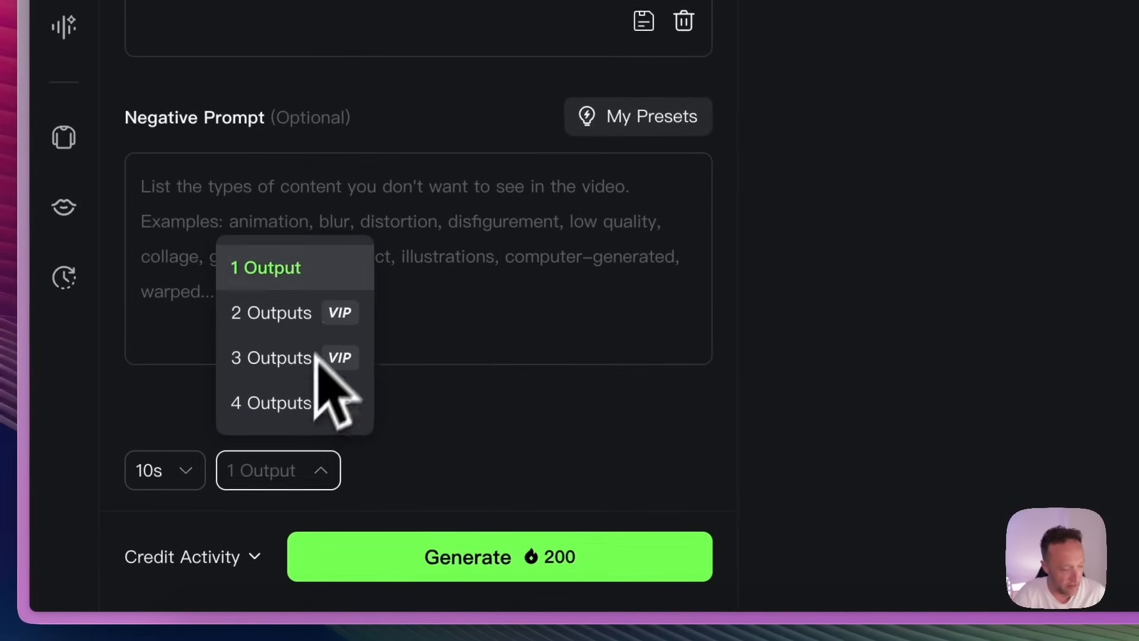
click(165, 470)
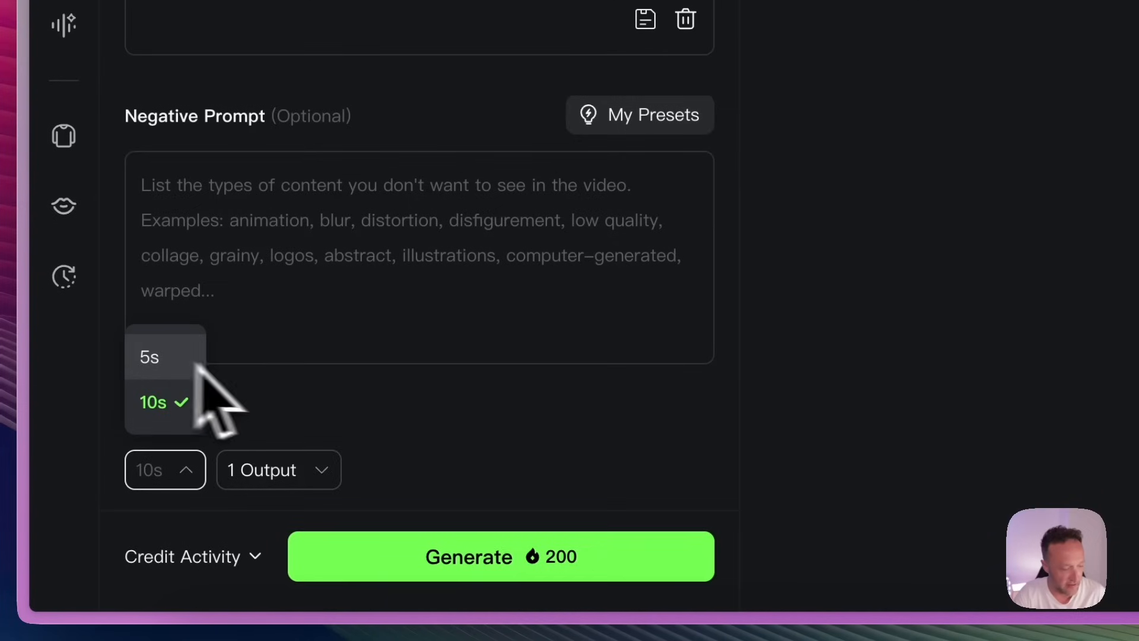
click(153, 403)
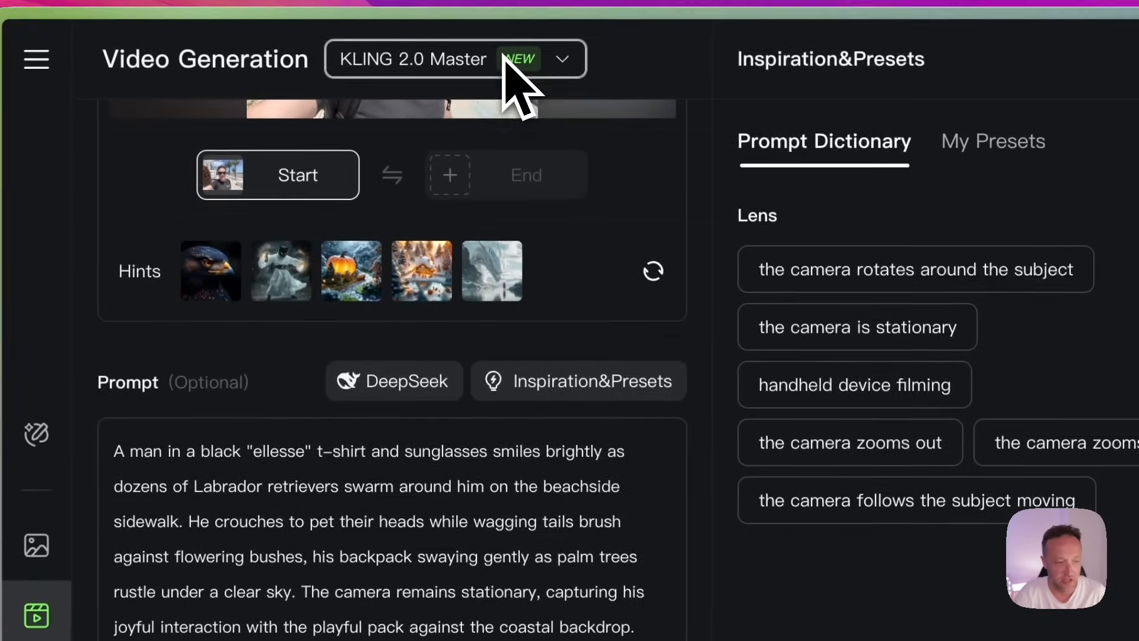
click(561, 59)
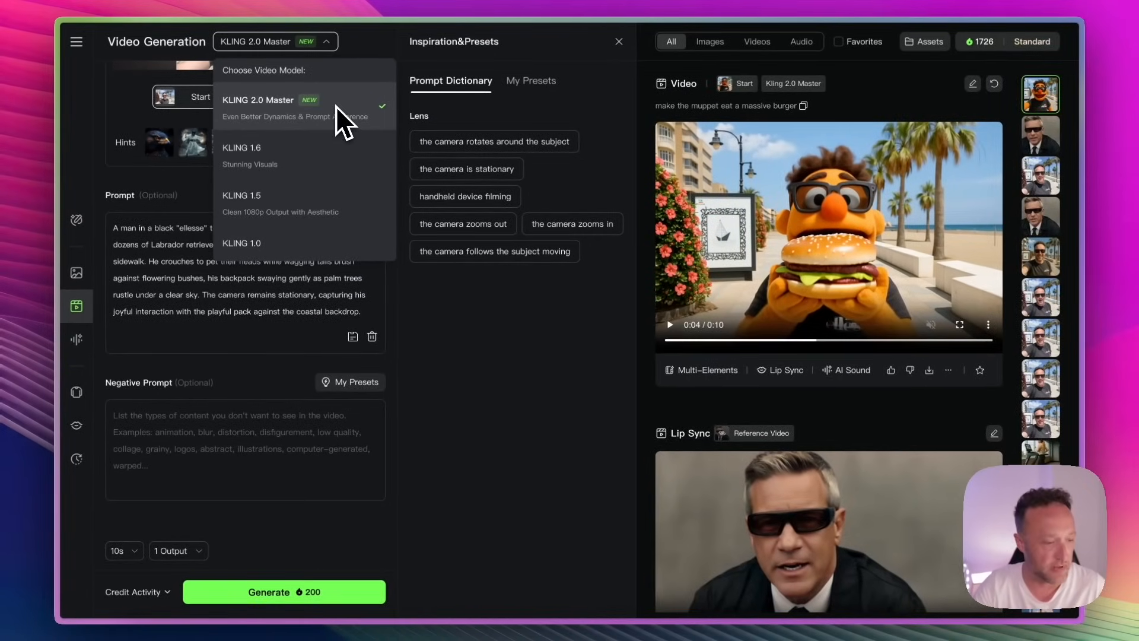
mouse_move(325, 305)
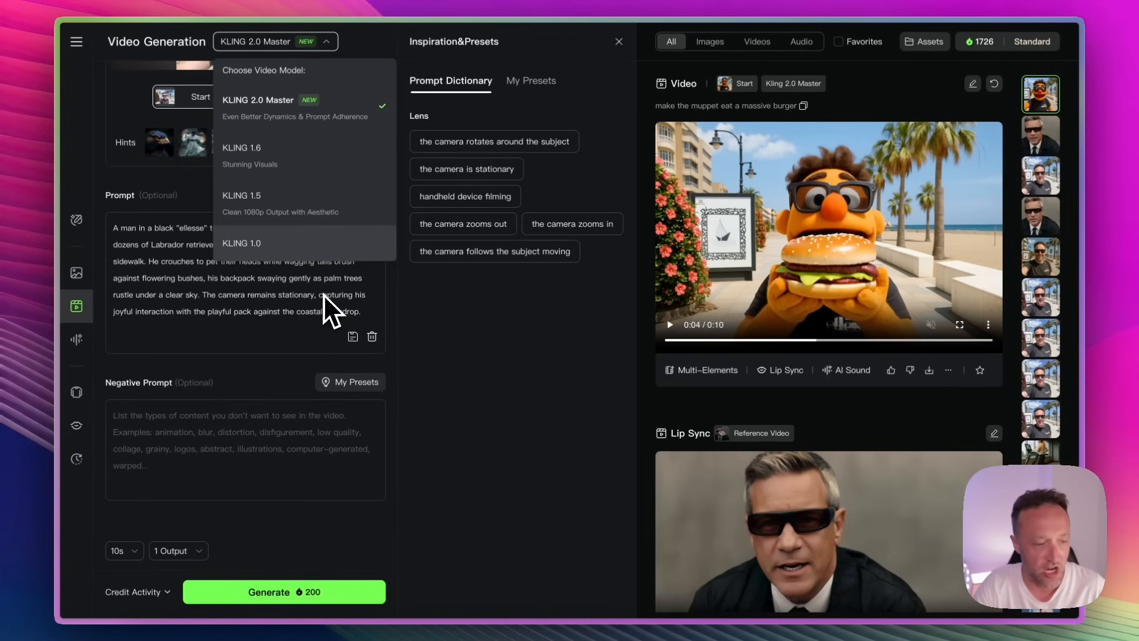
mouse_move(326, 305)
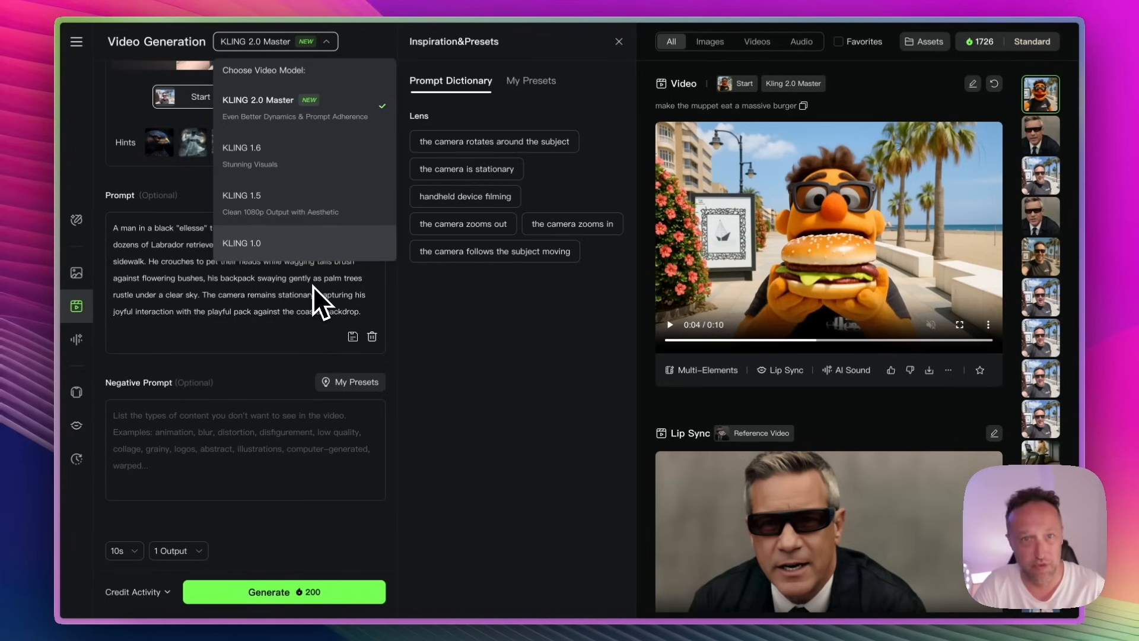
mouse_move(273, 319)
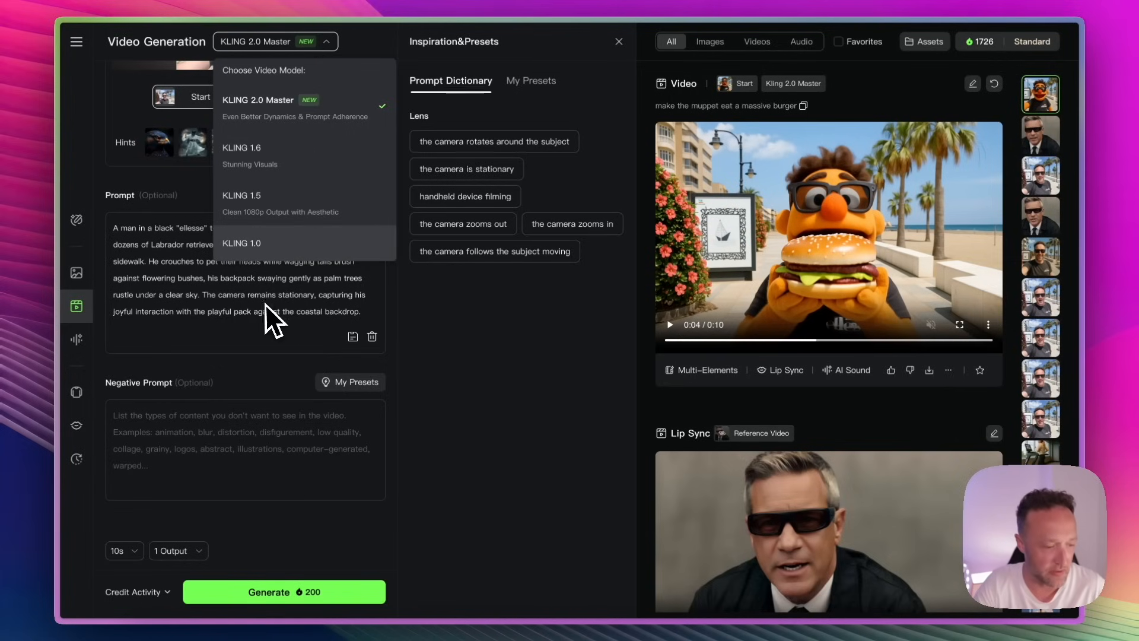
click(283, 591)
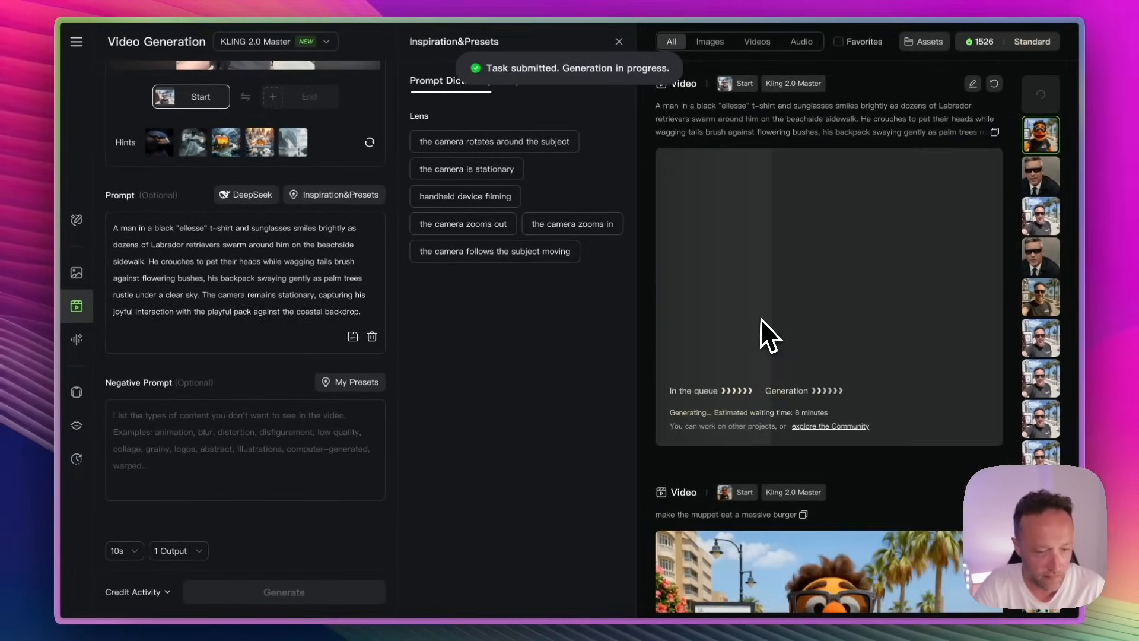
mouse_move(567, 367)
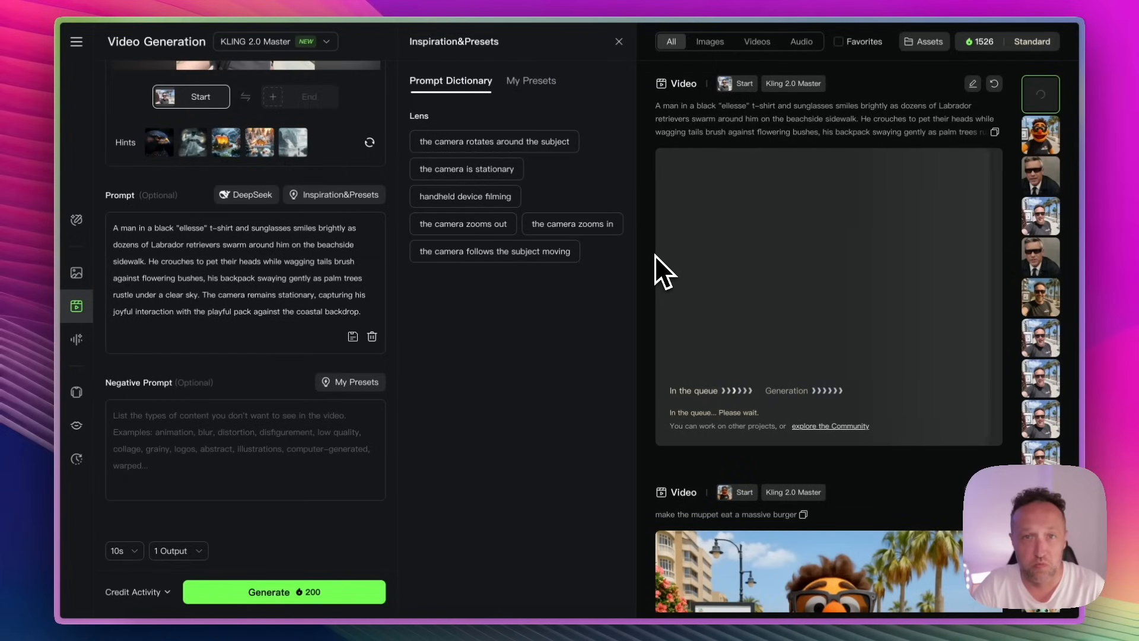
Close the Inspiration&Presets panel while the queued beach-dogs video generates
click(618, 41)
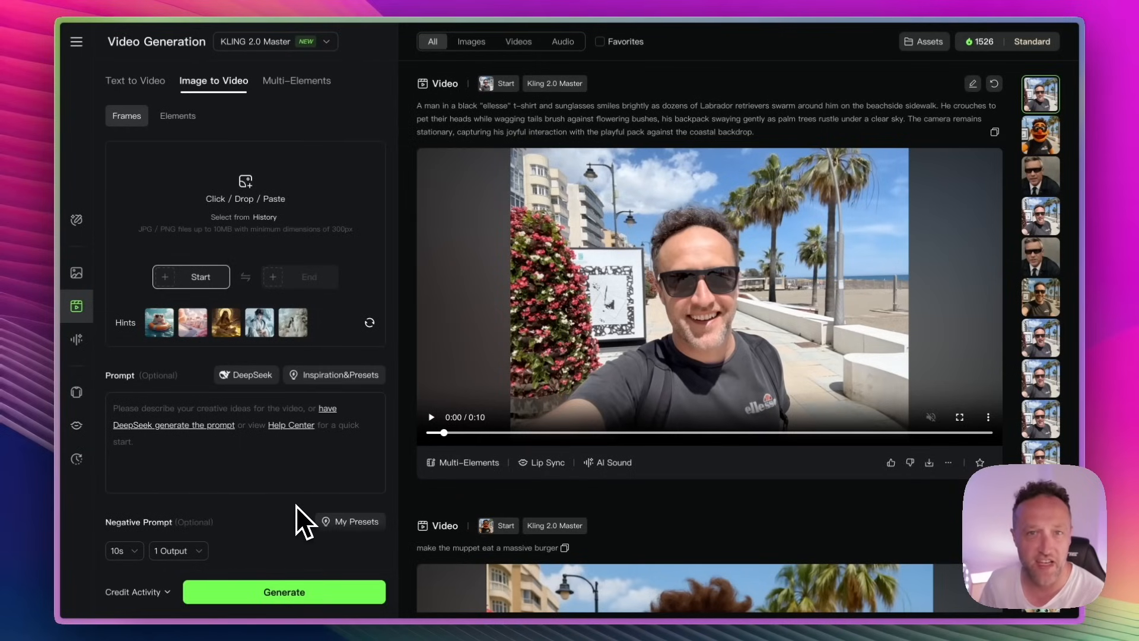
mouse_move(468, 432)
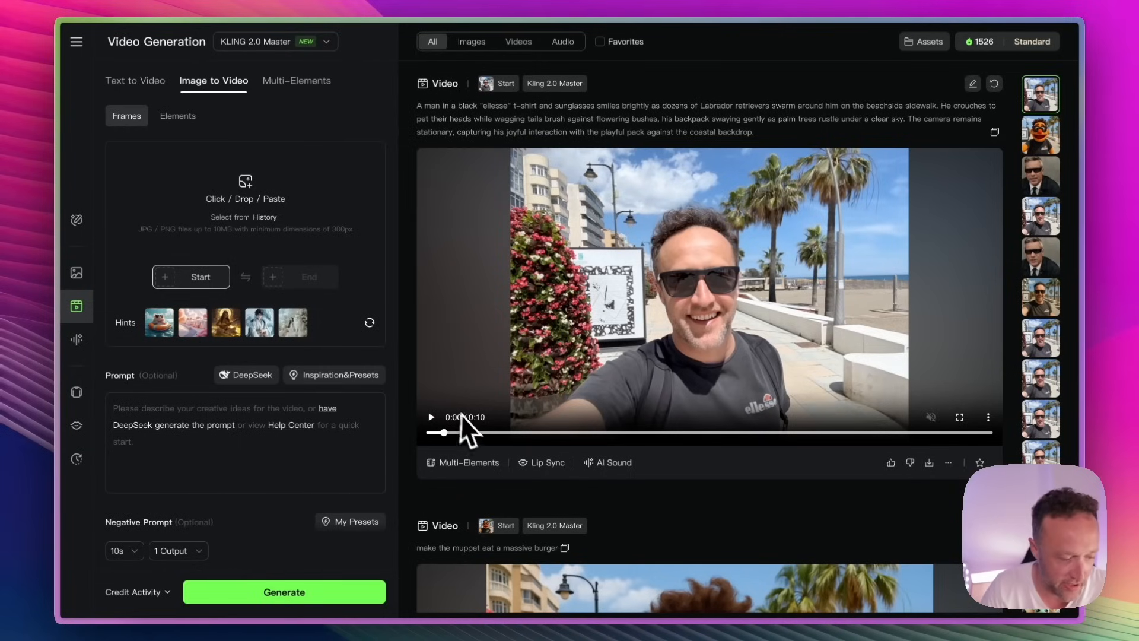
Play the finished 10-second beach-dogs clip
click(430, 417)
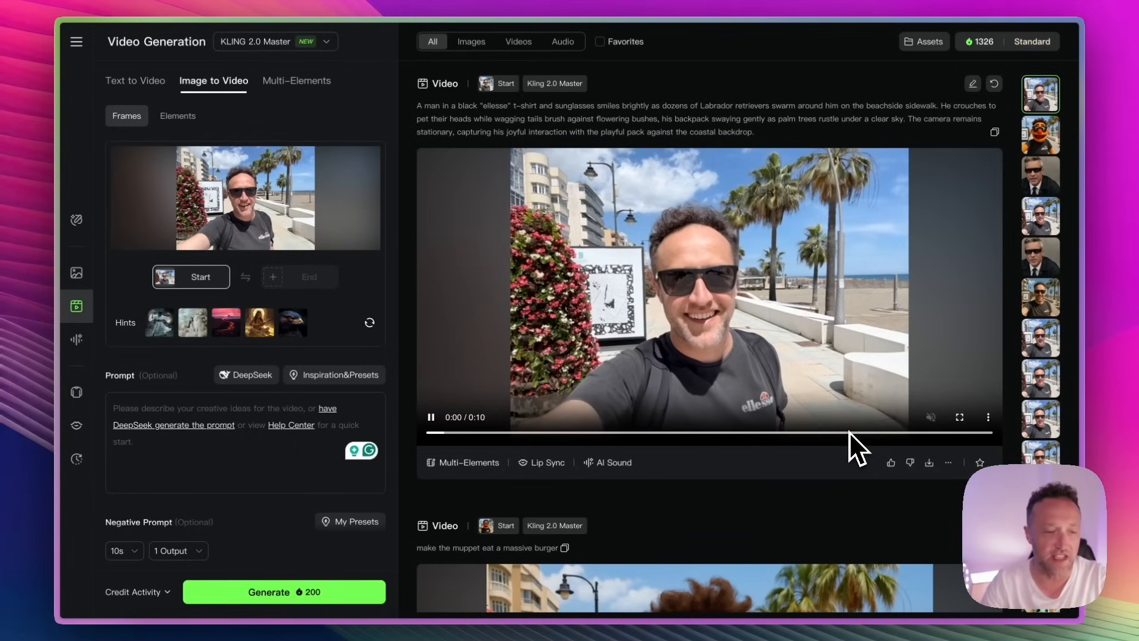
Pause and download the beach-dogs clip, then submit the cocktail-gulp clip for generation
click(429, 416)
text(Make the man take a big gulp from a large colorful cocktail. The cocktail is well presented and looks delicious.)
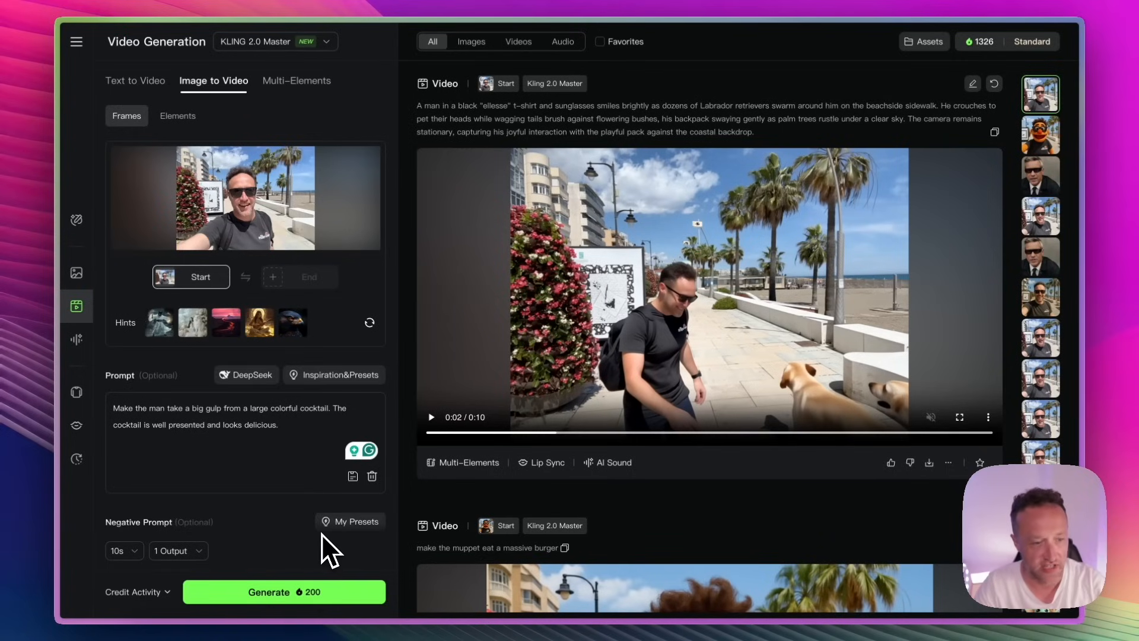
mouse_move(447, 497)
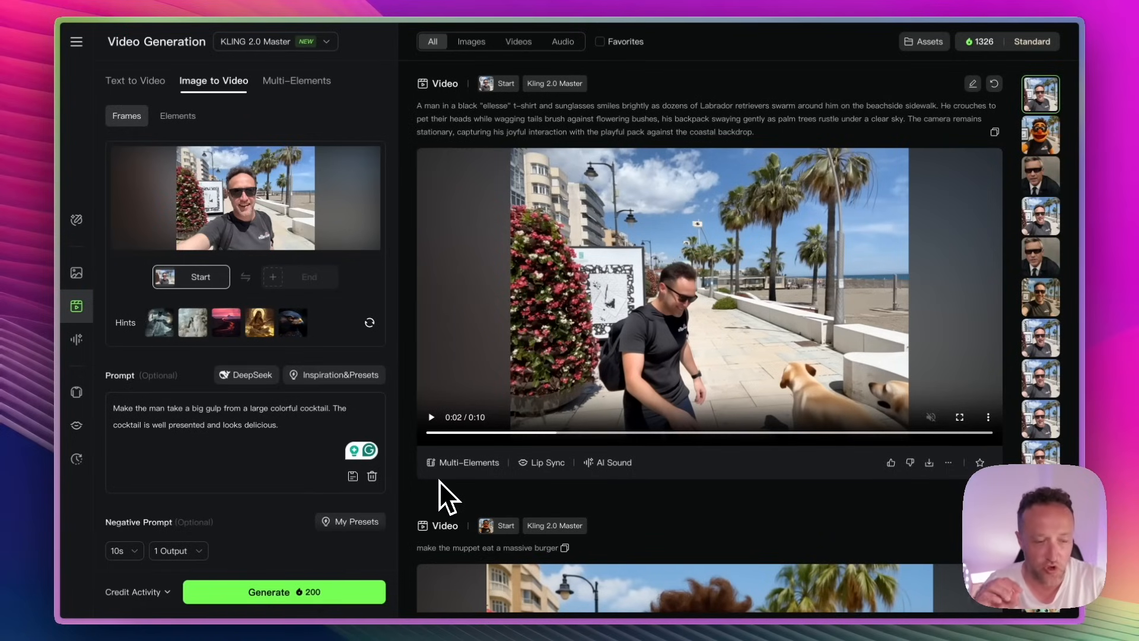
mouse_move(928, 463)
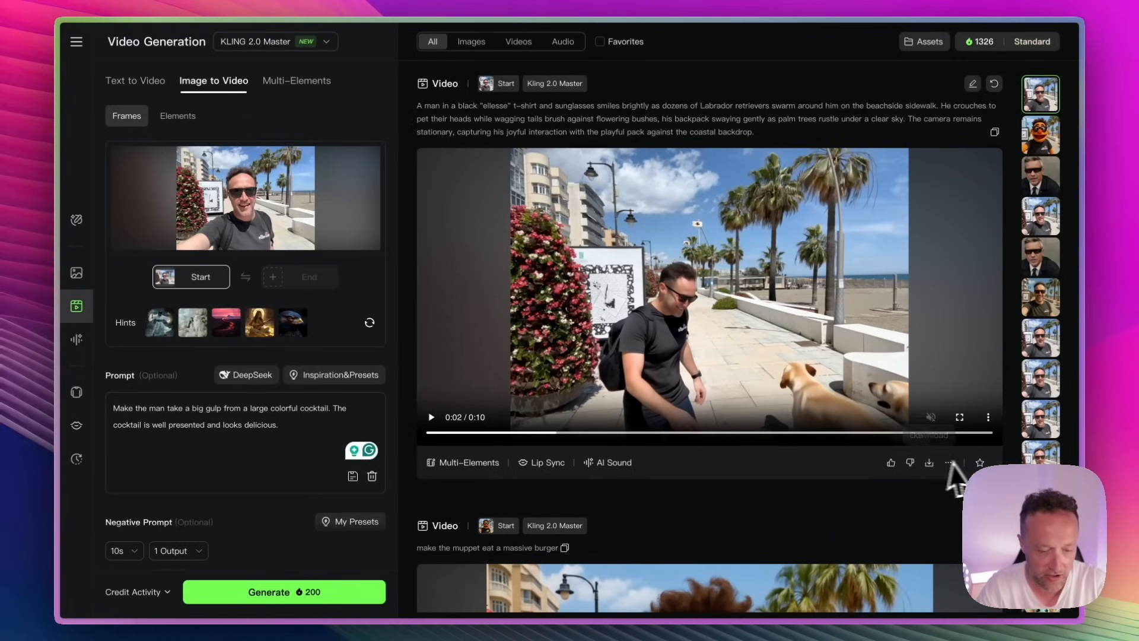
click(429, 416)
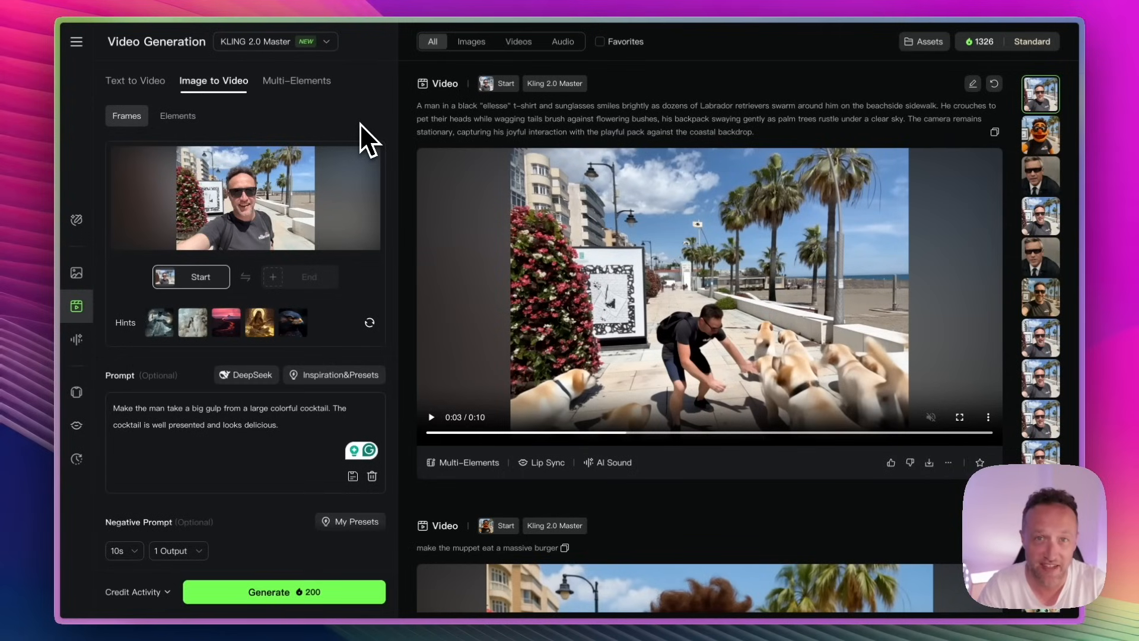
mouse_move(377, 145)
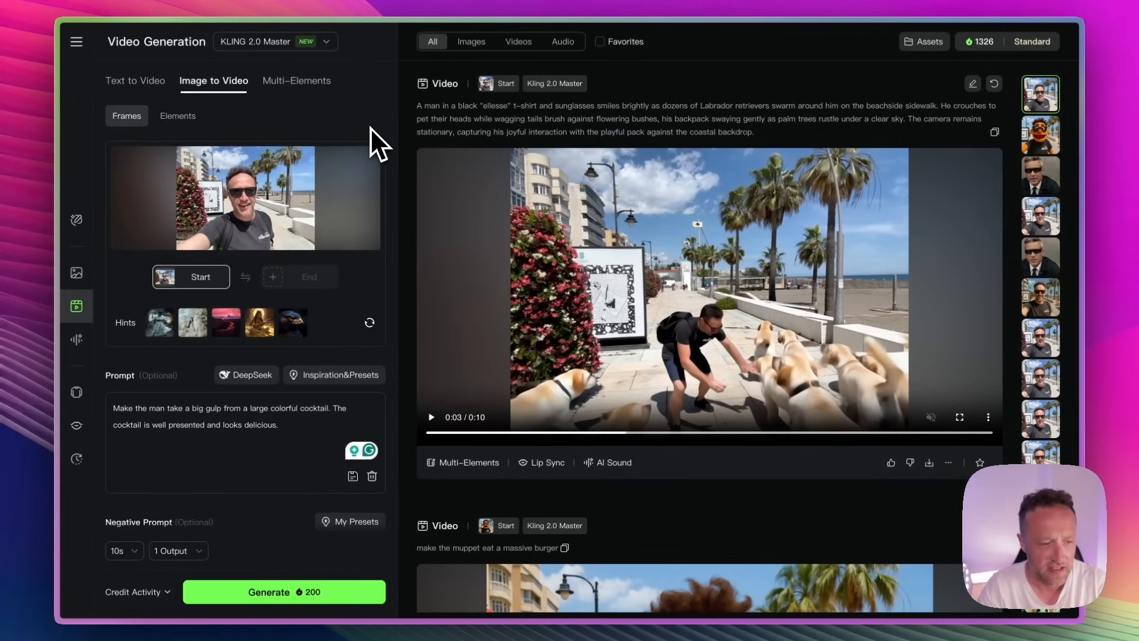
mouse_move(413, 134)
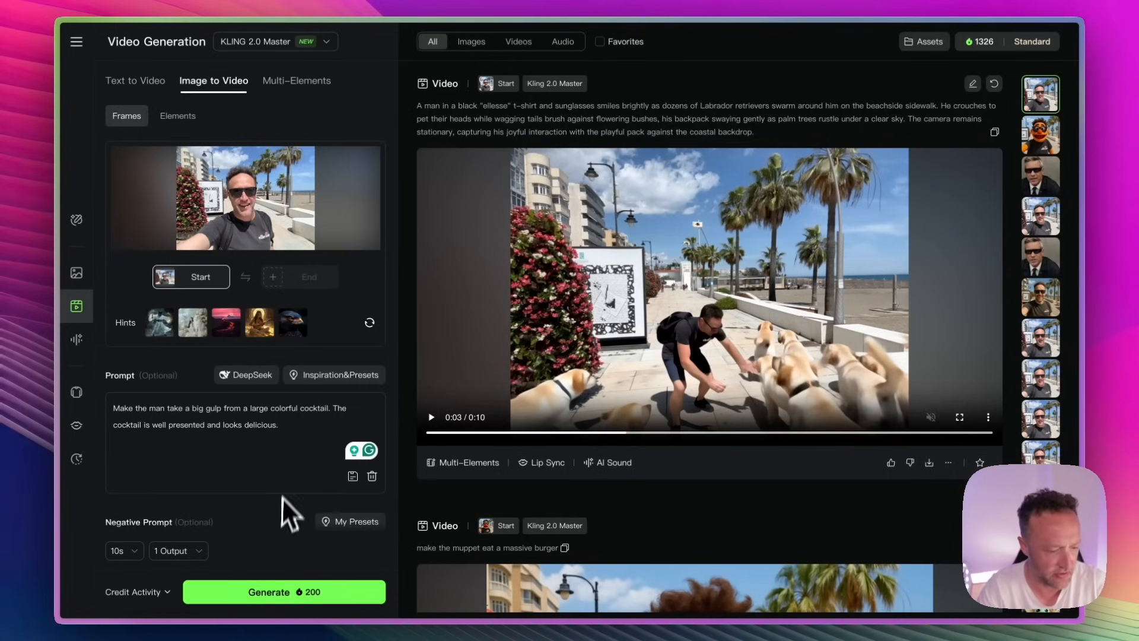
mouse_move(284, 591)
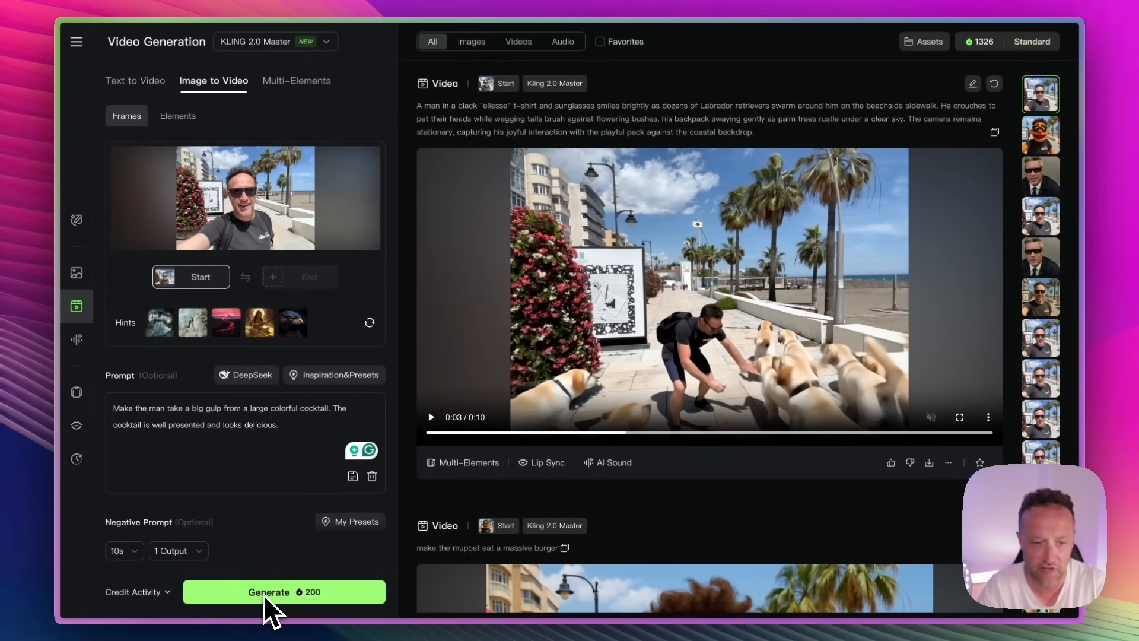
click(284, 591)
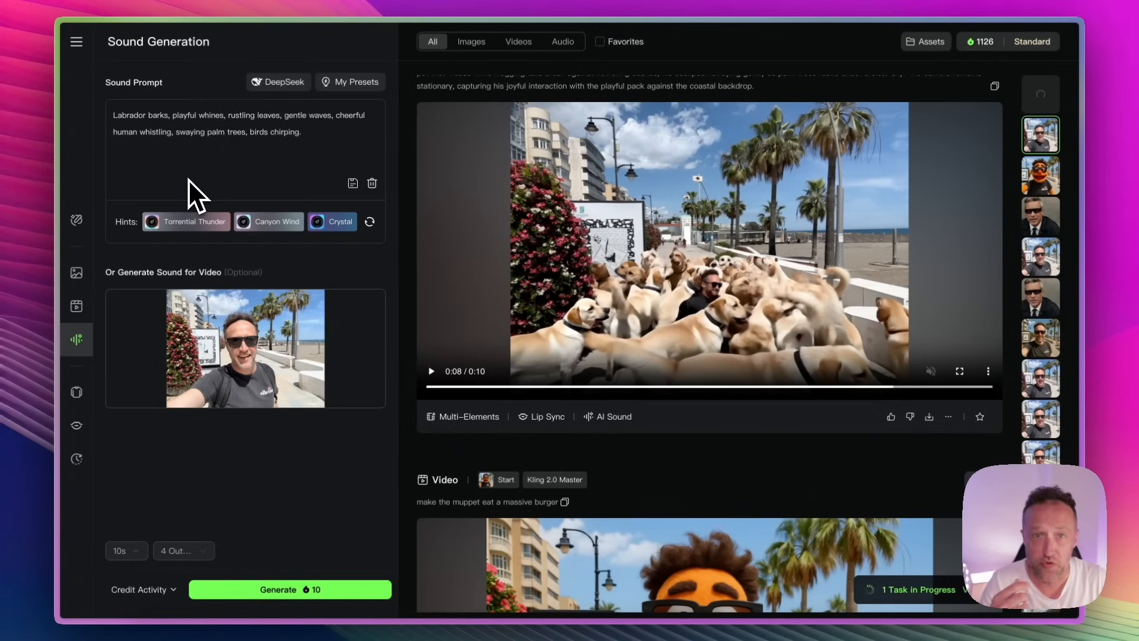
mouse_move(221, 187)
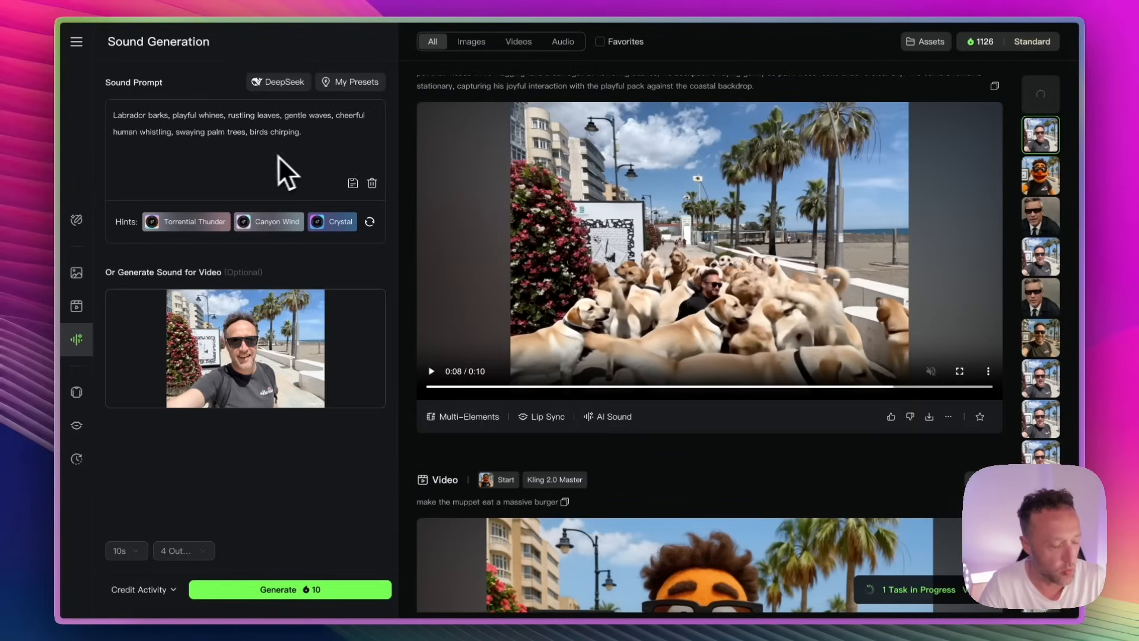
mouse_move(182, 160)
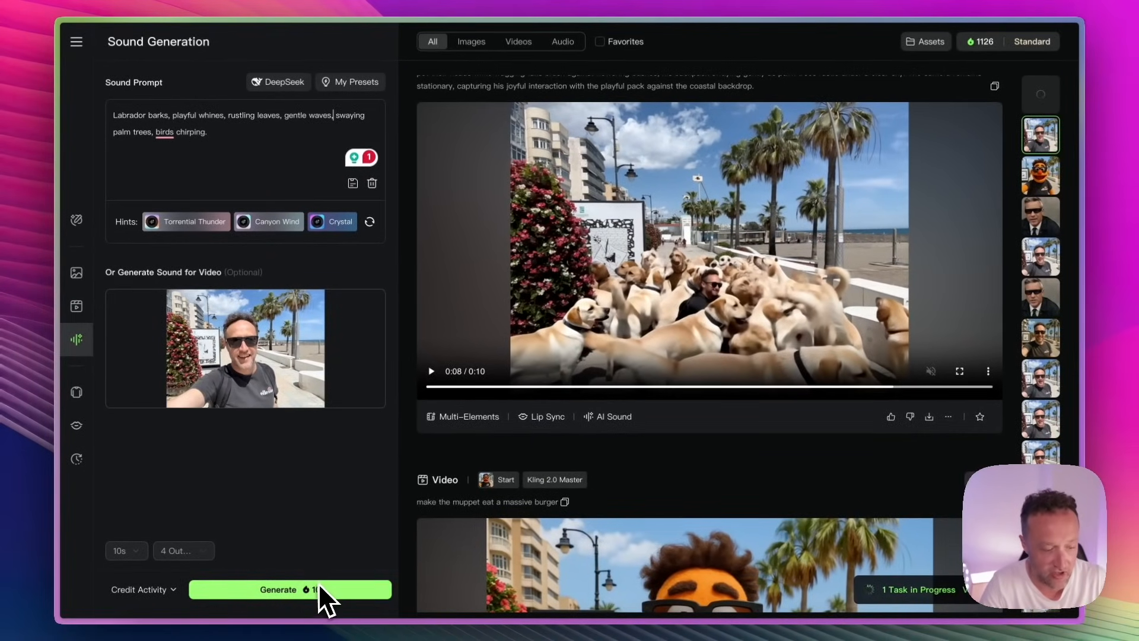
Submit the Labrador-barks and beach-ambience sound task for the beach selfie video
click(290, 590)
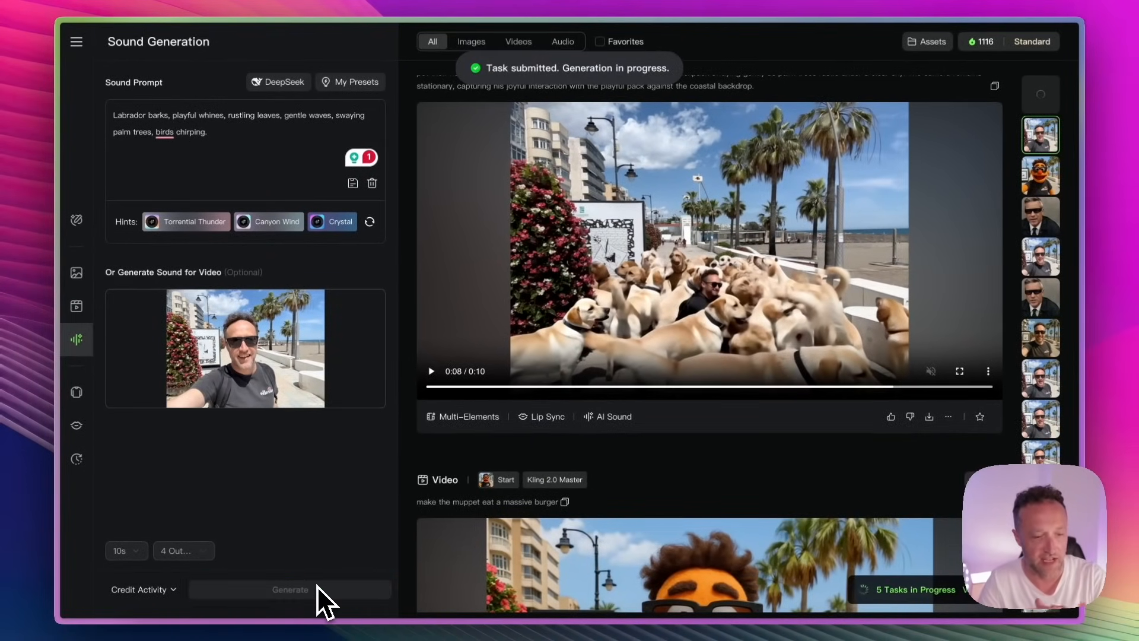
scroll(up, 3)
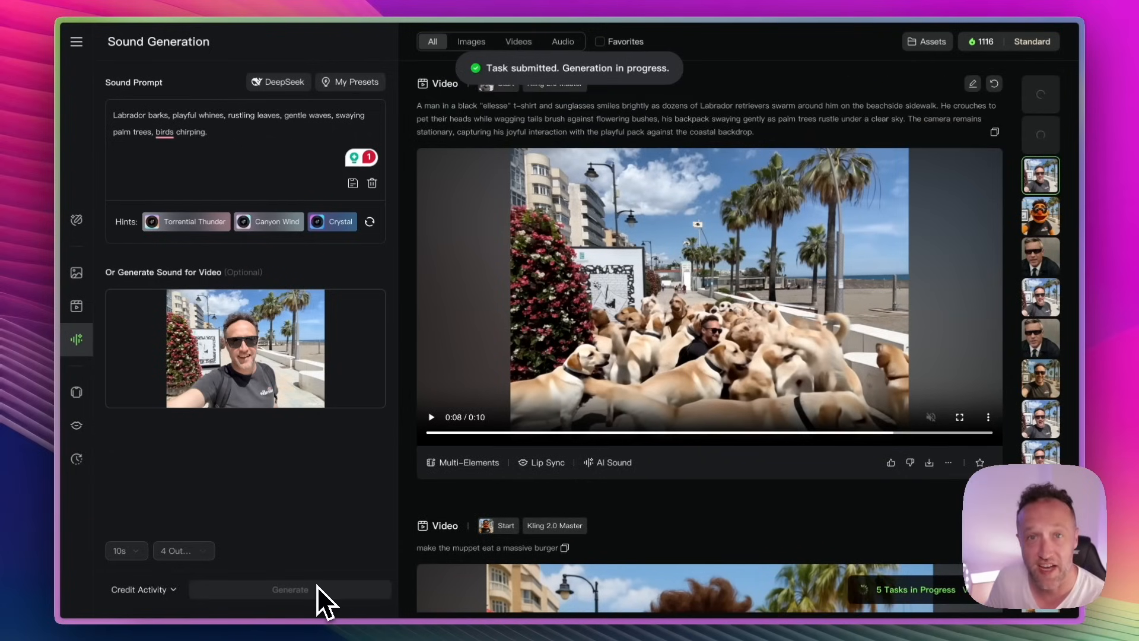
mouse_move(124, 475)
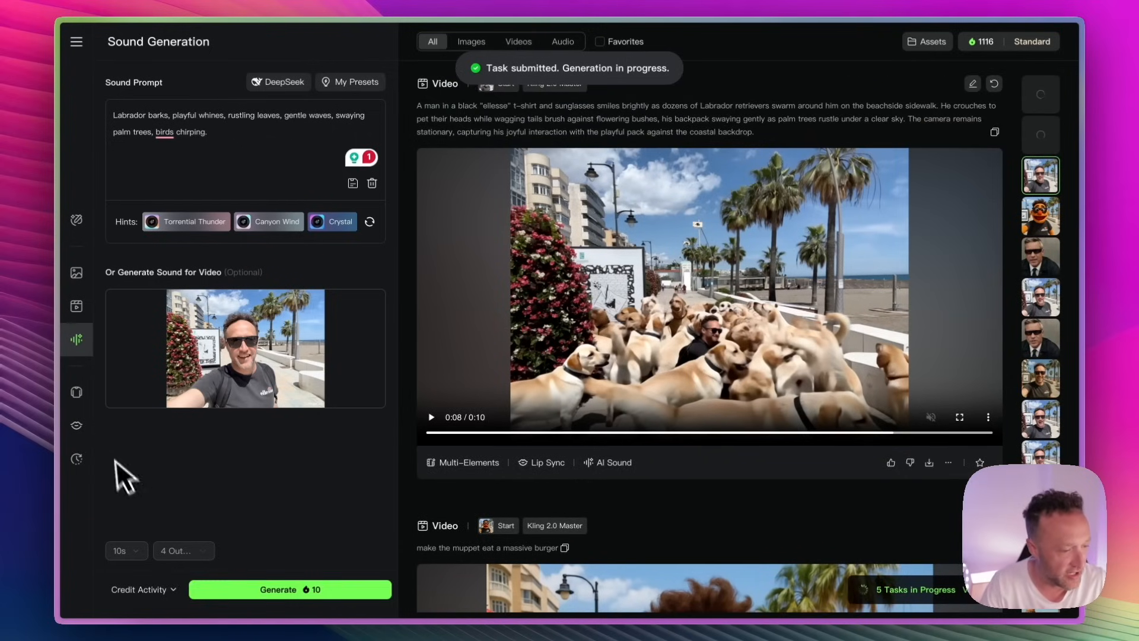
In Effects, preview Instant Film, choose Anime Figure, and bring up the file chooser for its photo
click(76, 219)
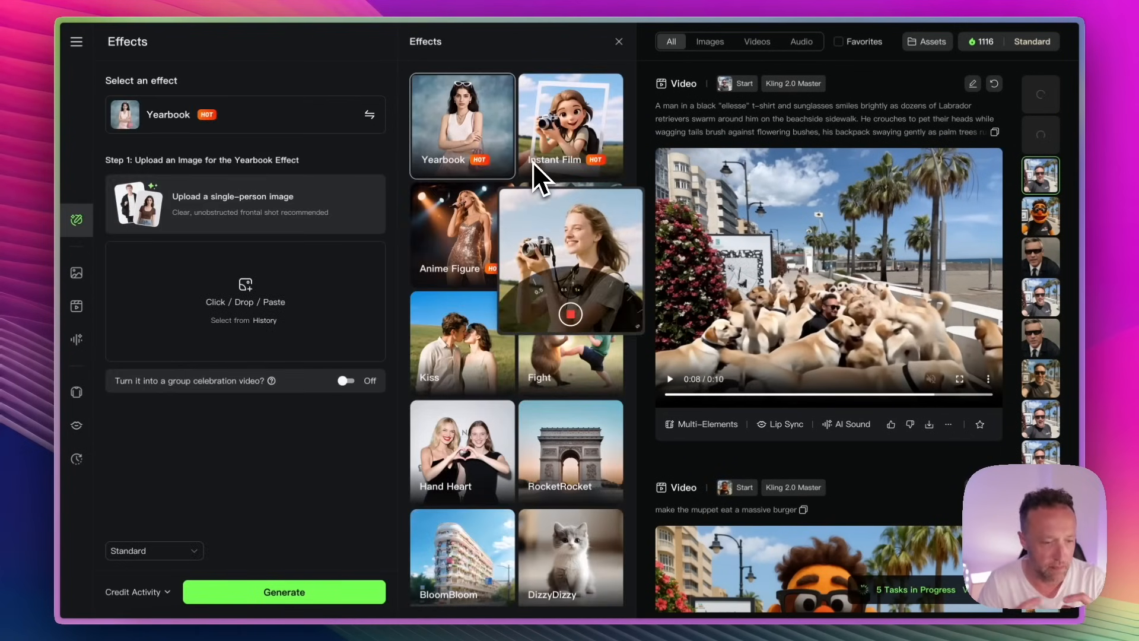
click(571, 124)
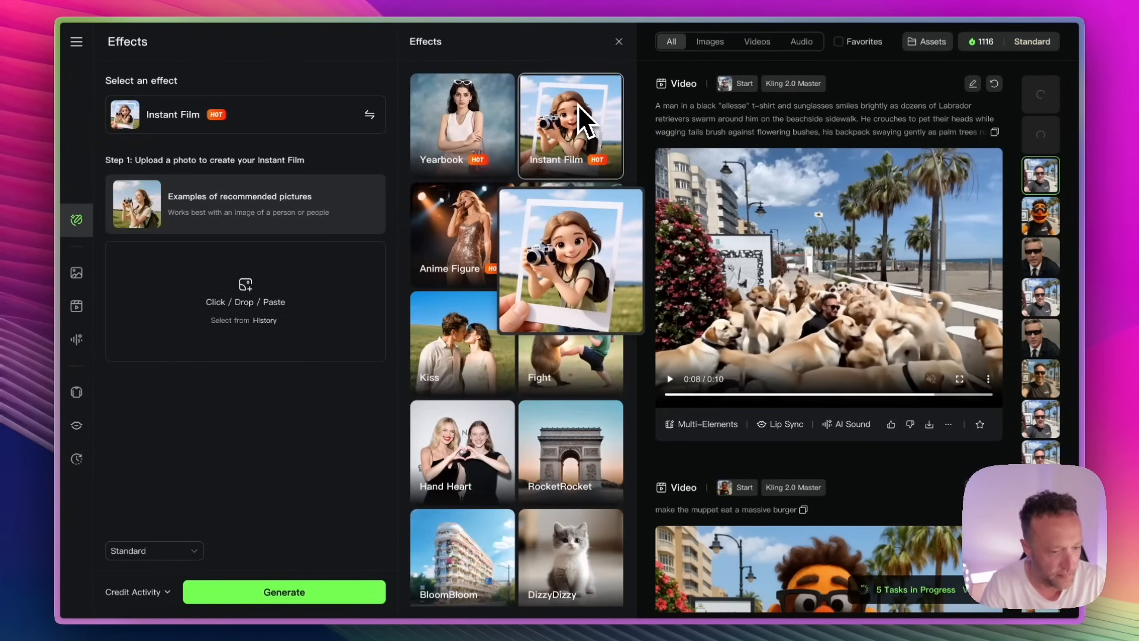
click(455, 233)
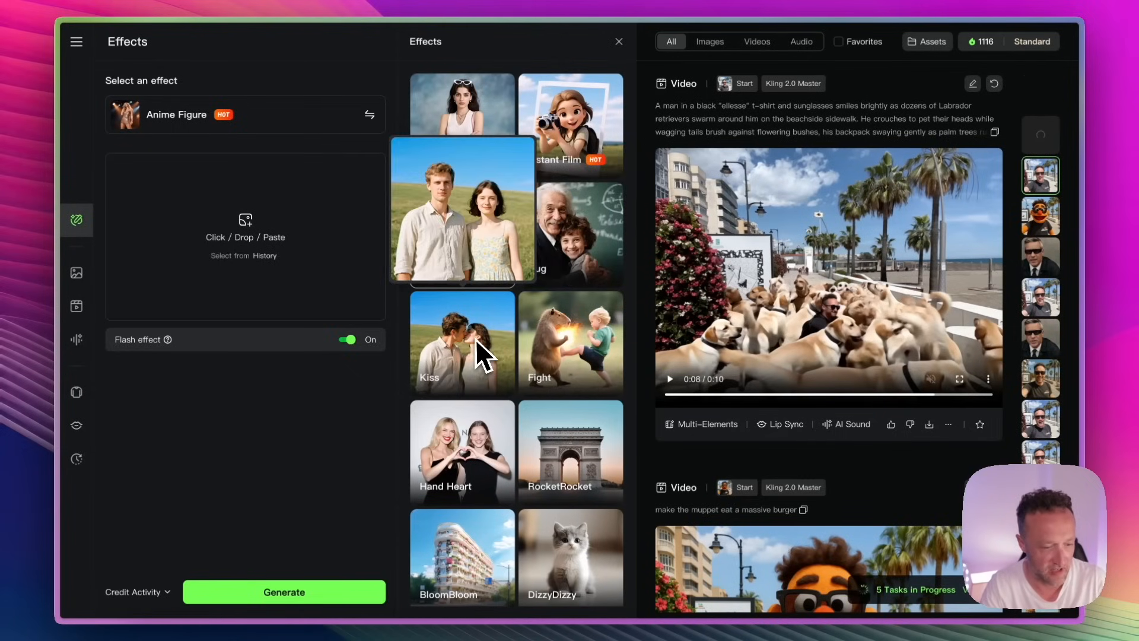
mouse_move(582, 352)
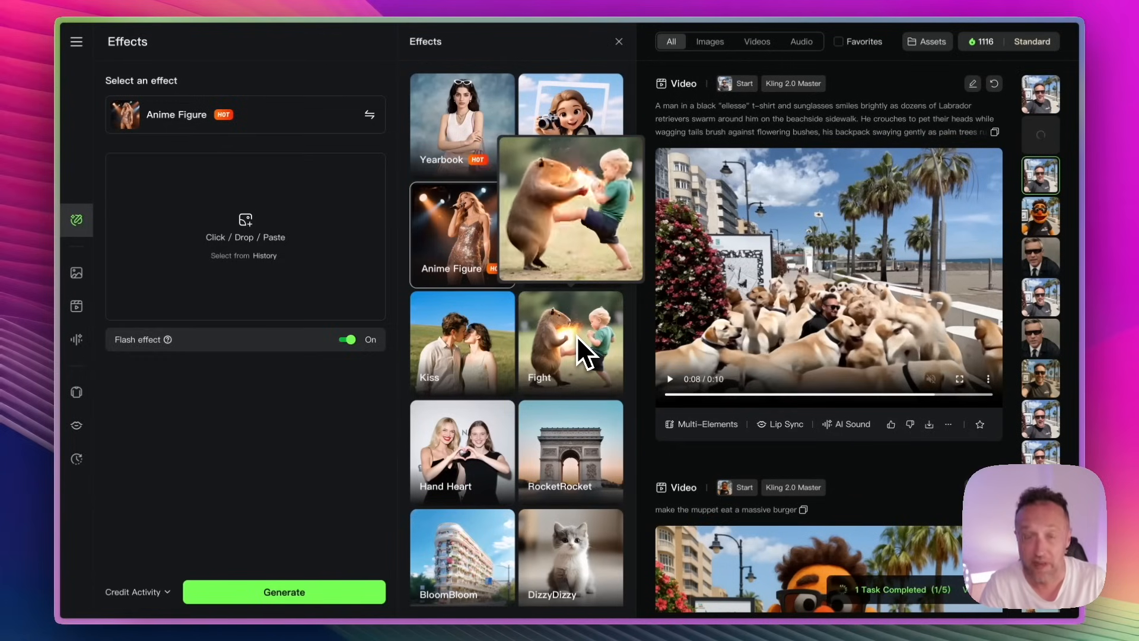
scroll(down, 3)
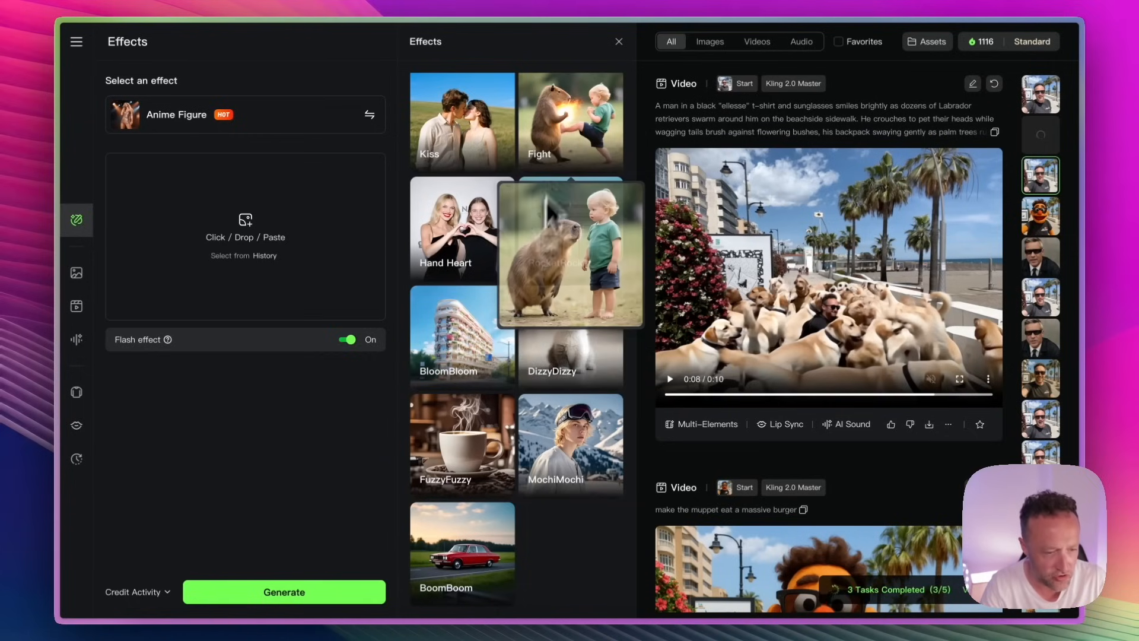
scroll(up, 3)
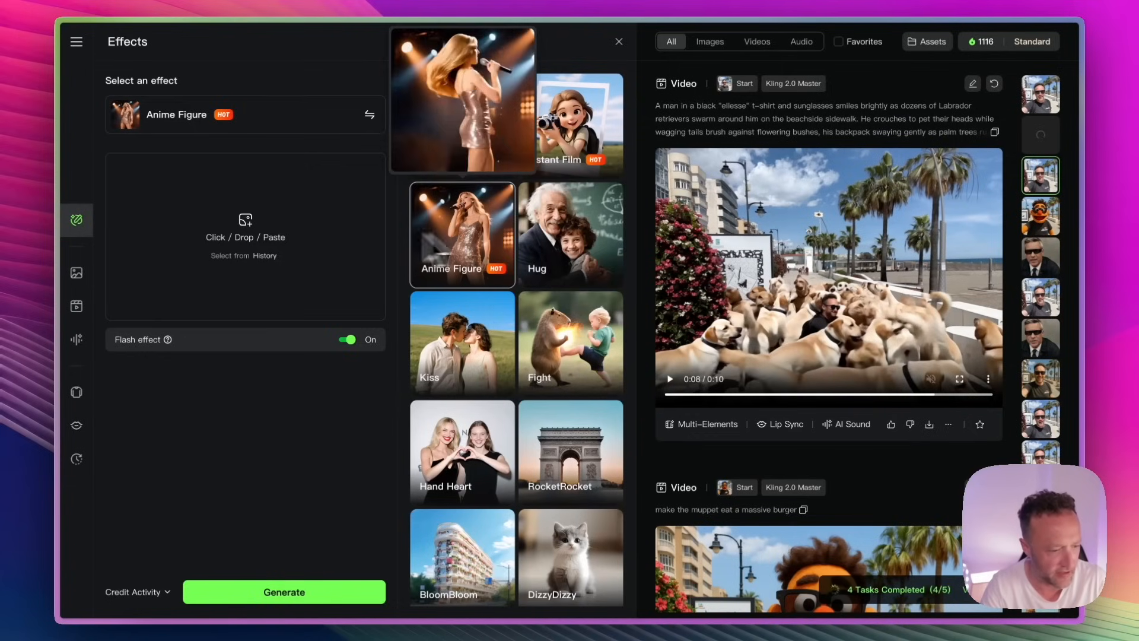
click(245, 236)
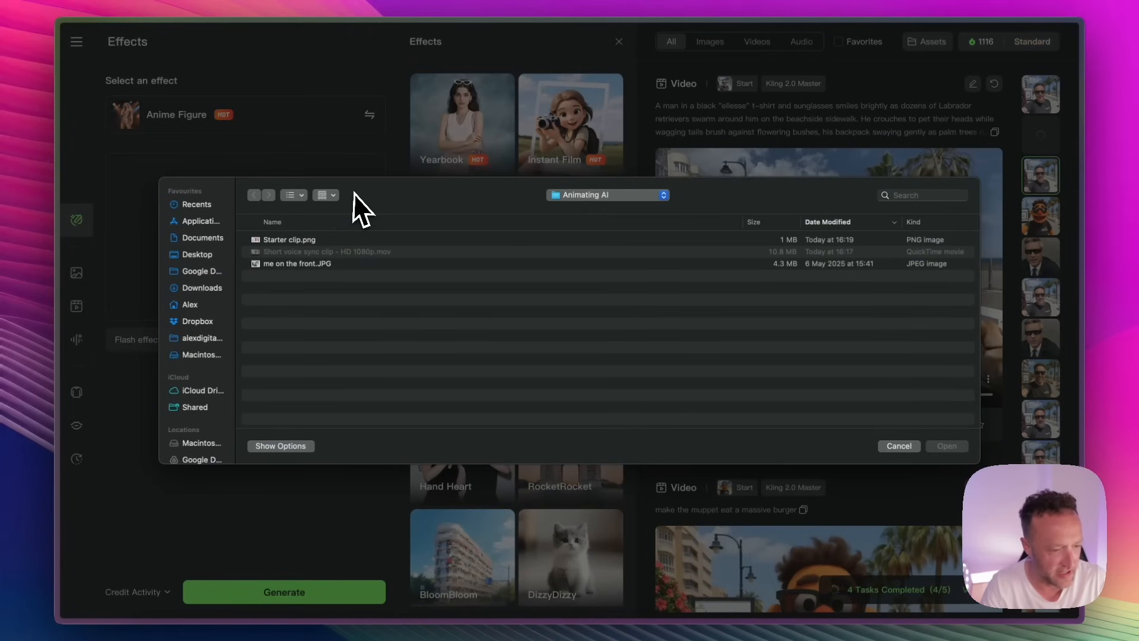
Upload the speaker's beach selfie and submit the Anime Figure effect video (20 credits)
click(899, 445)
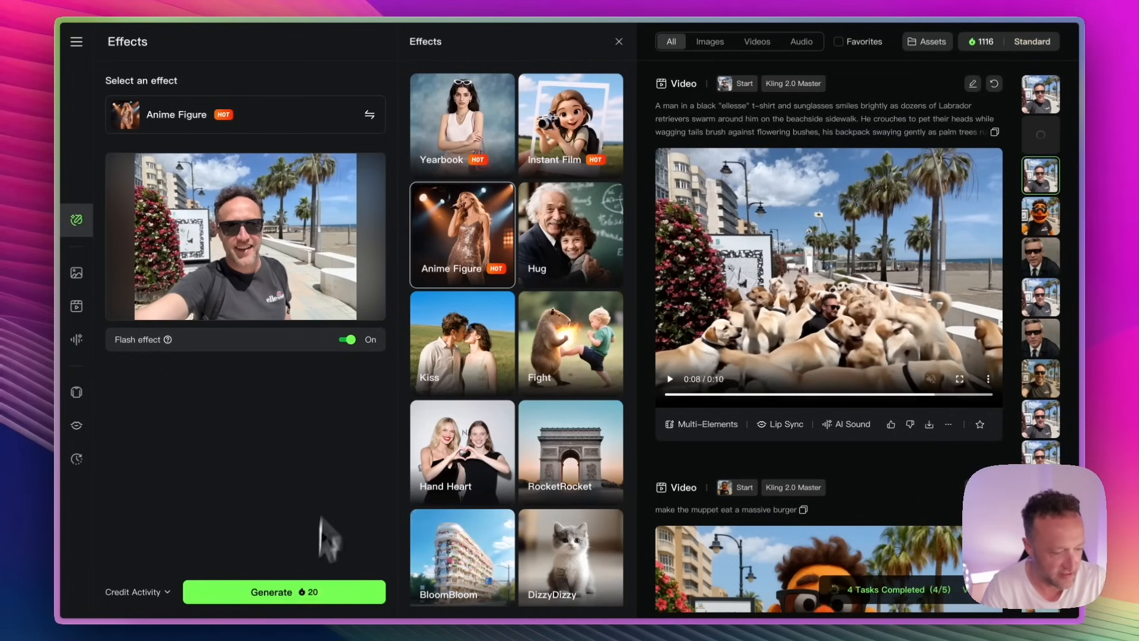
mouse_move(301, 393)
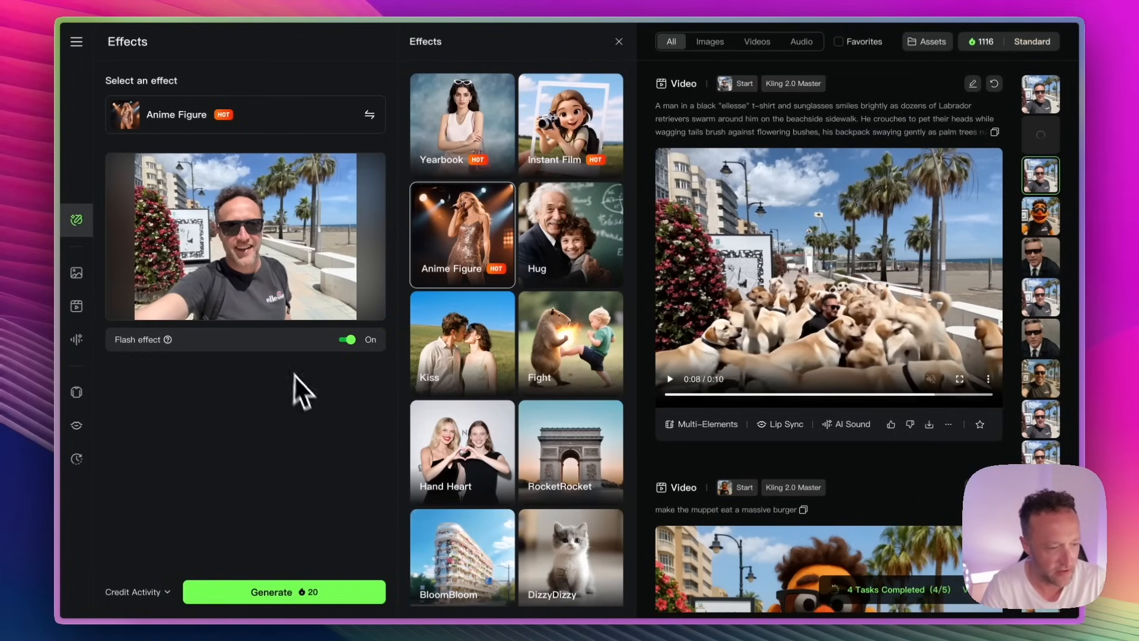
click(284, 591)
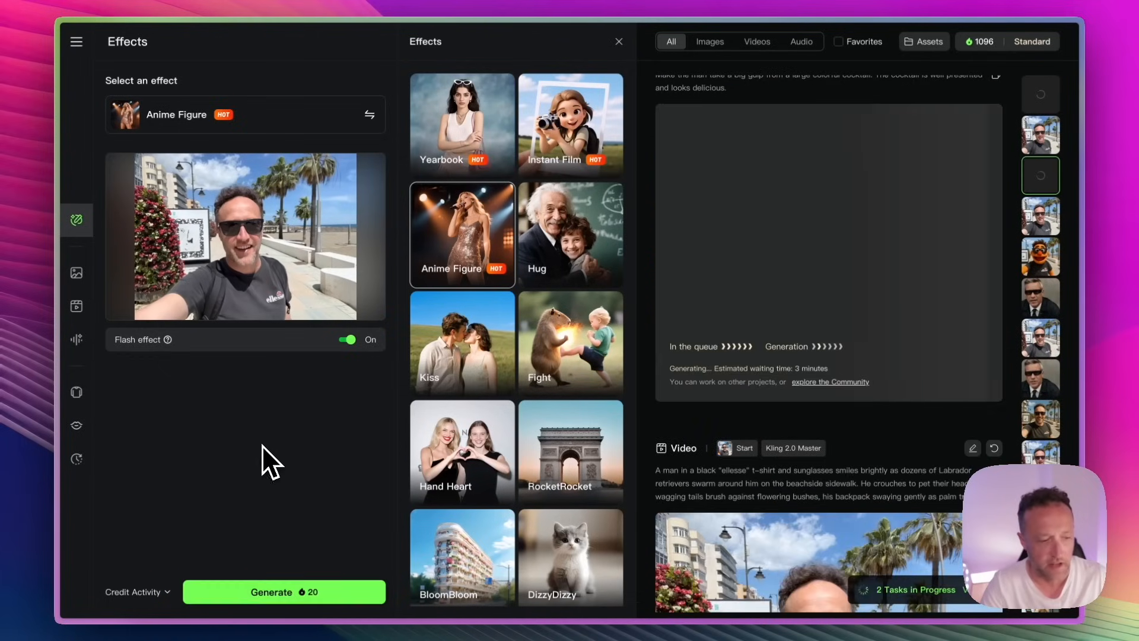
mouse_move(876, 373)
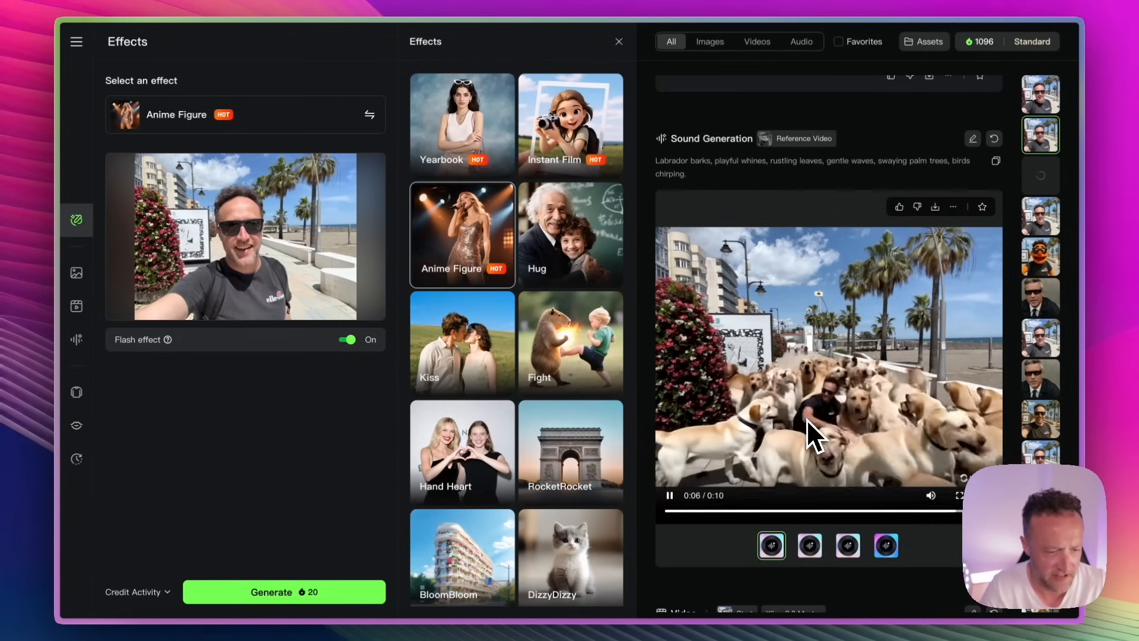
Stop the Labrador-barks sound clip and play the finished Anime Figure effect video of the speaker
click(668, 495)
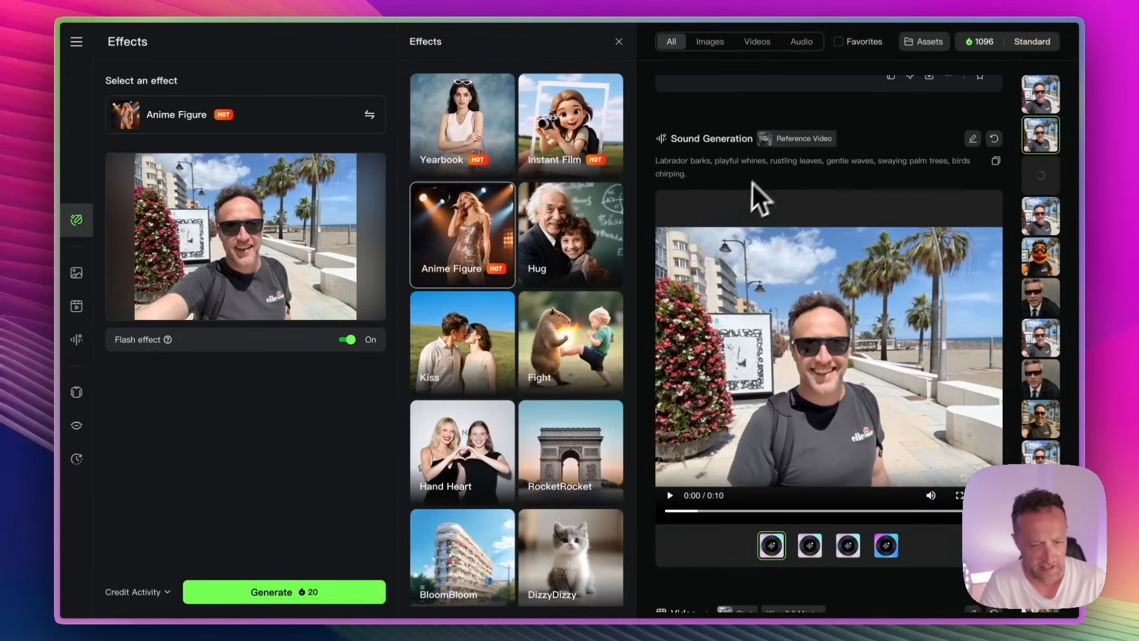
scroll(up, 3)
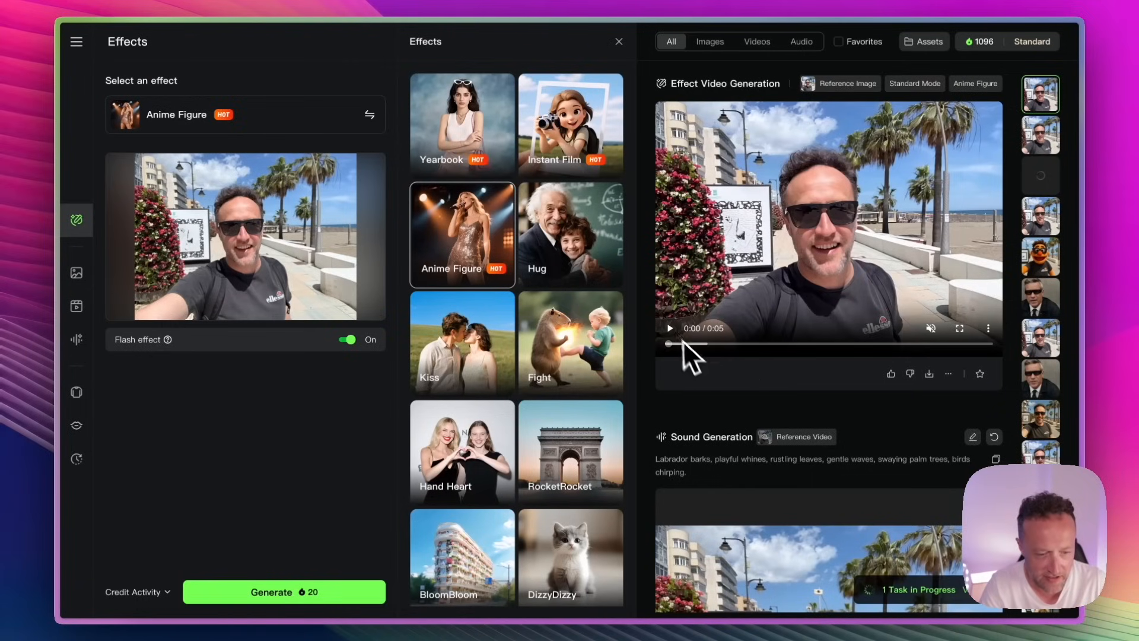
click(668, 327)
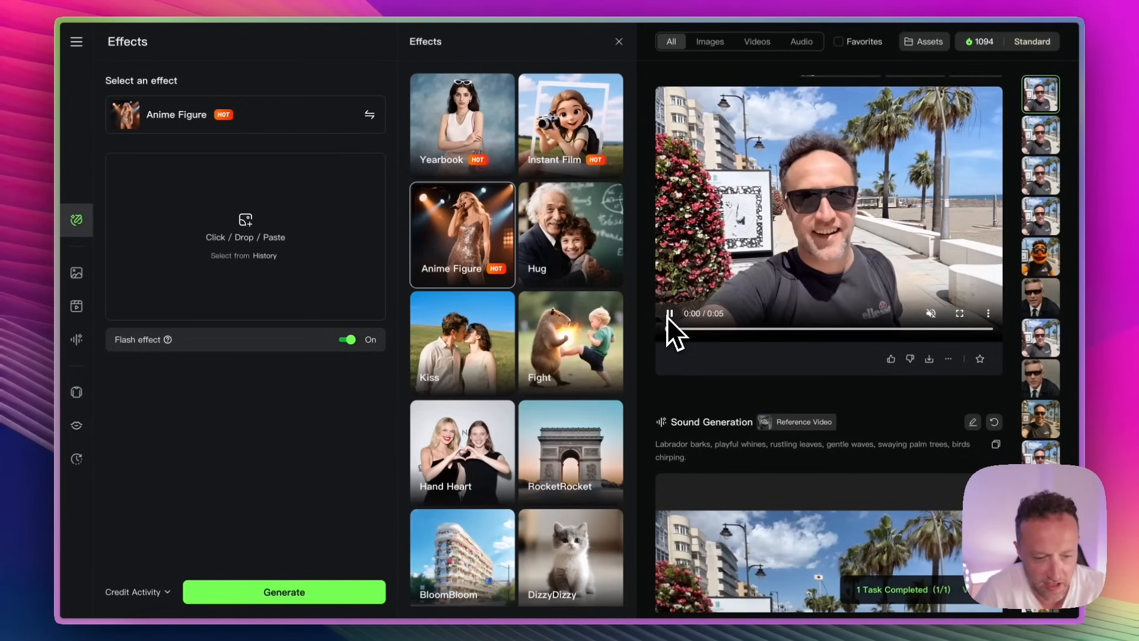
click(649, 313)
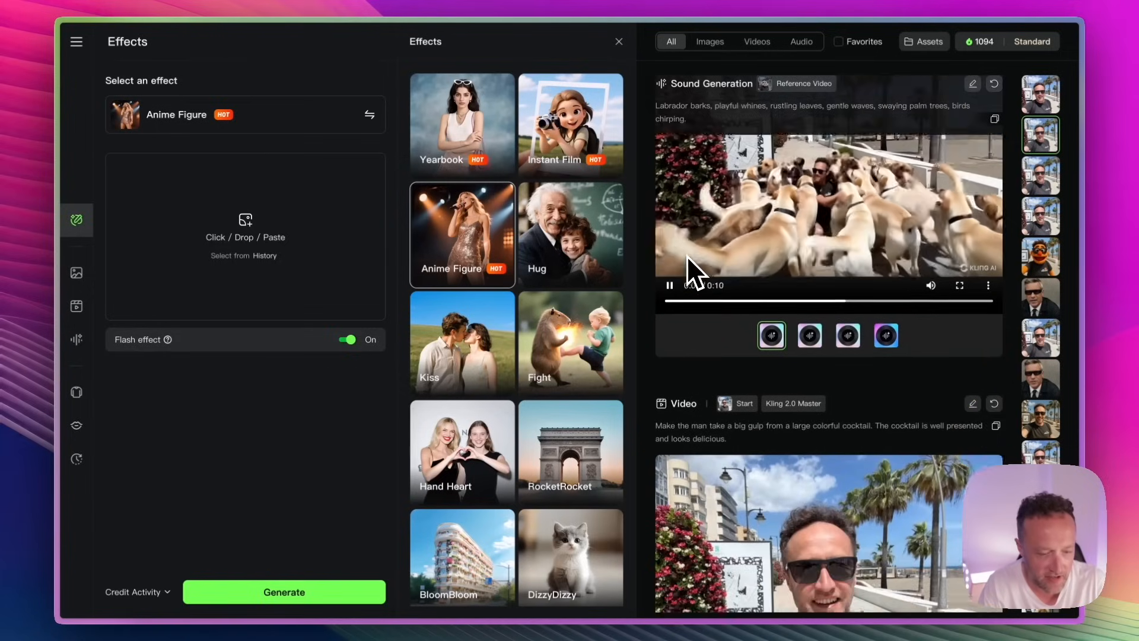
scroll(down, 3)
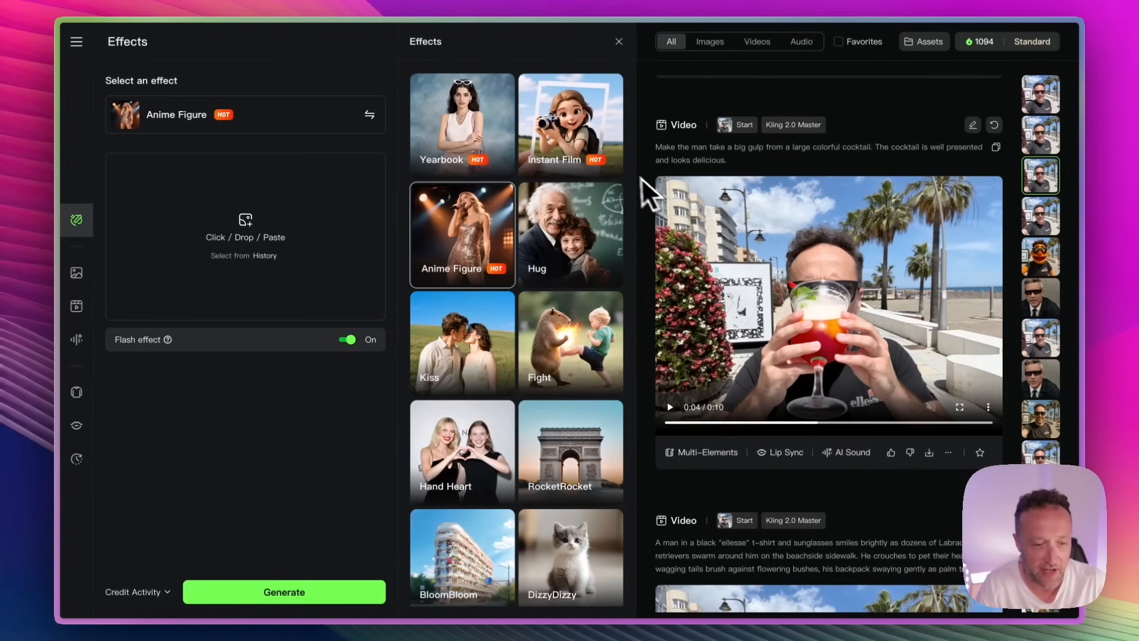
mouse_move(657, 182)
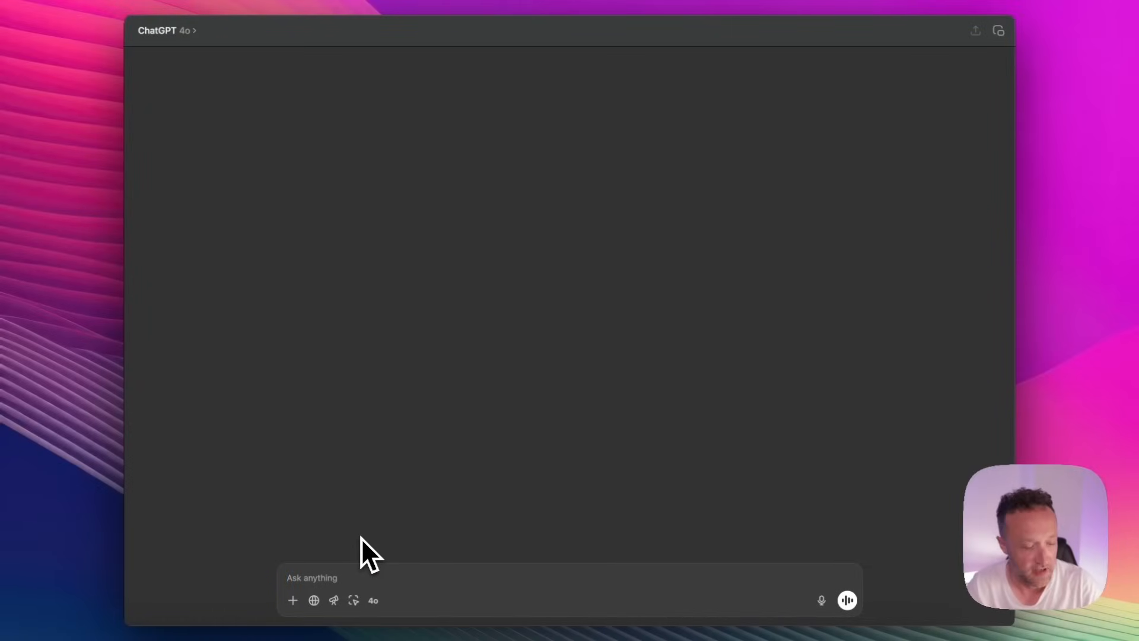
Send the prompt to transform the beach selfie into a high-quality 16:9 muppet-style image
text(Transfro)
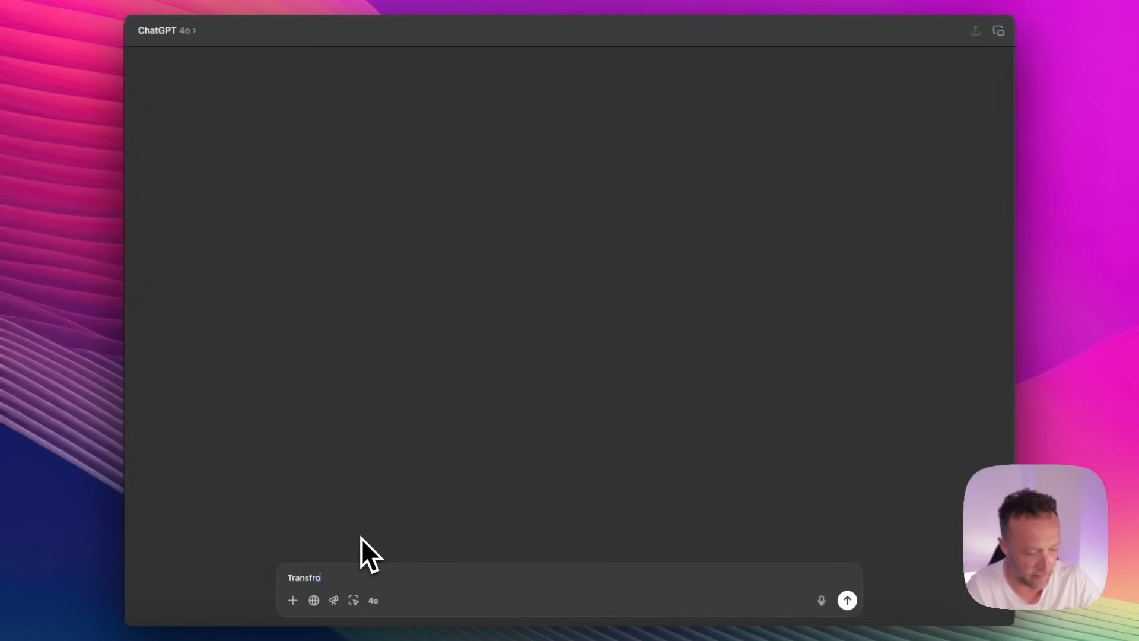
text(rom this im)
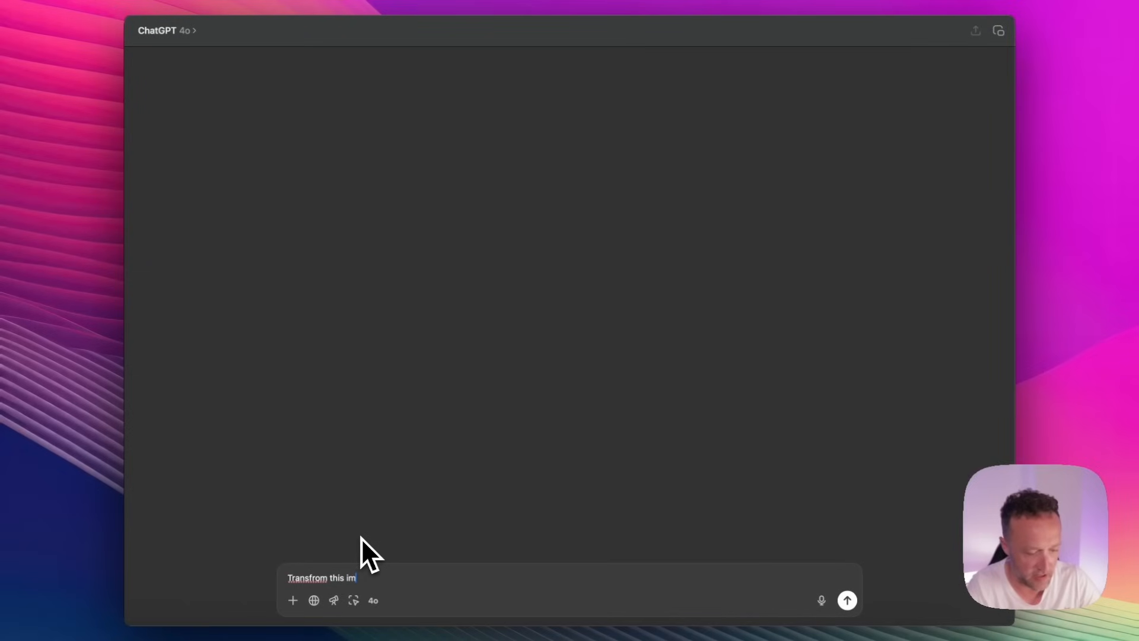
text(age)
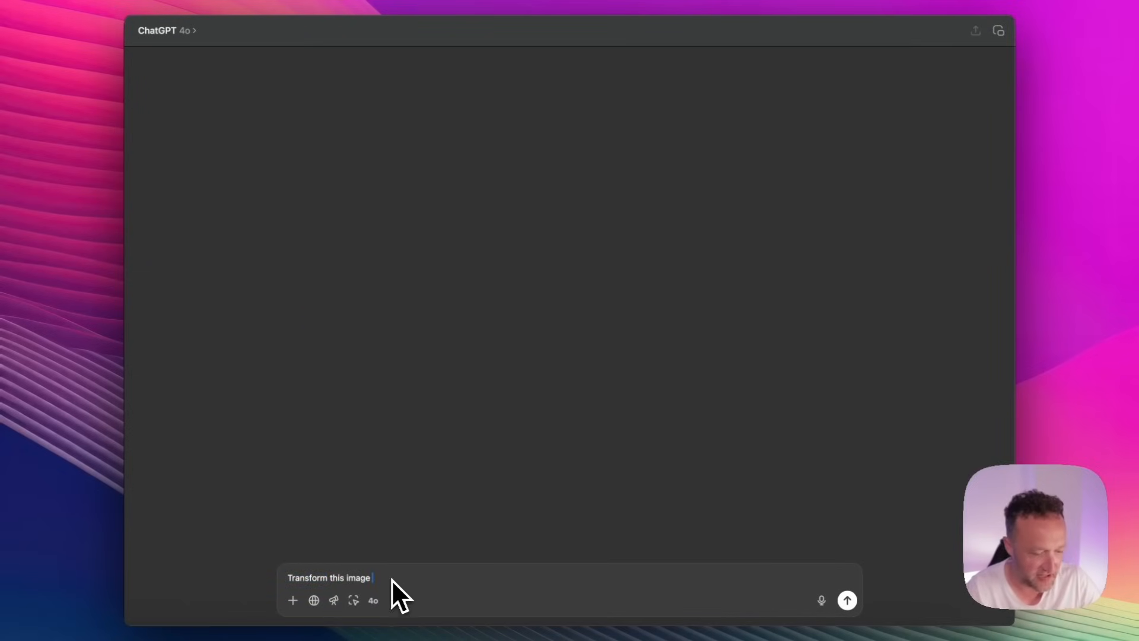
text(into a high qu)
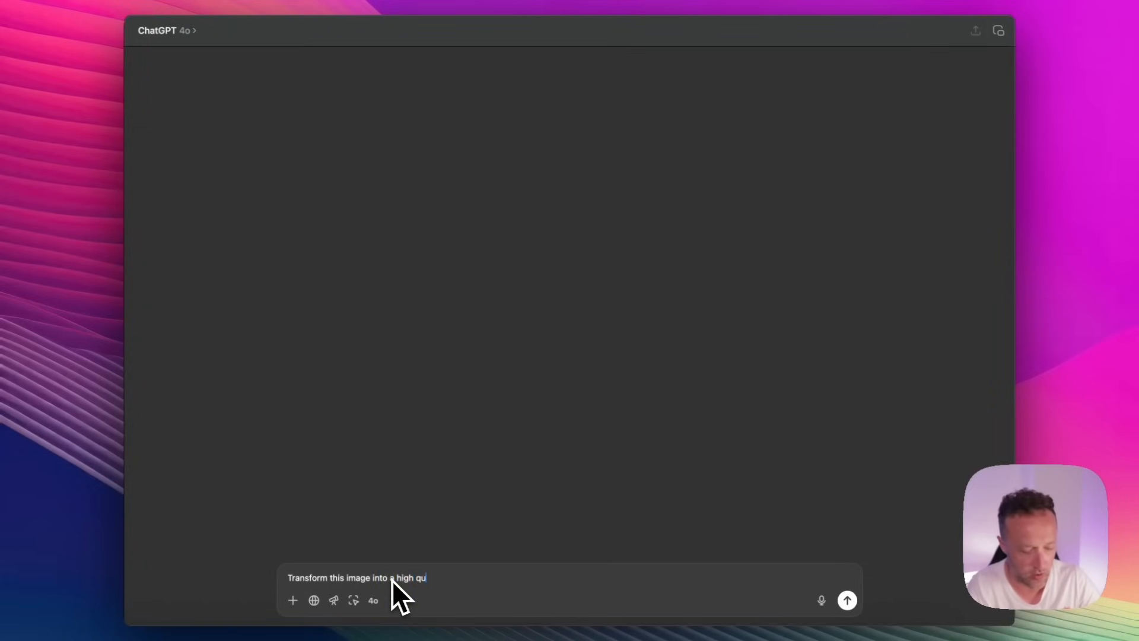
text(ality muppet s)
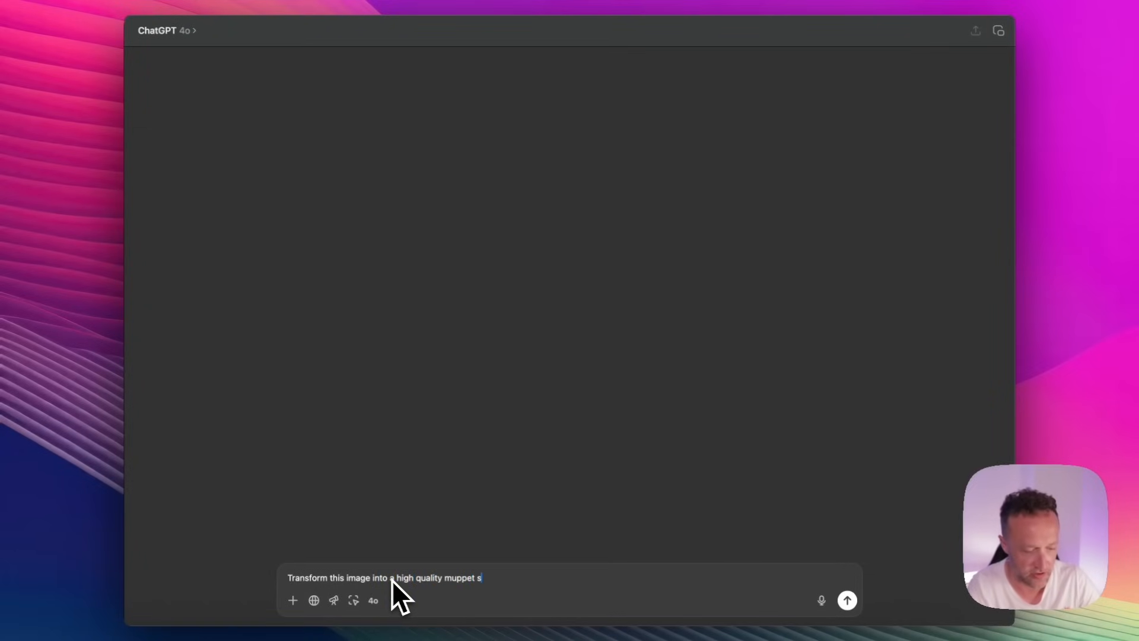
text(tyle image. The output sho)
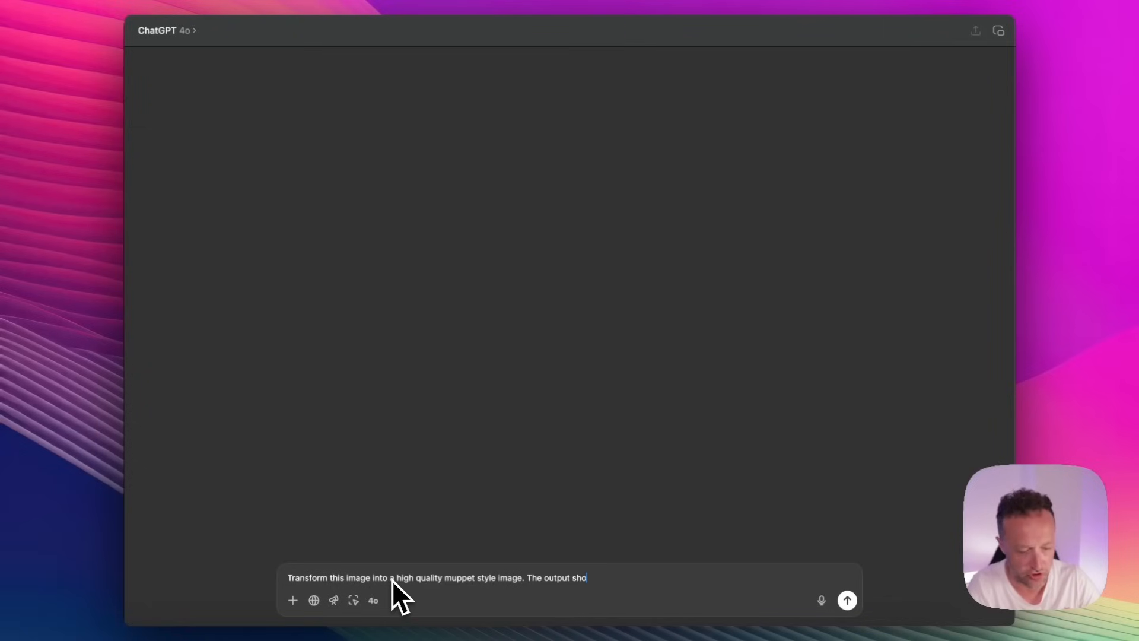
text(uld be 16:)
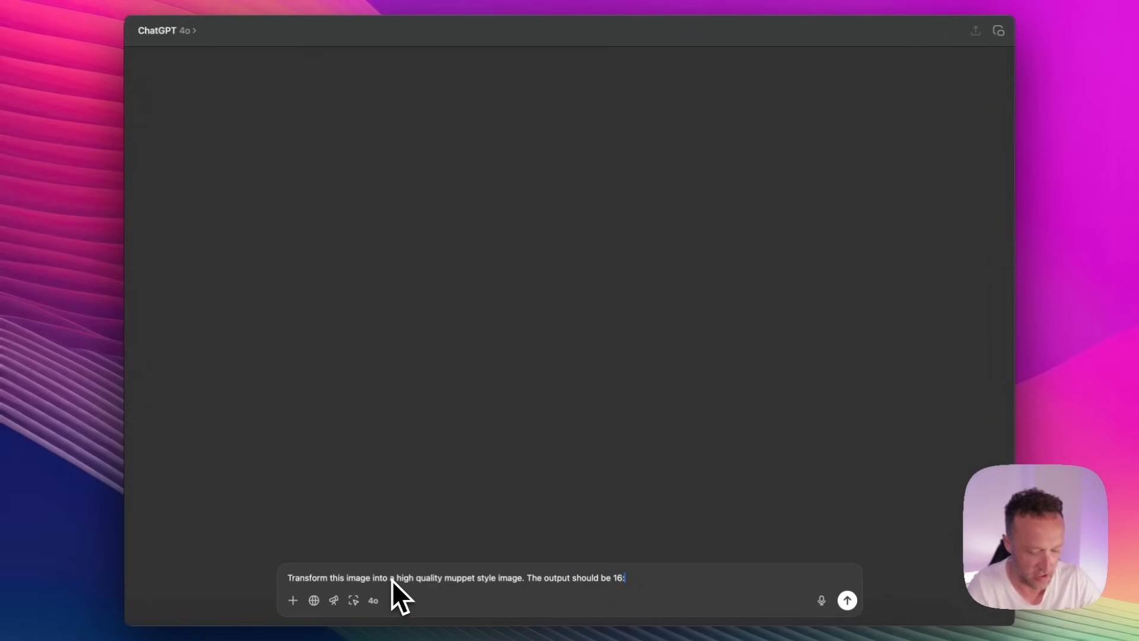
text(9)
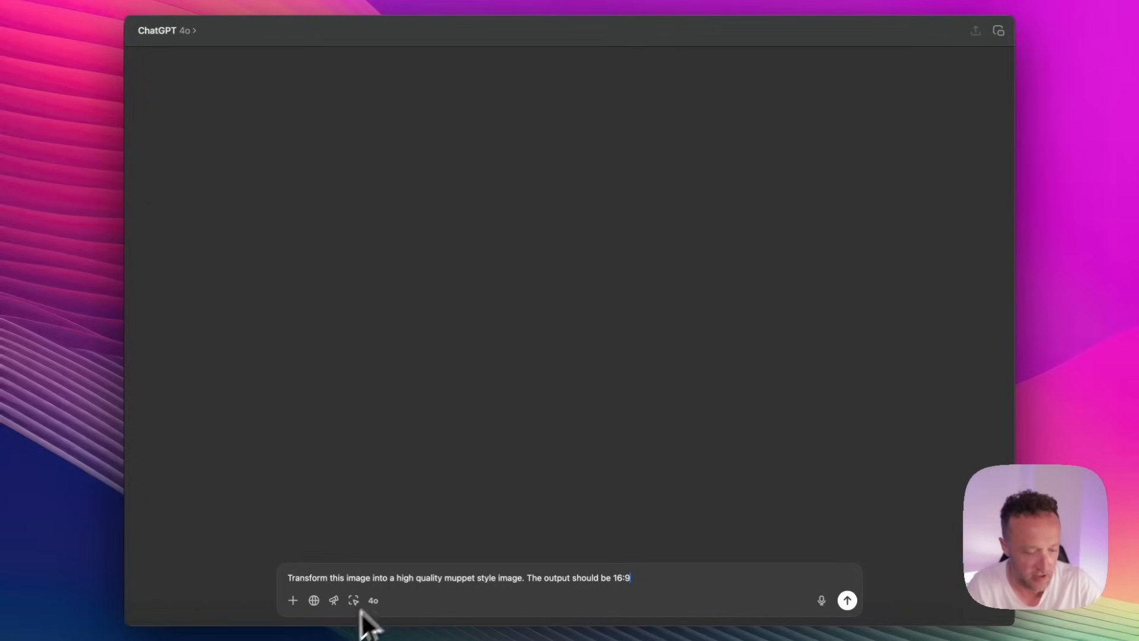
click(293, 601)
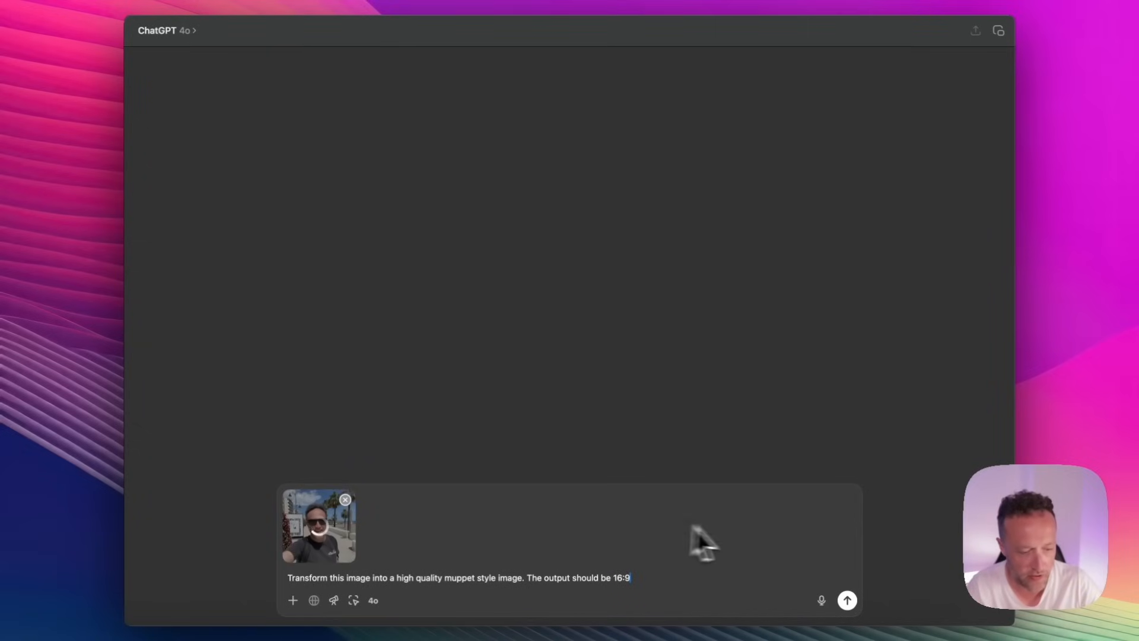
click(846, 600)
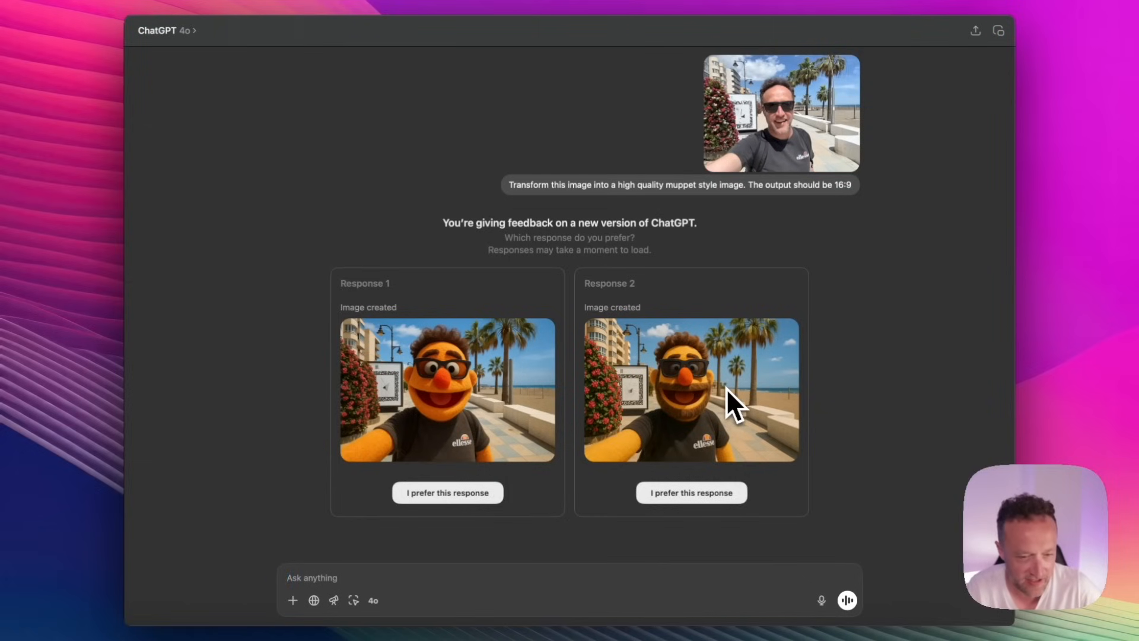
mouse_move(544, 407)
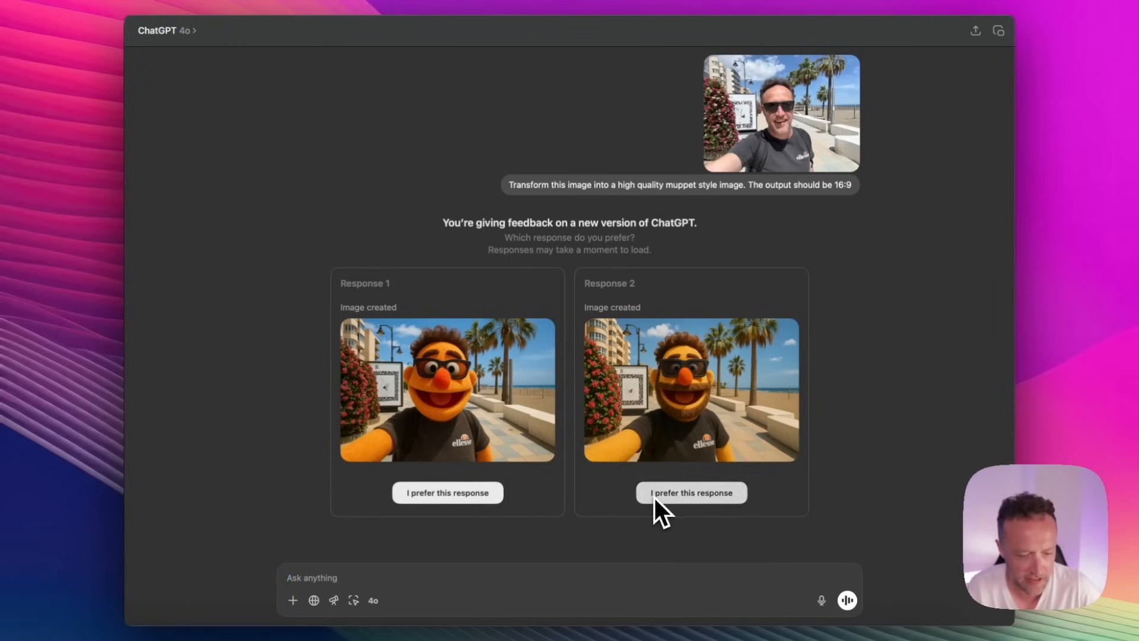
Prefer Response 2 and save the muppet image as Me muppet.png in Animating AI
click(691, 491)
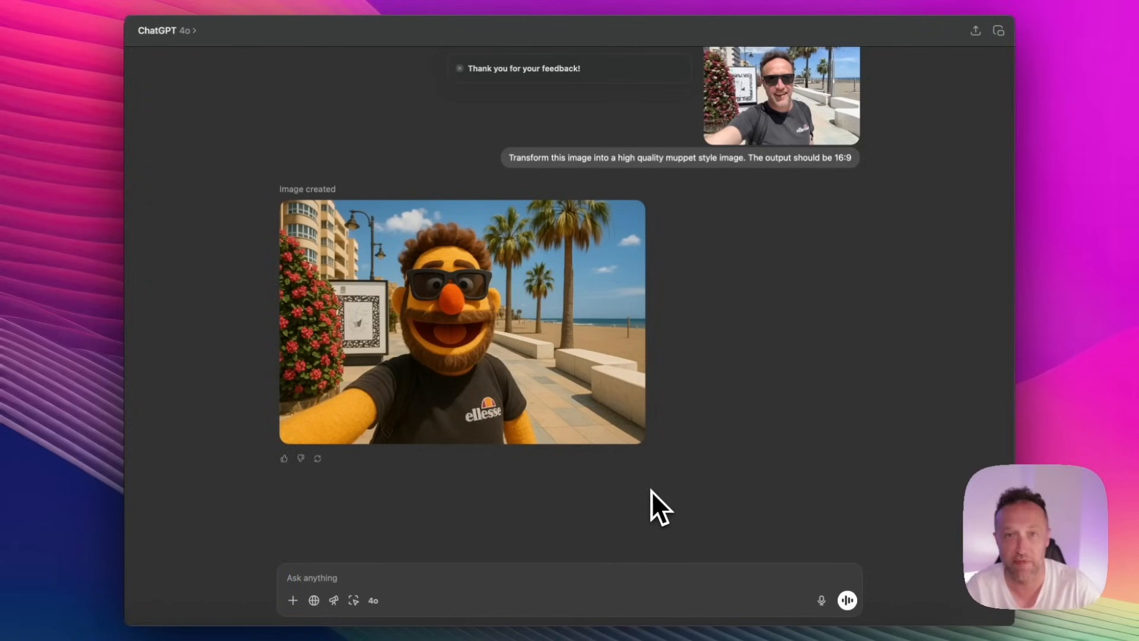
mouse_move(440, 301)
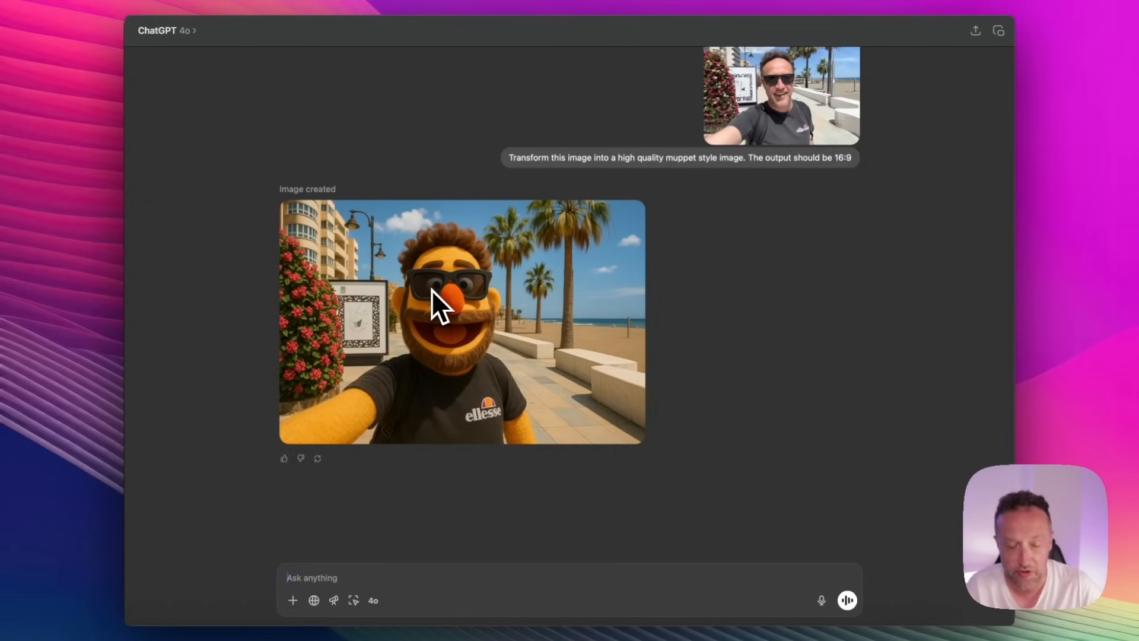
mouse_move(454, 328)
text(Me muppet.png)
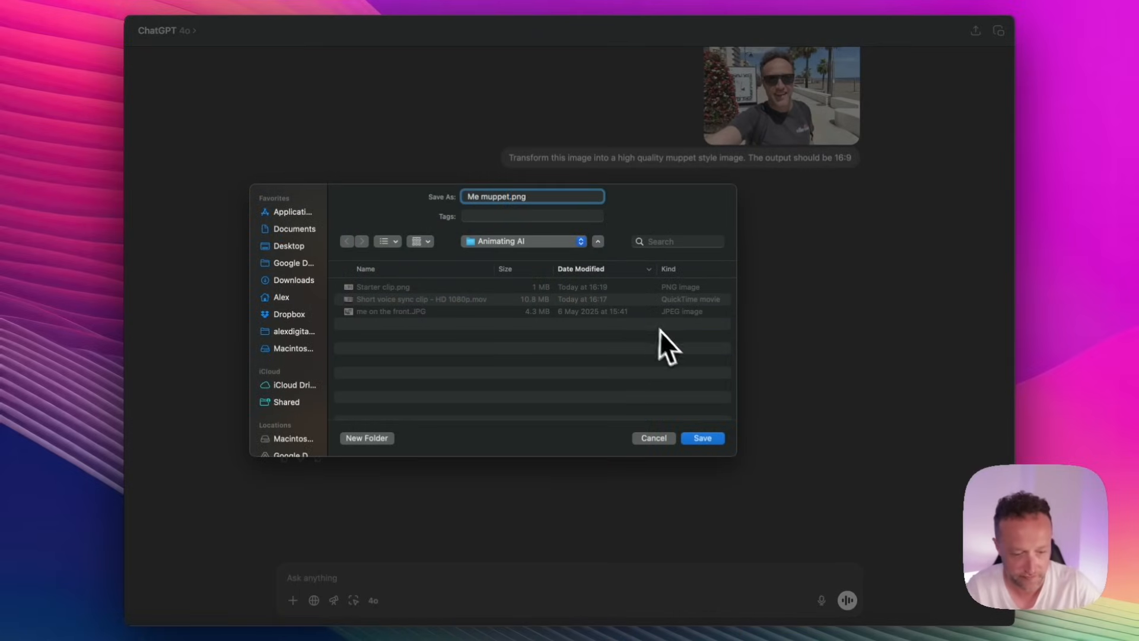
click(700, 438)
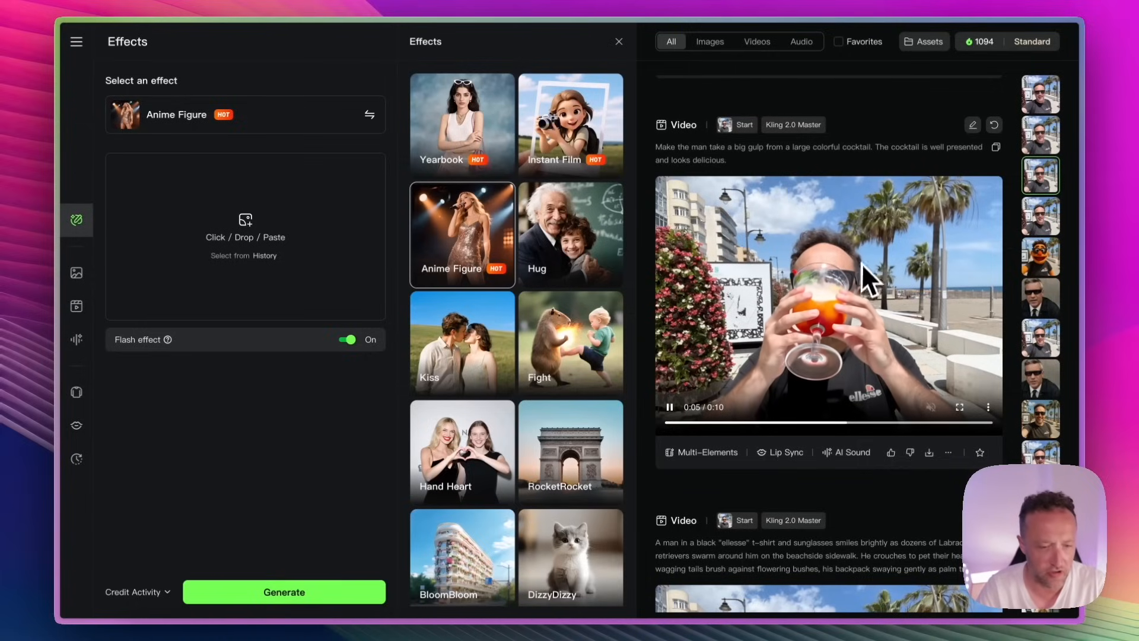
Switch to Image to Video and replace the old start frame with the muppet image
click(996, 147)
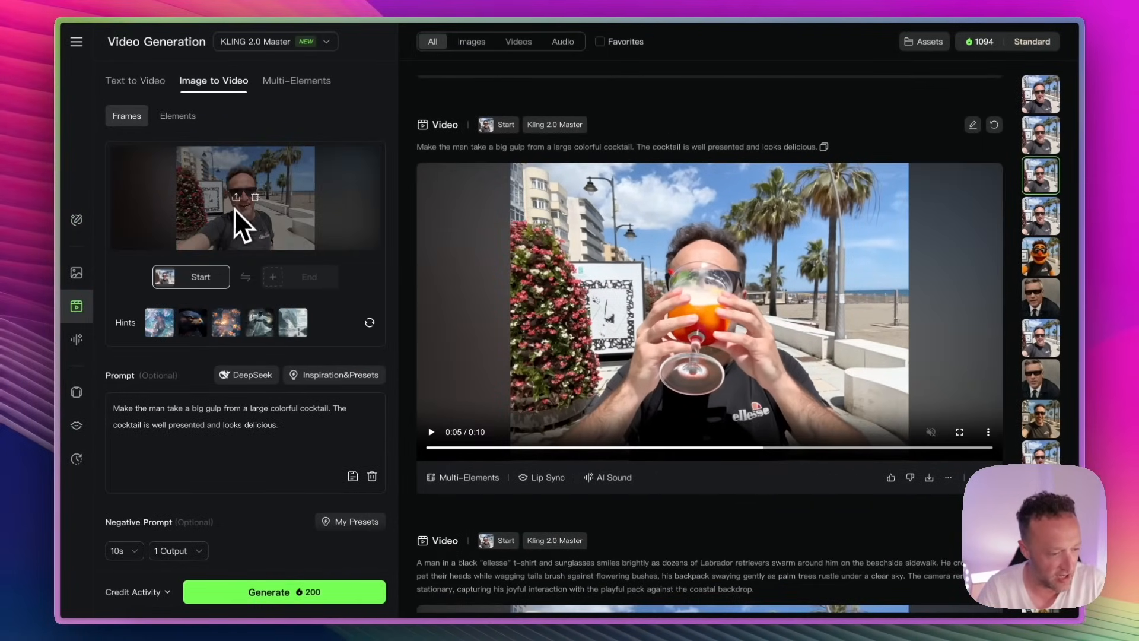
click(236, 197)
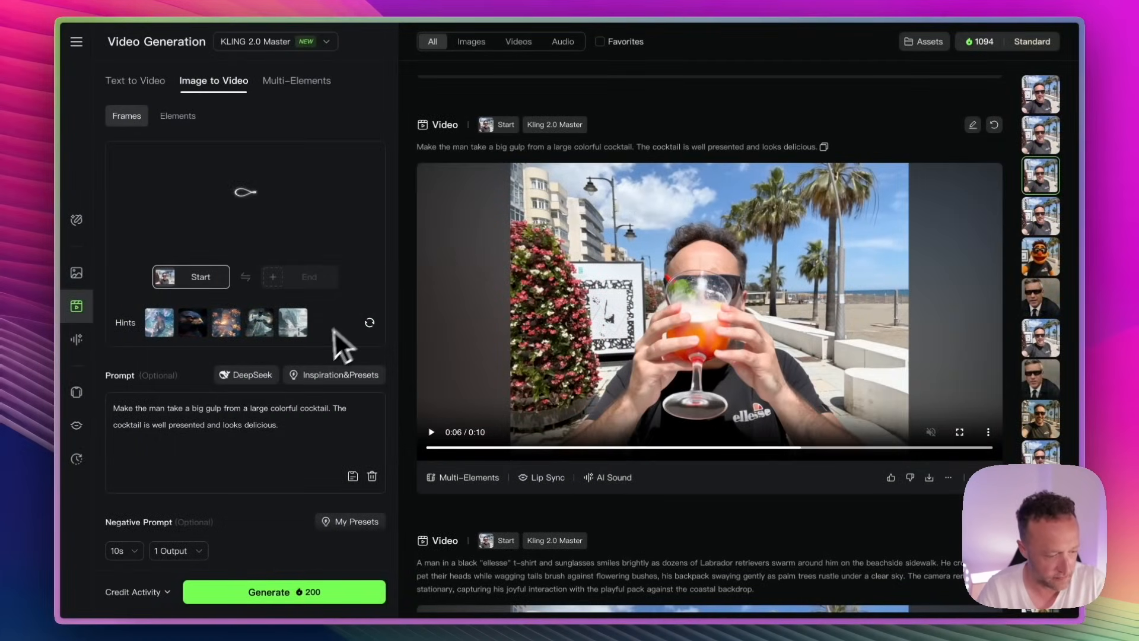
mouse_move(229, 439)
text( muppet)
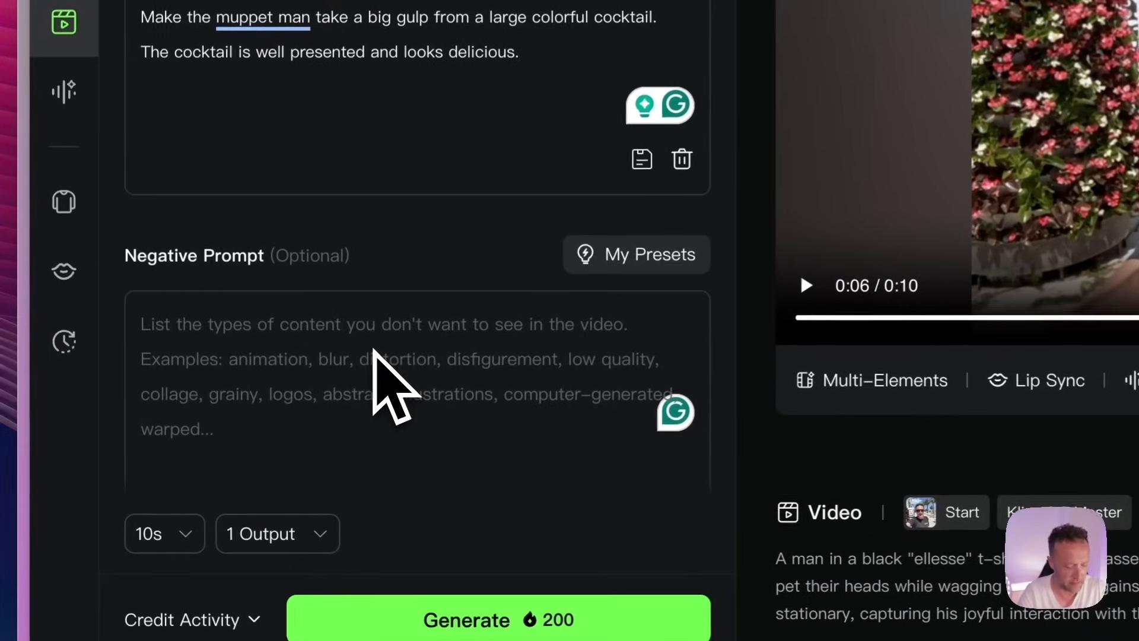
Add the negative prompt 'No dribbling.' and generate the muppet-man cocktail-gulp video
text(No d)
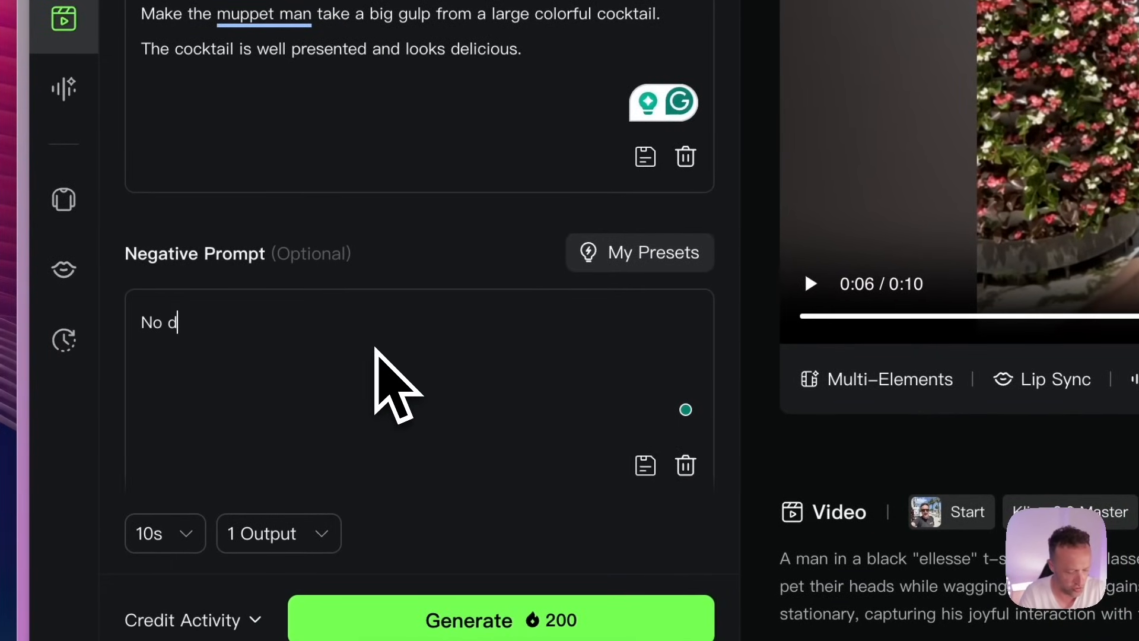
text(ribbling.)
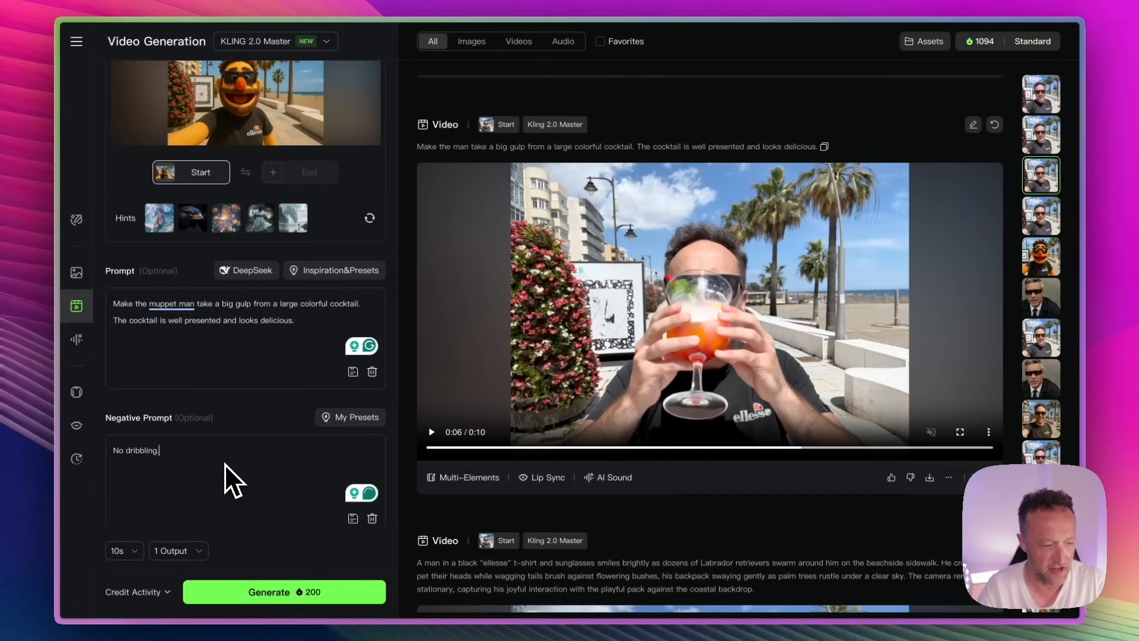
scroll(up, 3)
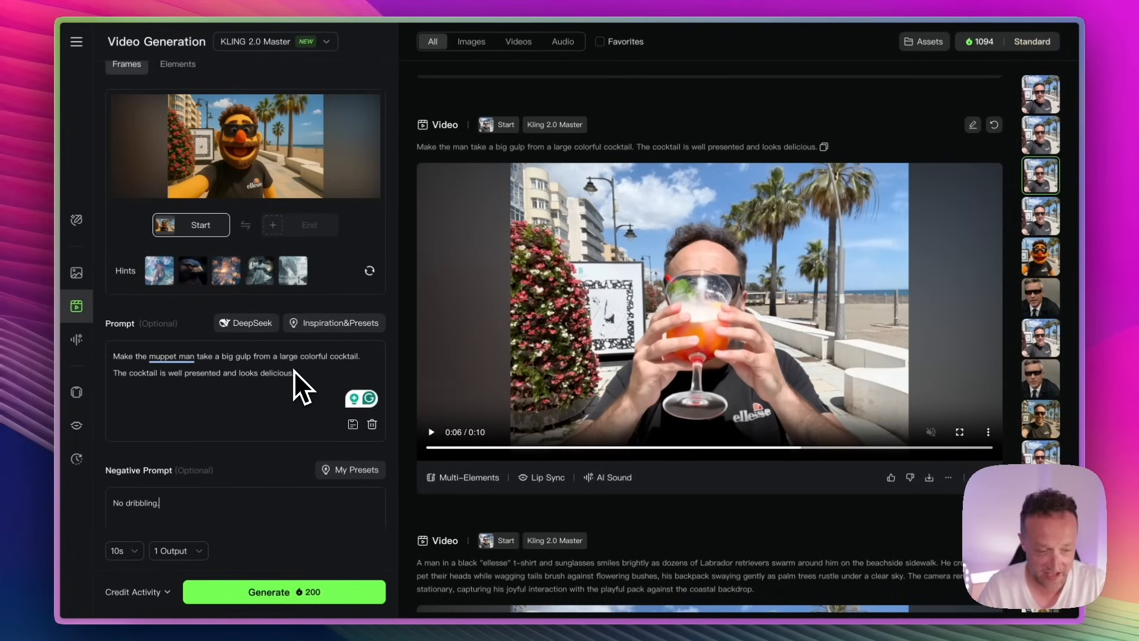
scroll(down, 3)
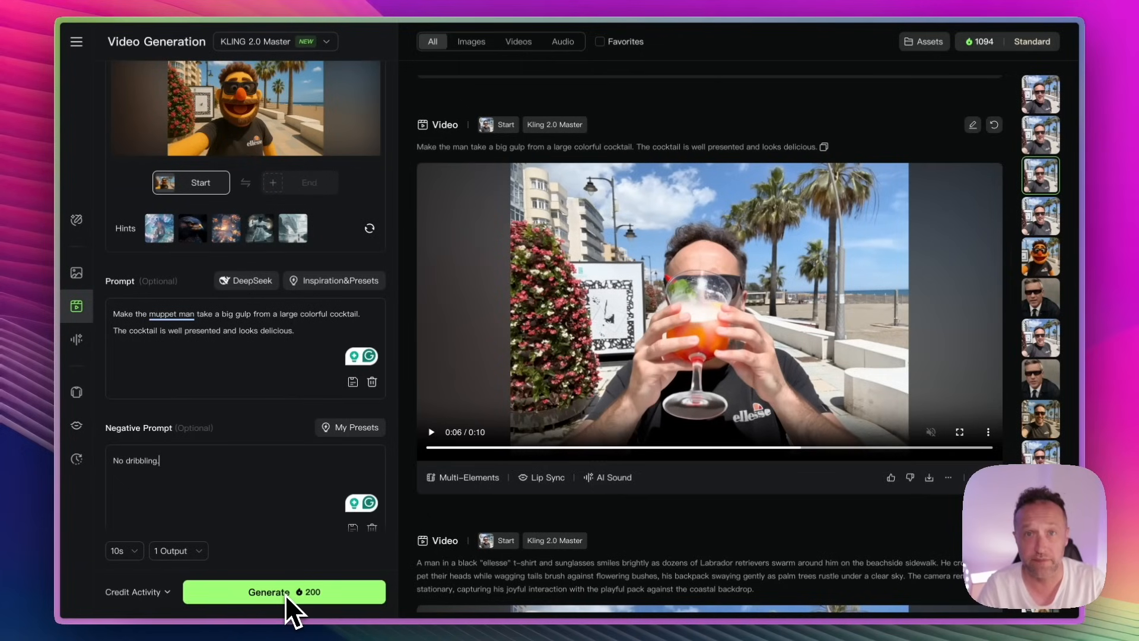
click(283, 591)
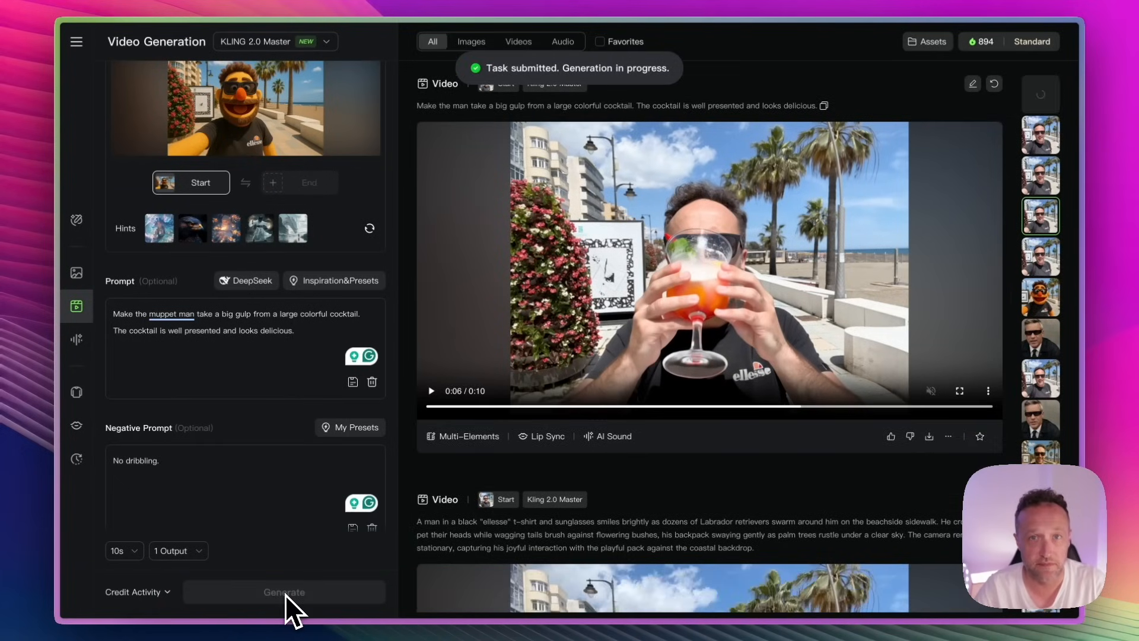
click(284, 591)
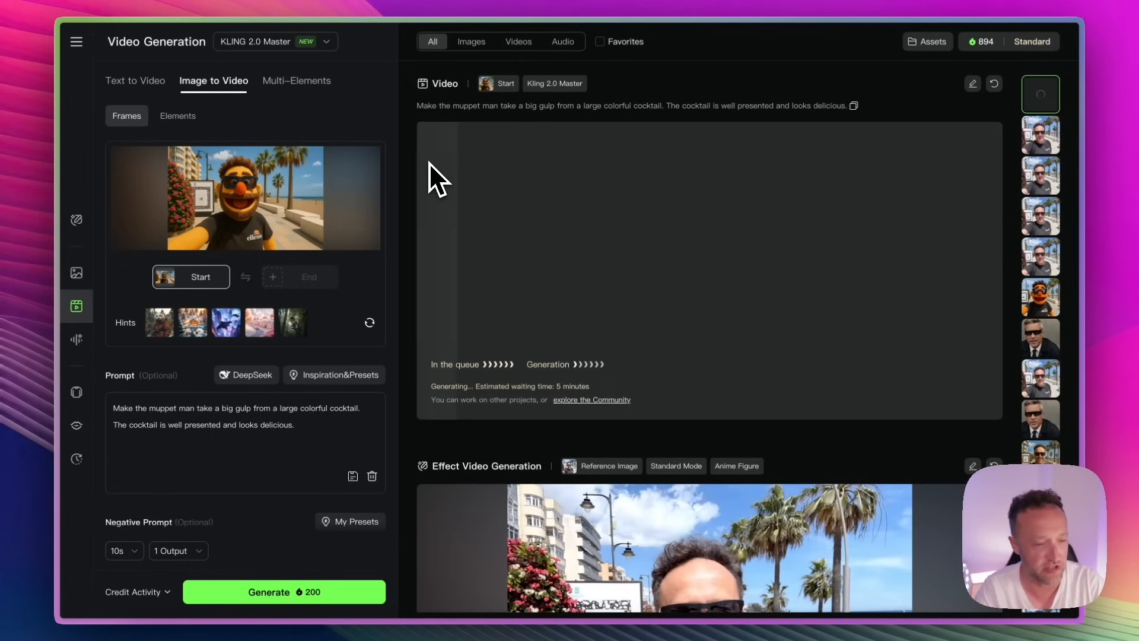
mouse_move(425, 200)
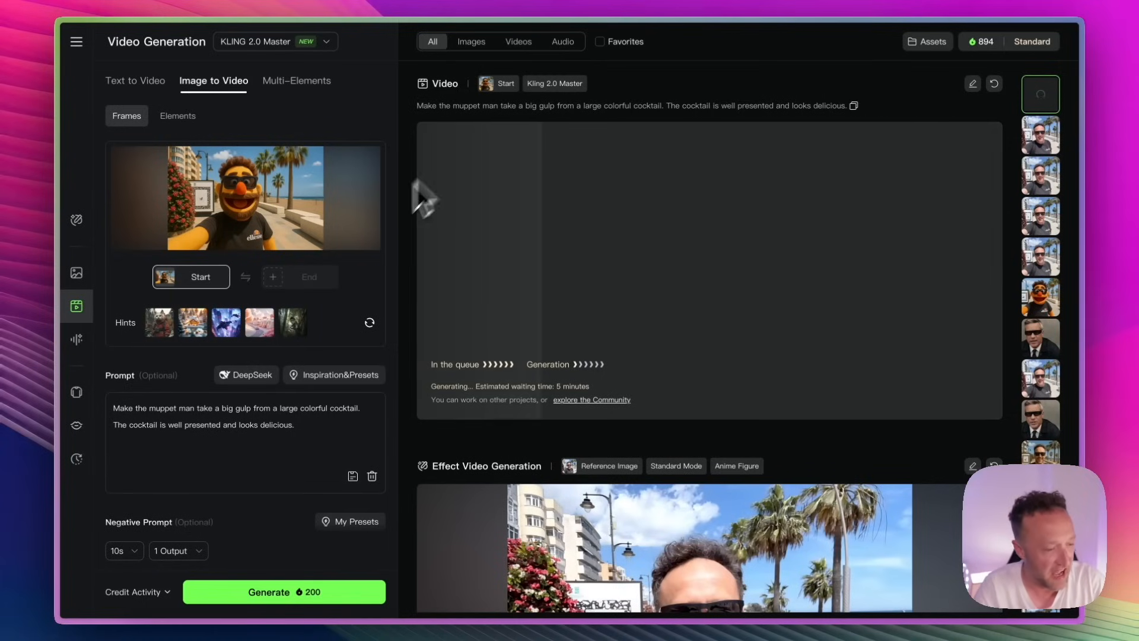
mouse_move(76, 393)
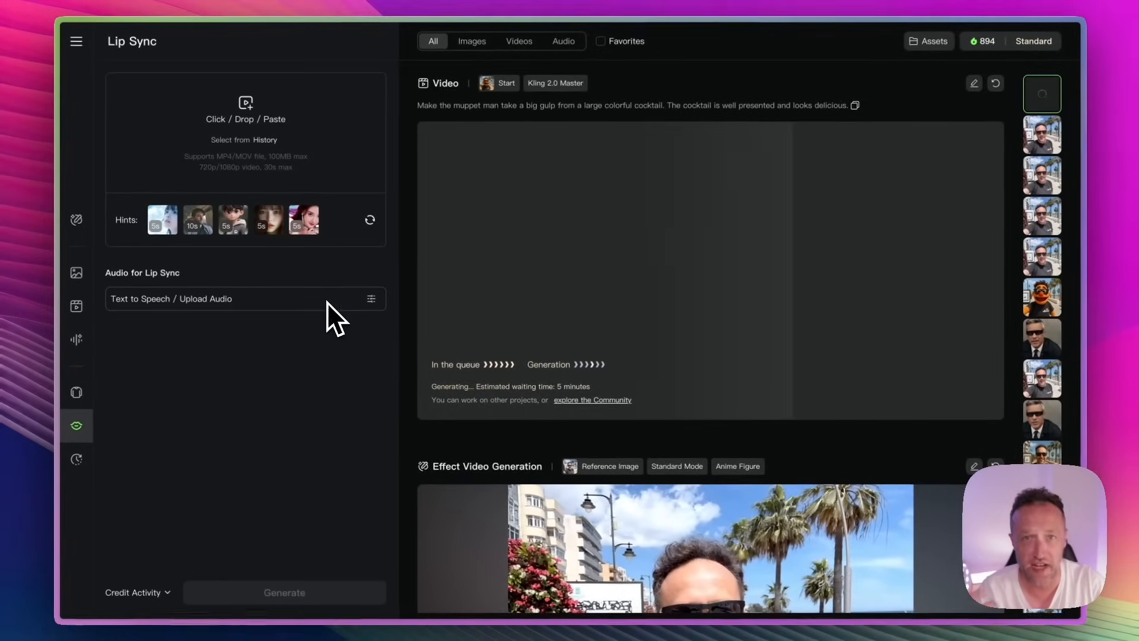
mouse_move(338, 448)
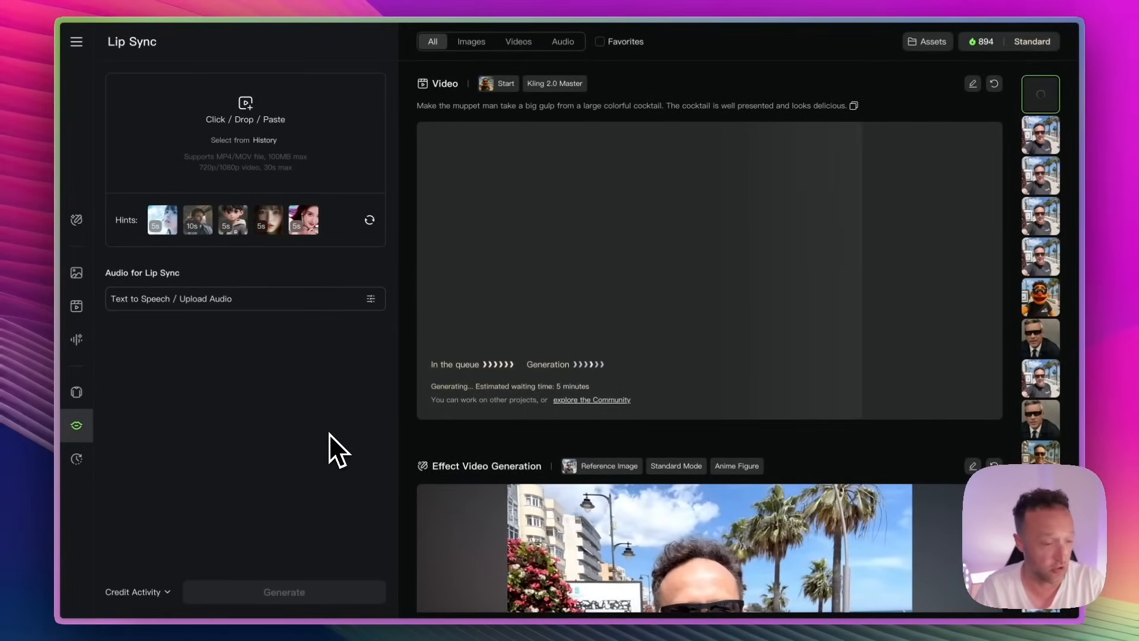
Load the speaker's studio clip into Lip Sync and bring up the Text to Speech audio options
click(244, 119)
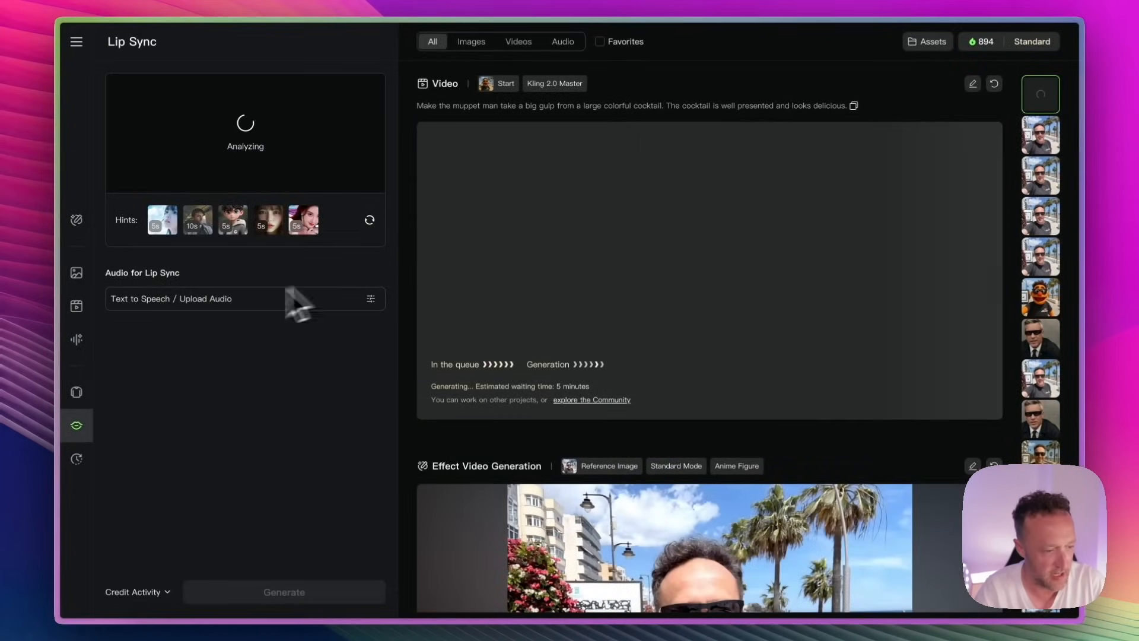
mouse_move(318, 369)
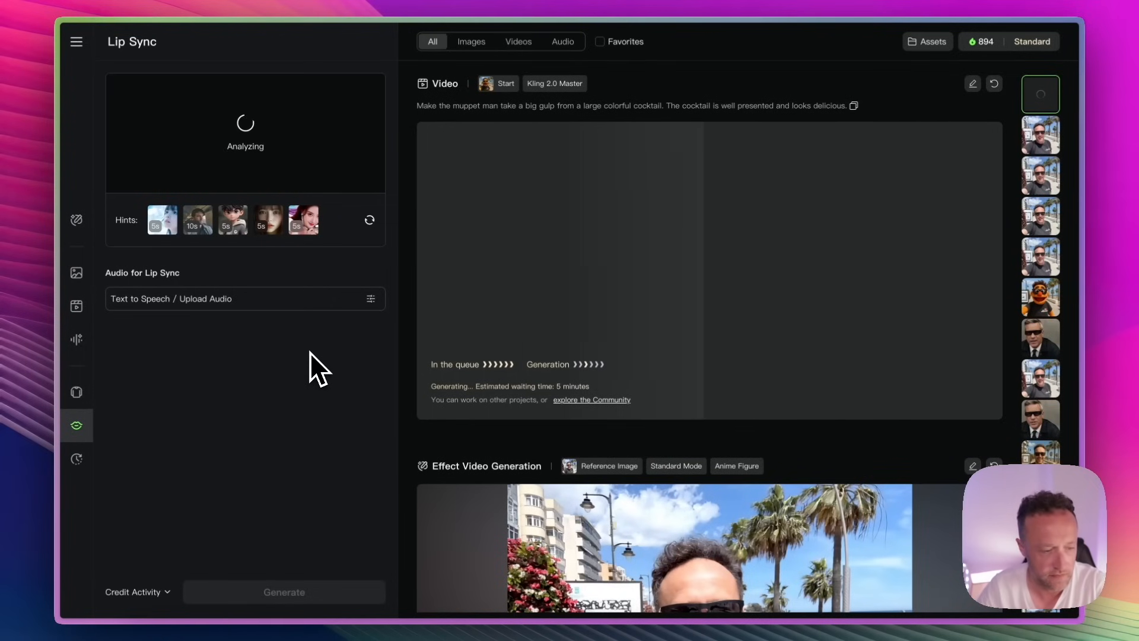
click(244, 299)
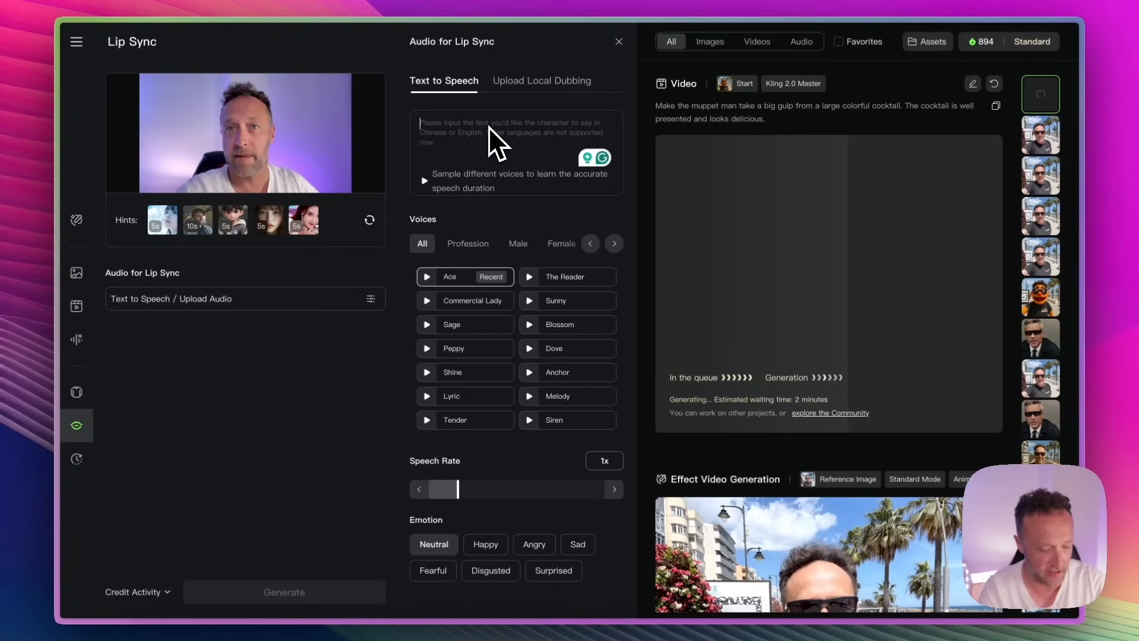
Enter the speech line 'Visit Estepona in Spain and sunny.'
text(Visit Estepona. It's)
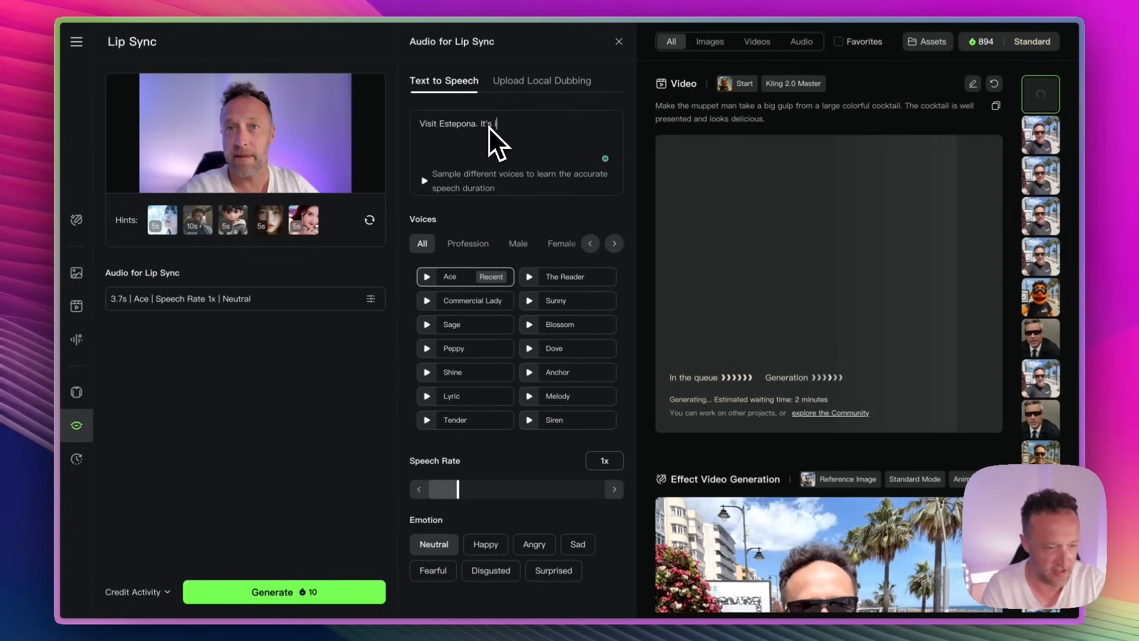
text(in Spain and su)
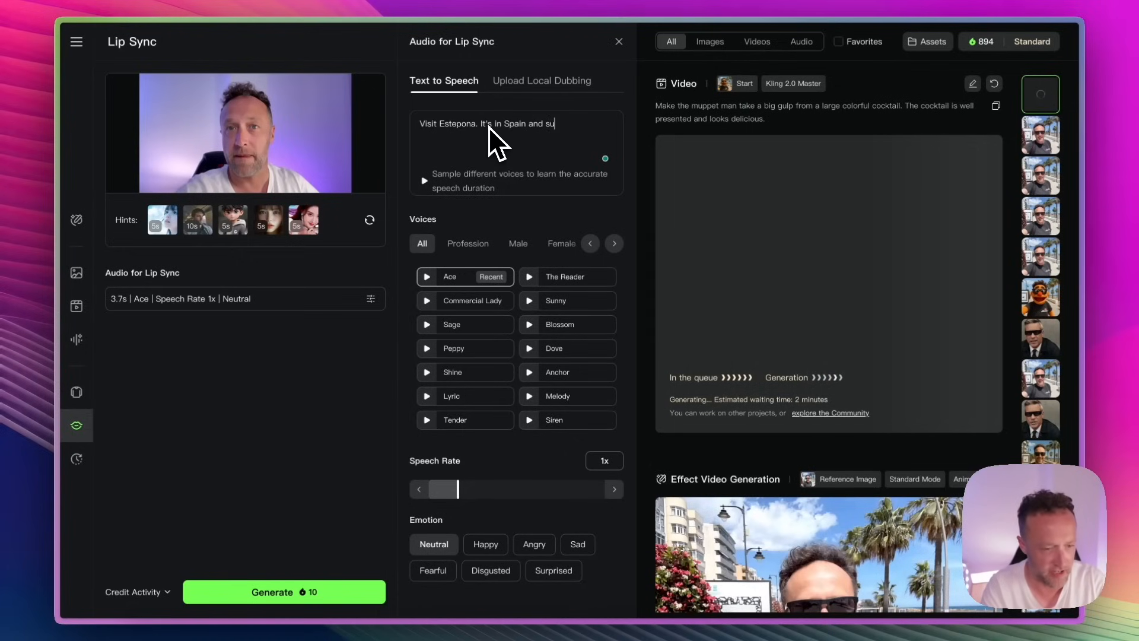
text(nny.)
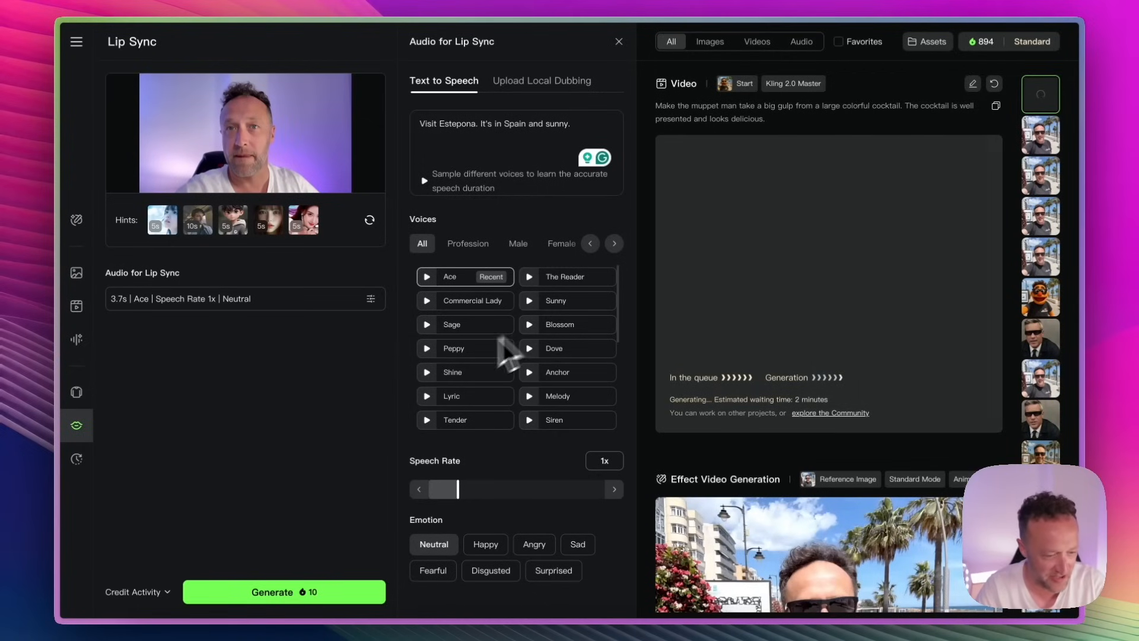
Audition the Anchor voice with Happy emotion, previewing it a few times
click(568, 371)
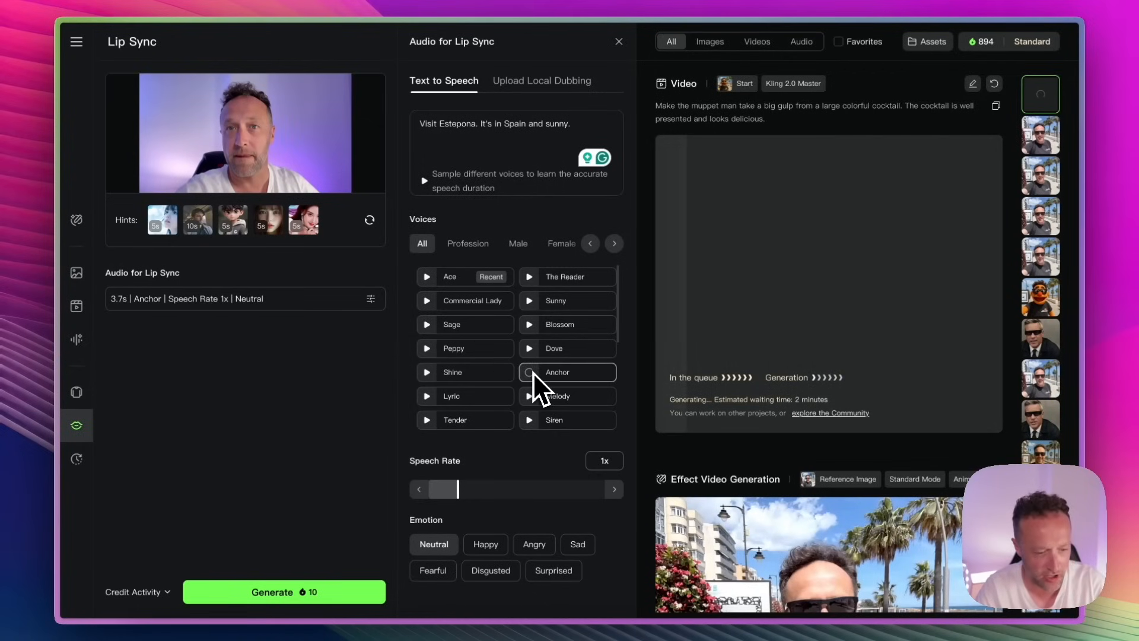
click(529, 372)
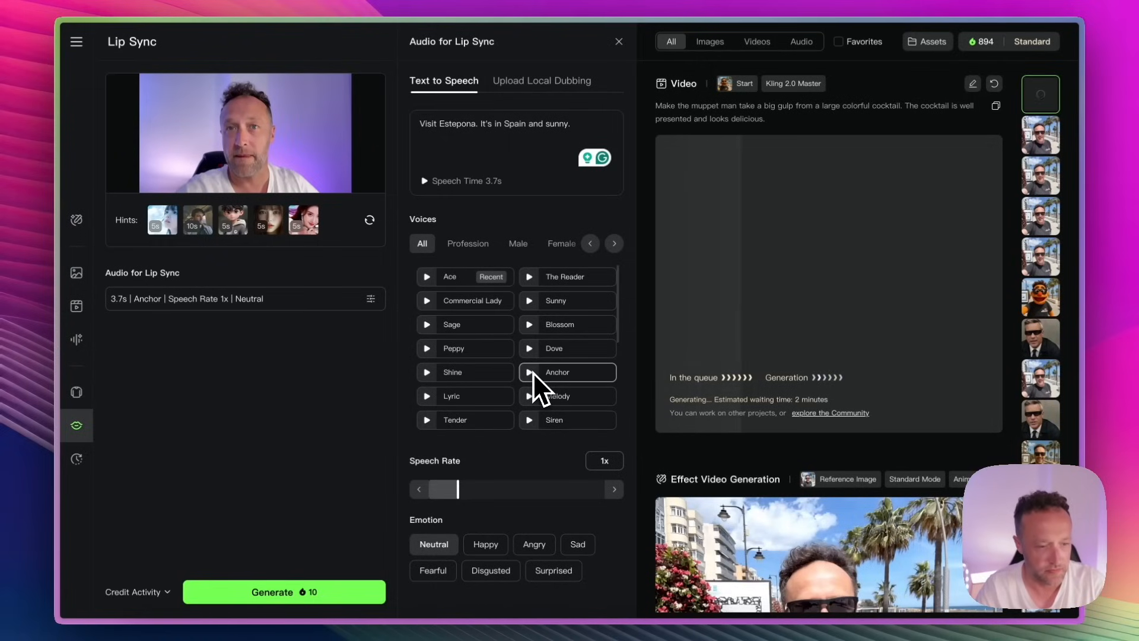
click(530, 371)
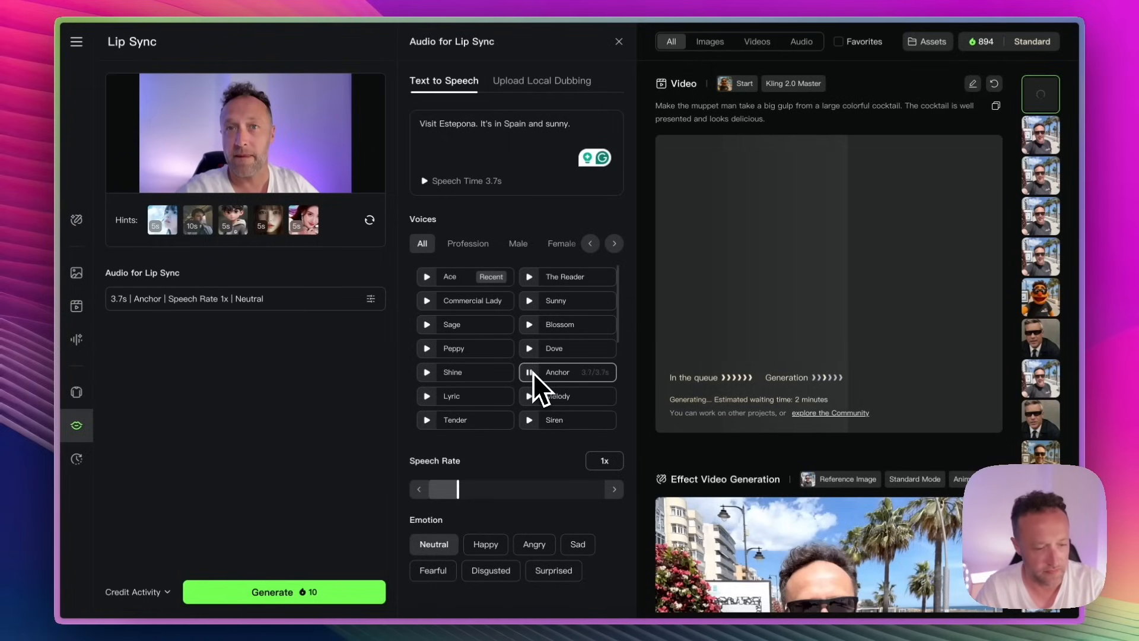
click(484, 544)
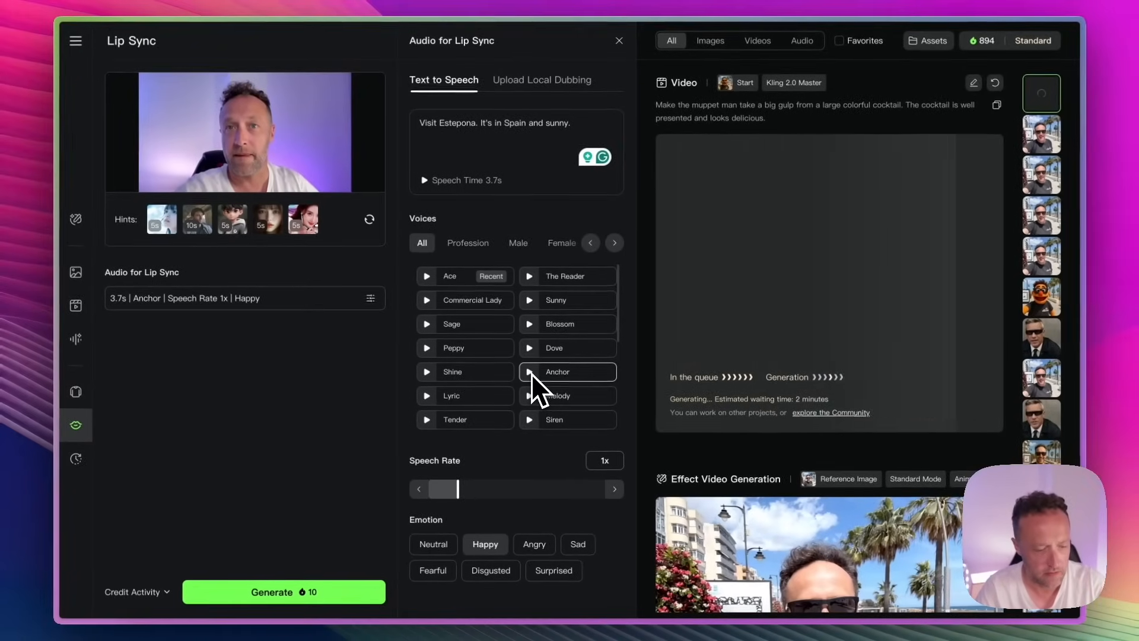
click(531, 371)
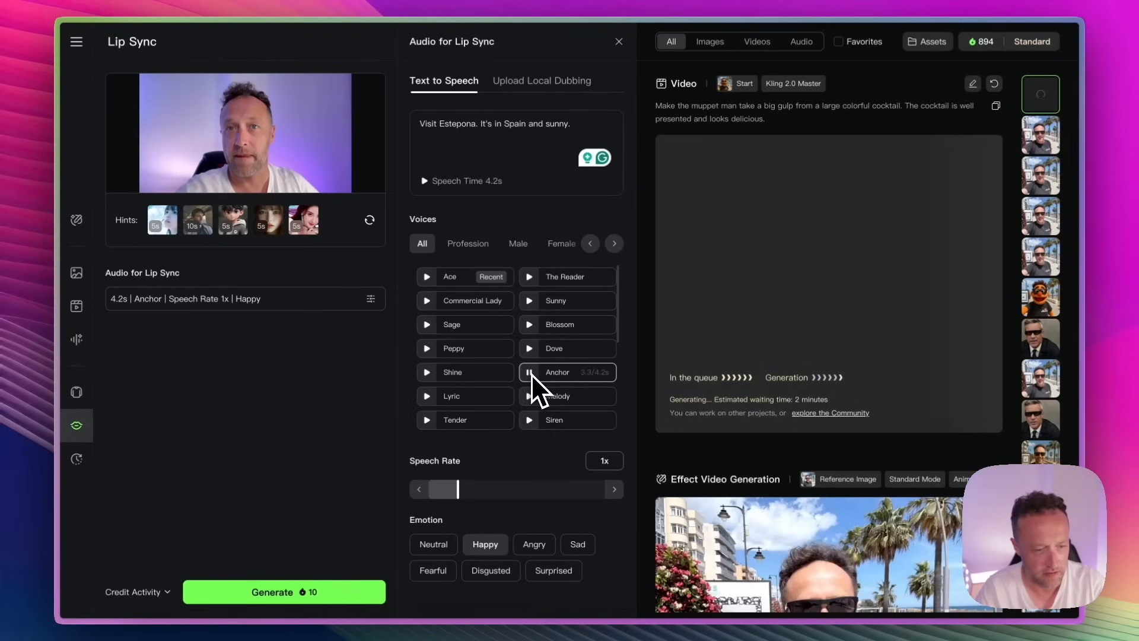
click(530, 371)
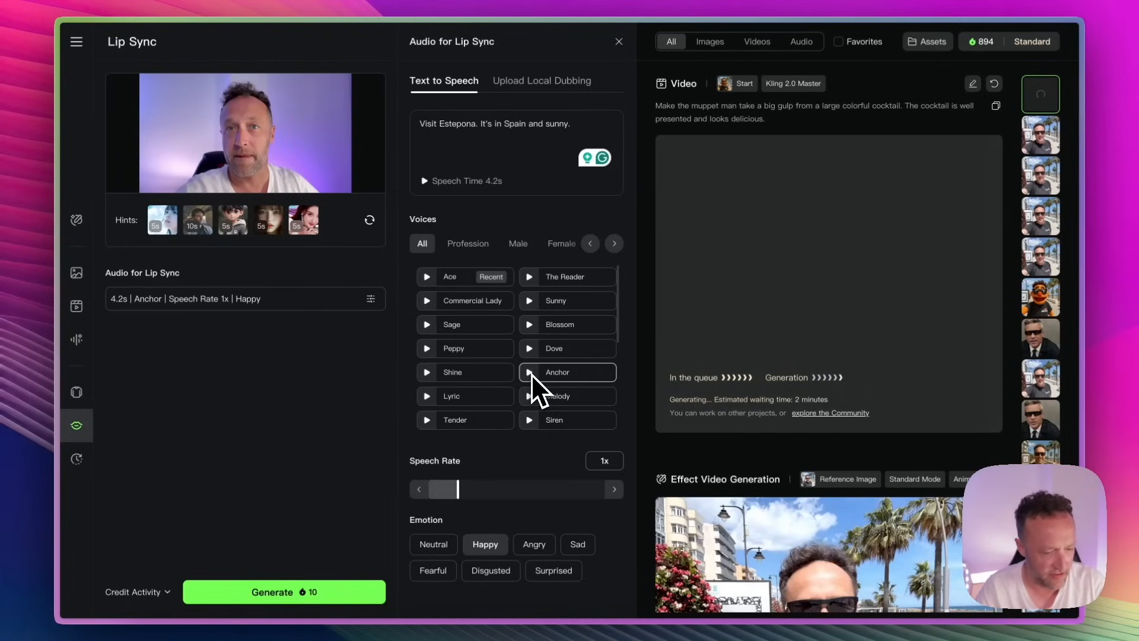
Choose the Melody voice instead and generate the lip-synced speaker clip
click(529, 397)
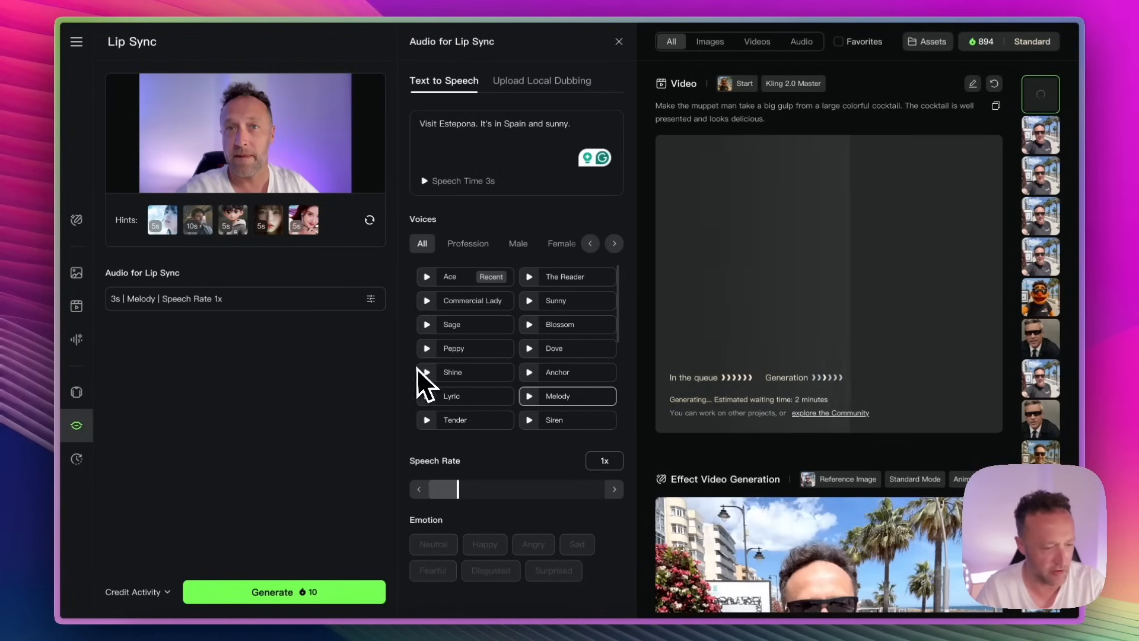
mouse_move(522, 240)
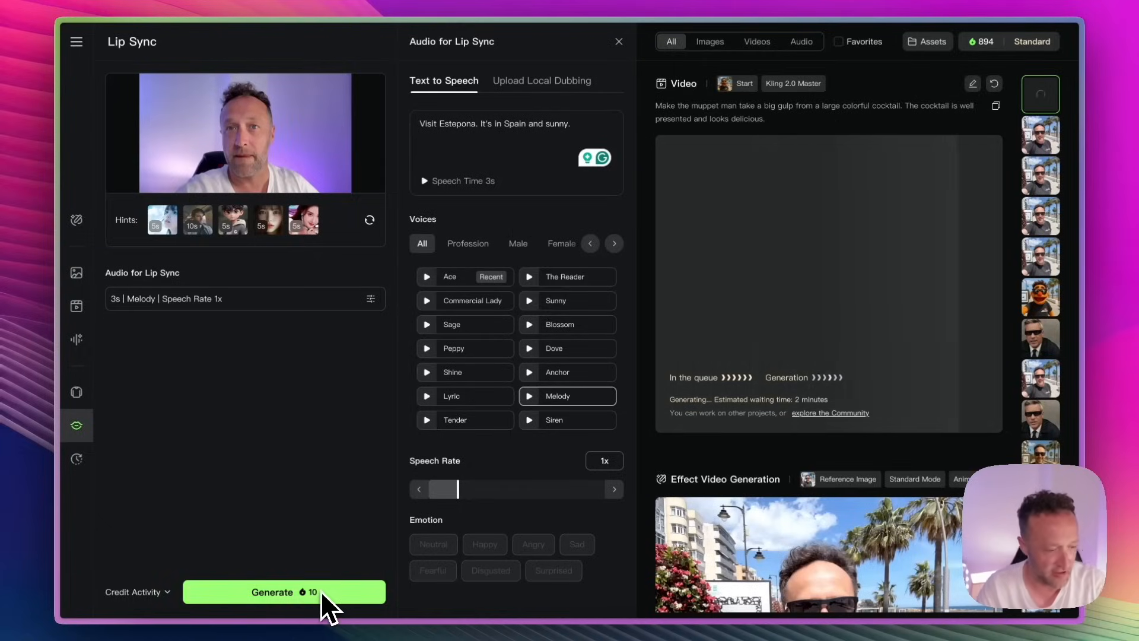
click(284, 591)
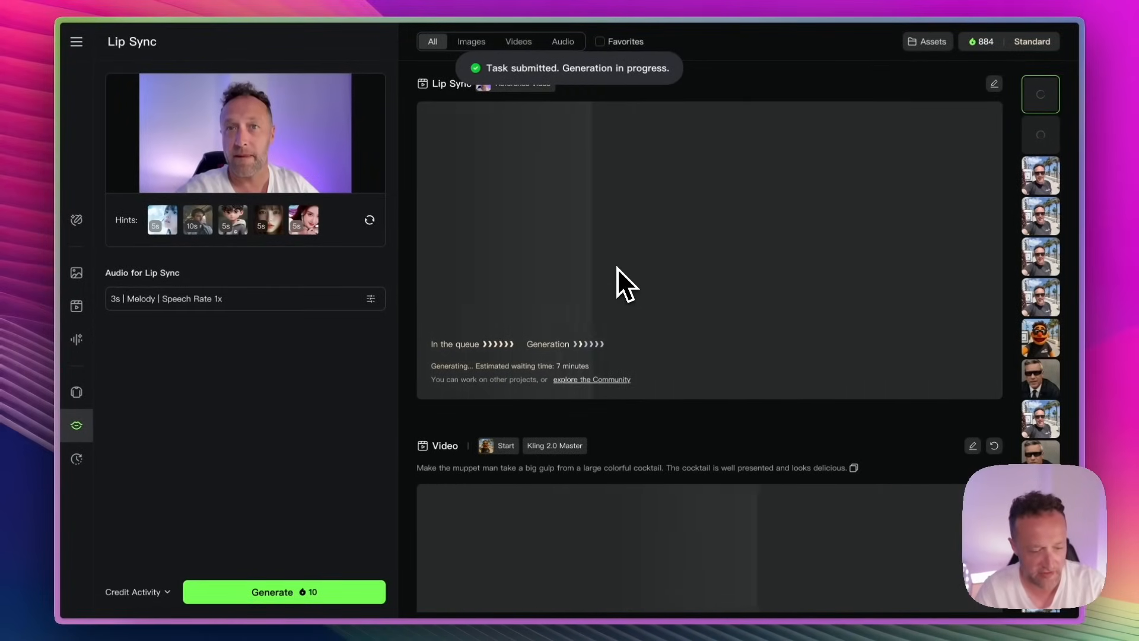
scroll(down, 3)
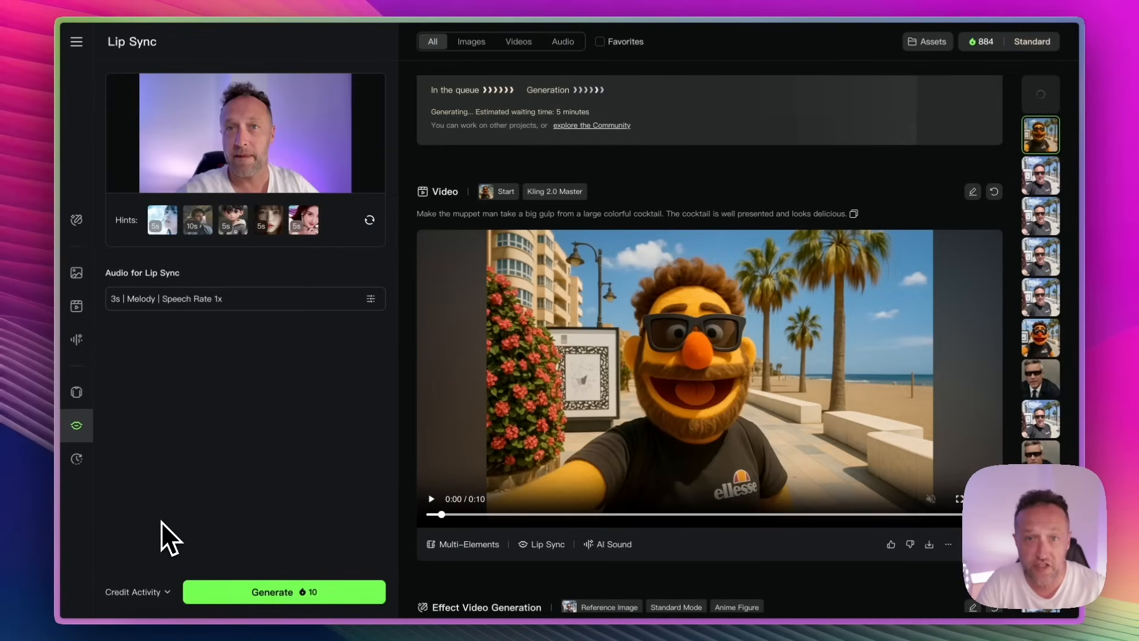
click(432, 500)
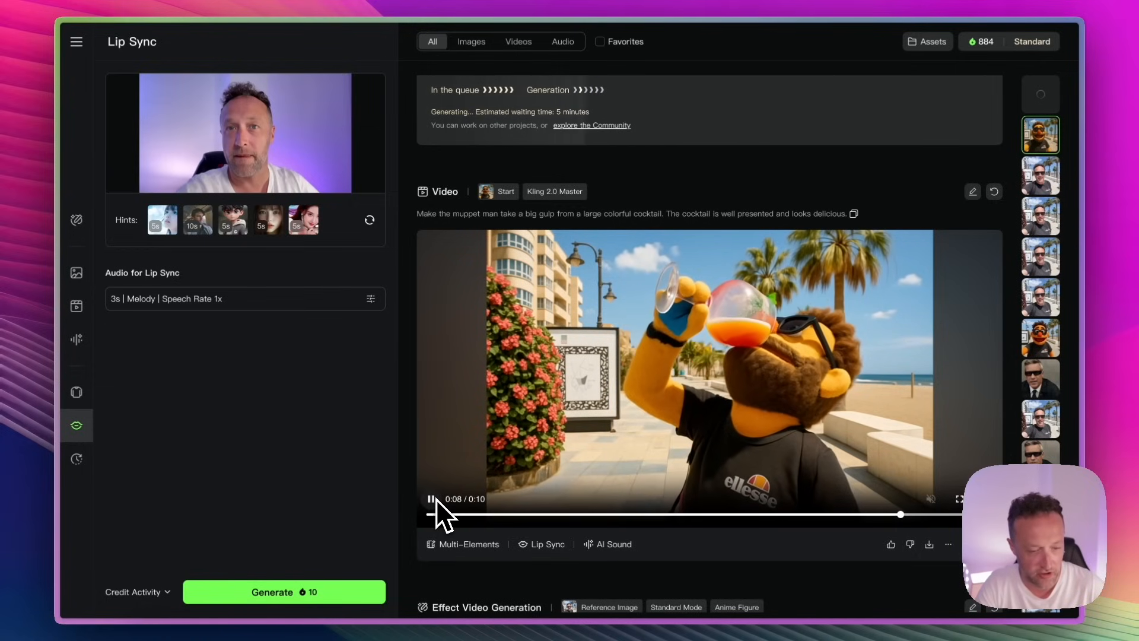
click(433, 513)
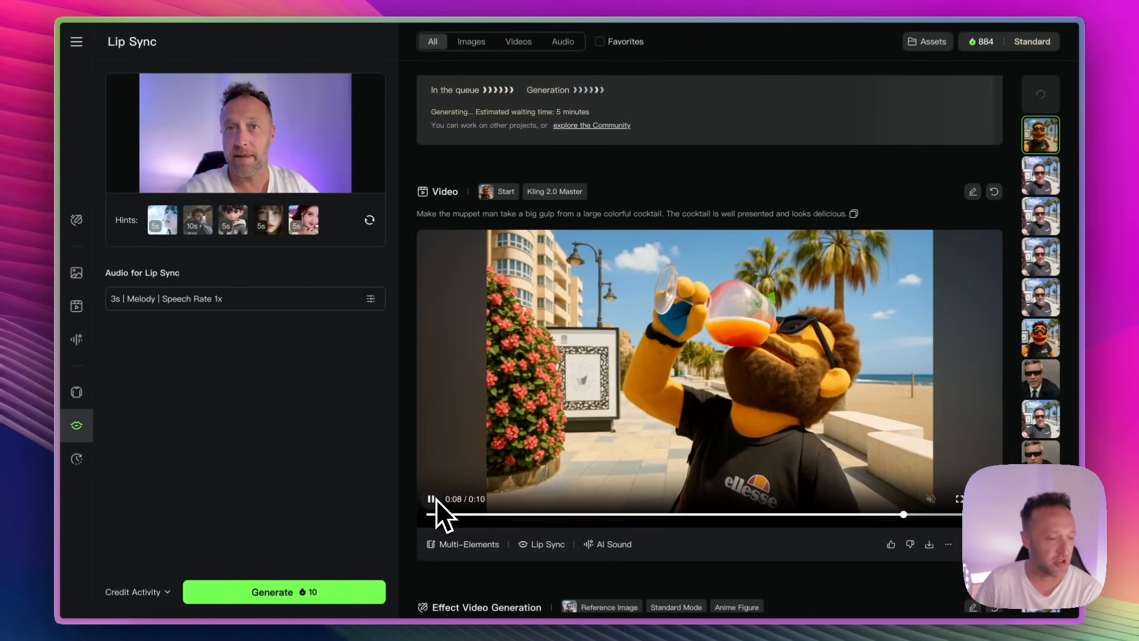
click(432, 514)
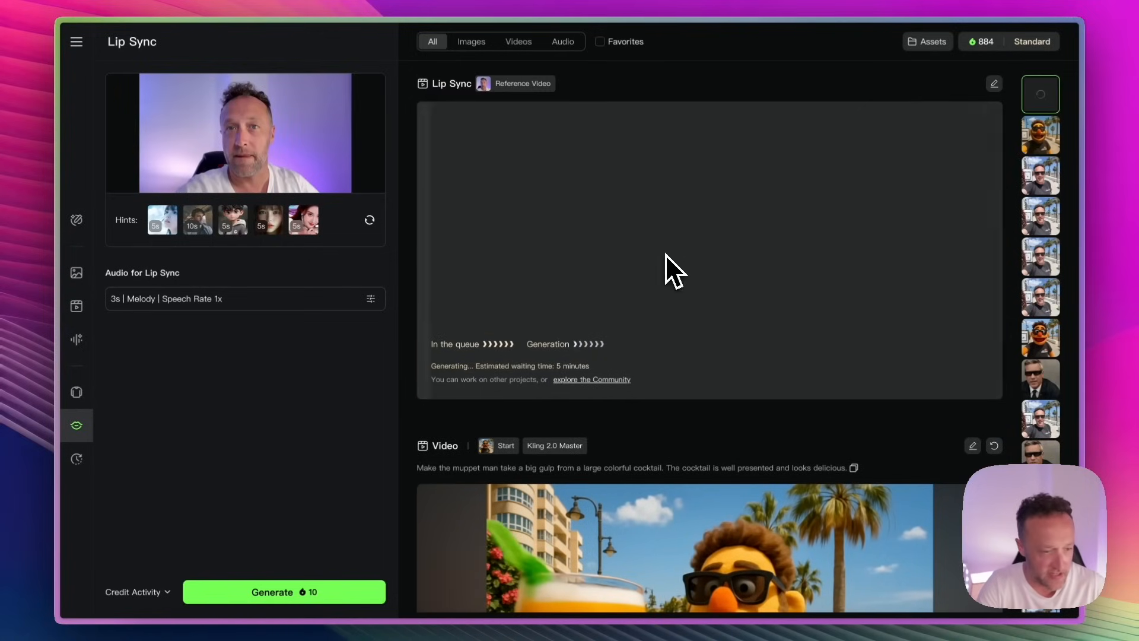
mouse_move(687, 274)
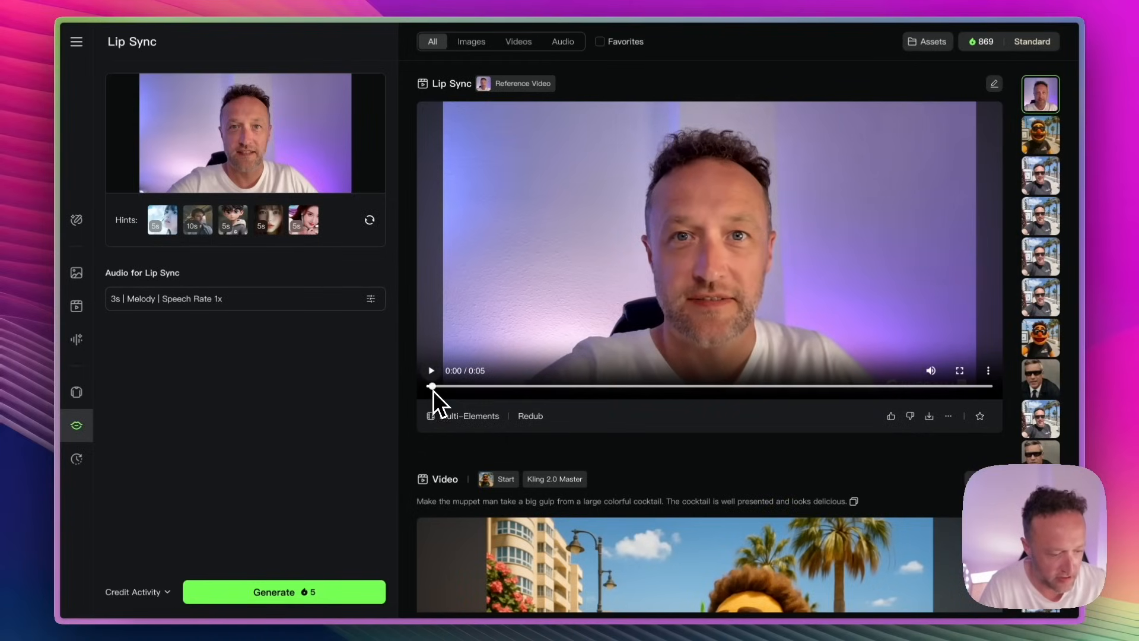
Play the finished lip-synced clip of the speaker saying the Estepona line
click(430, 371)
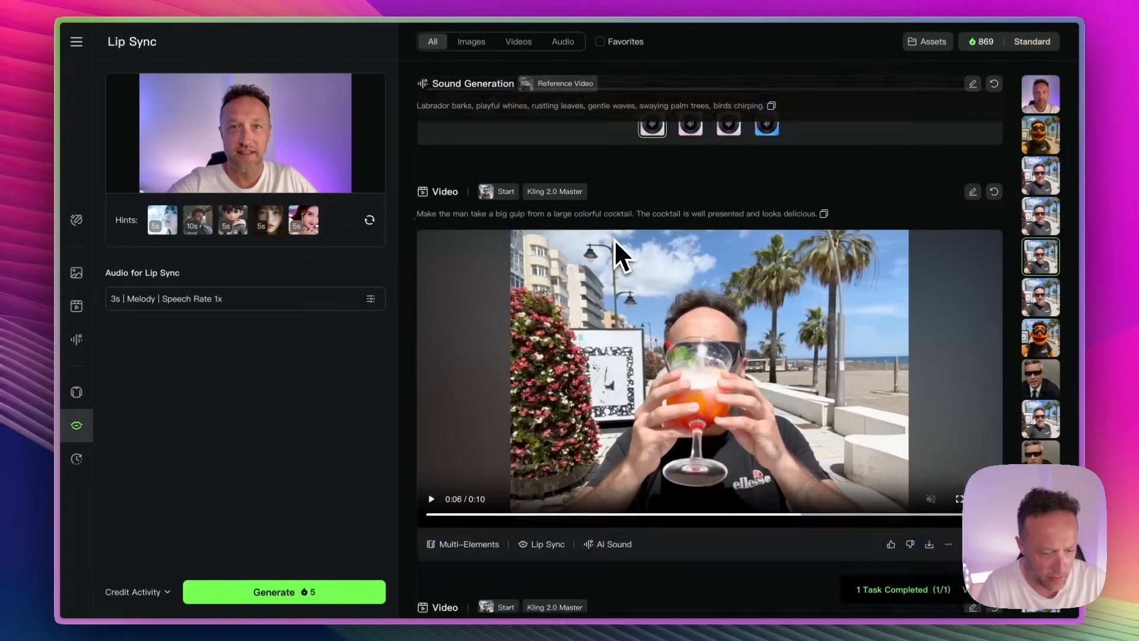
Scroll to the sunglasses man's lip-sync clip and play it through a couple of times
scroll(down, 3)
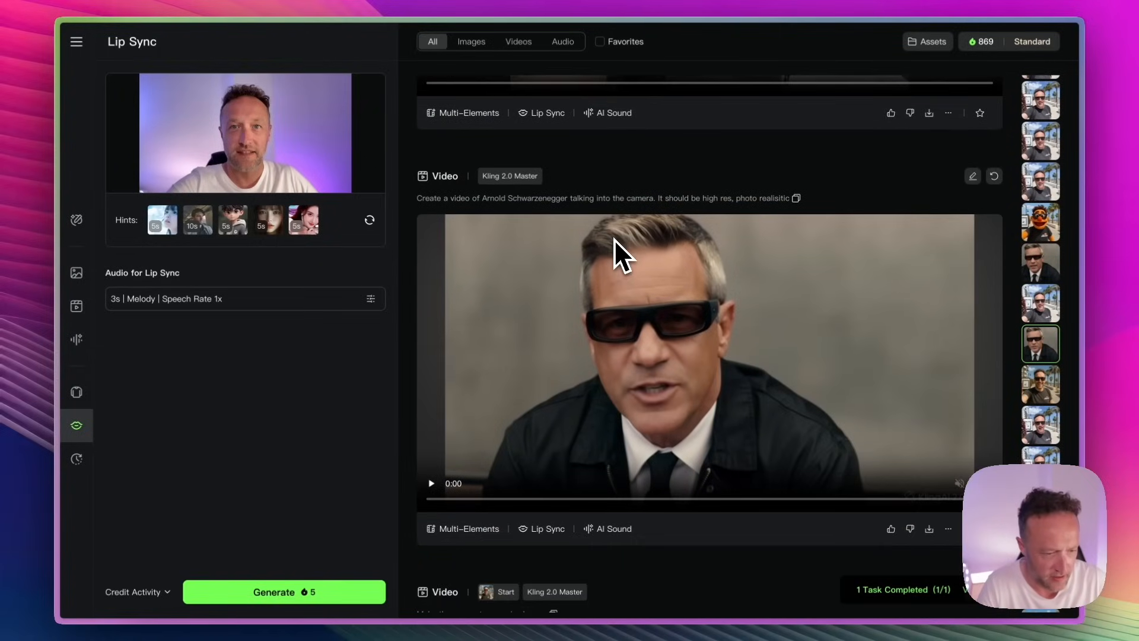
click(431, 483)
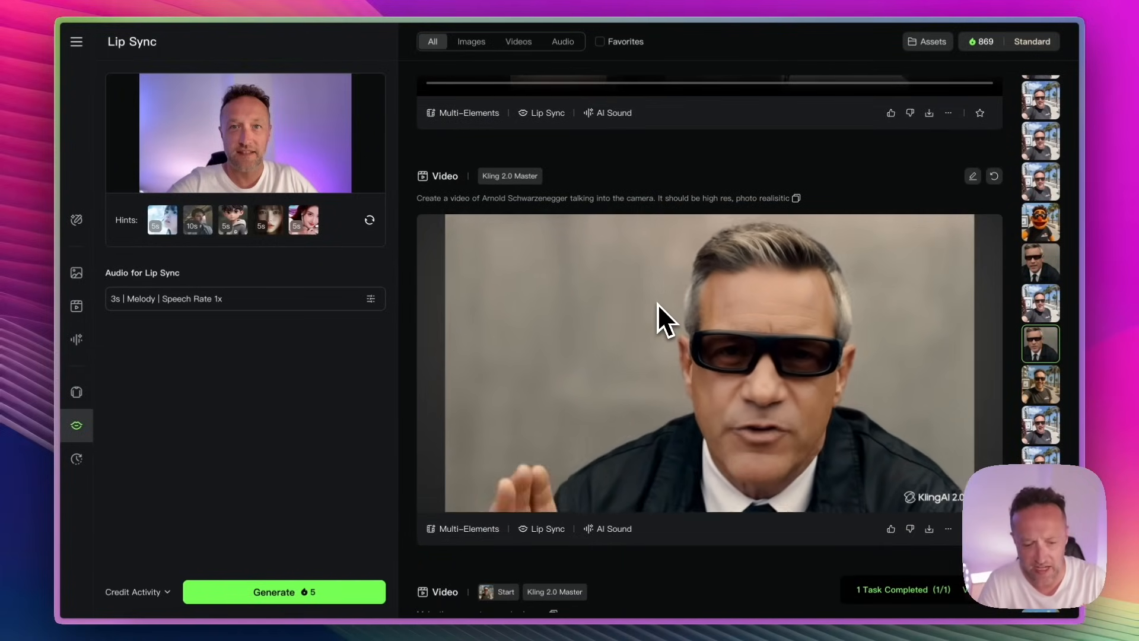
click(665, 319)
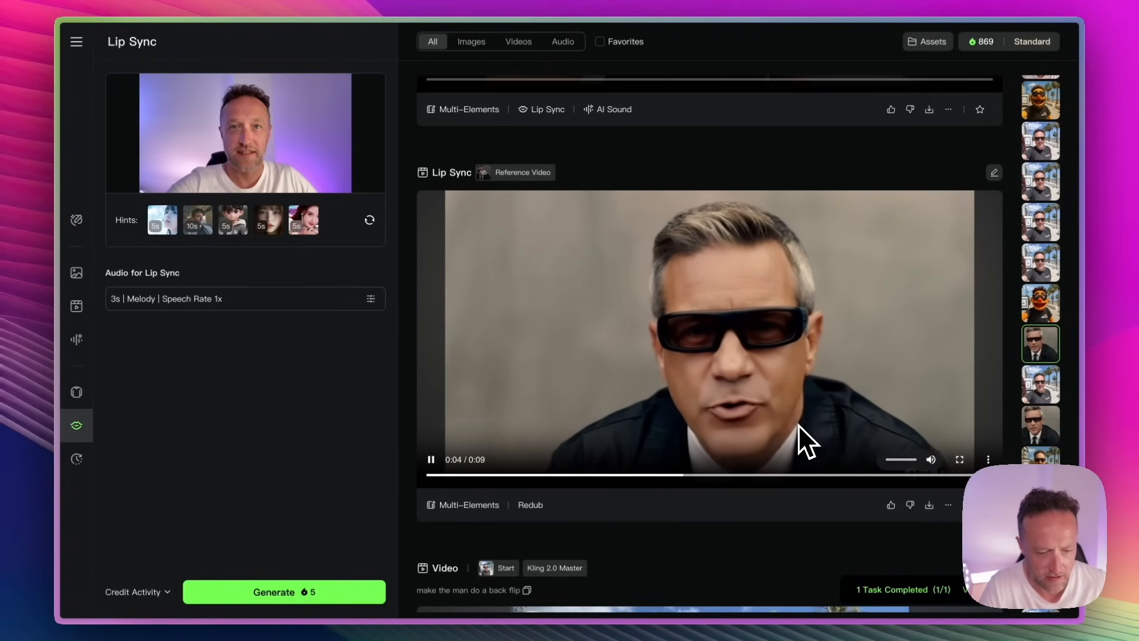
click(431, 477)
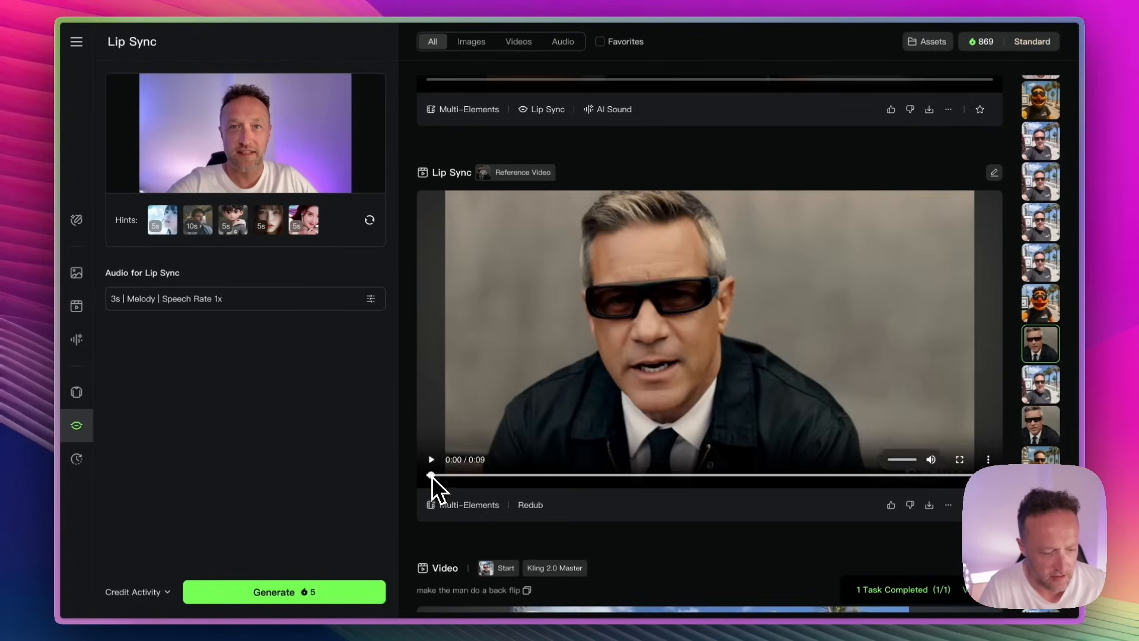
click(430, 458)
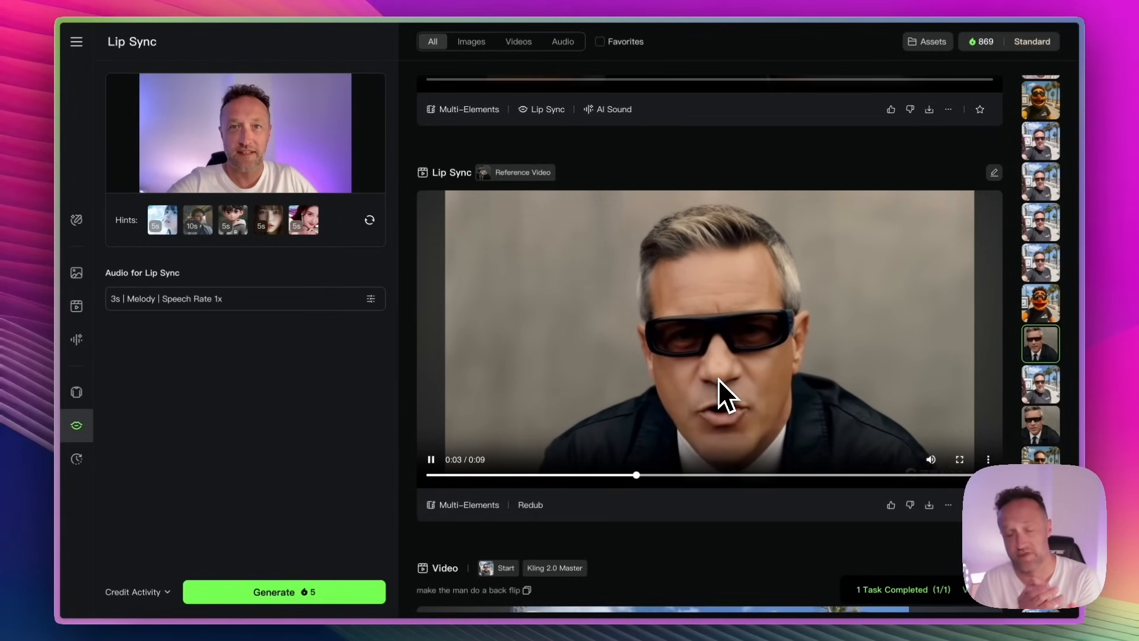
Pause the muppet couple clip and scroll down past the walking statue and Baby Yoda clips
scroll(up, 3)
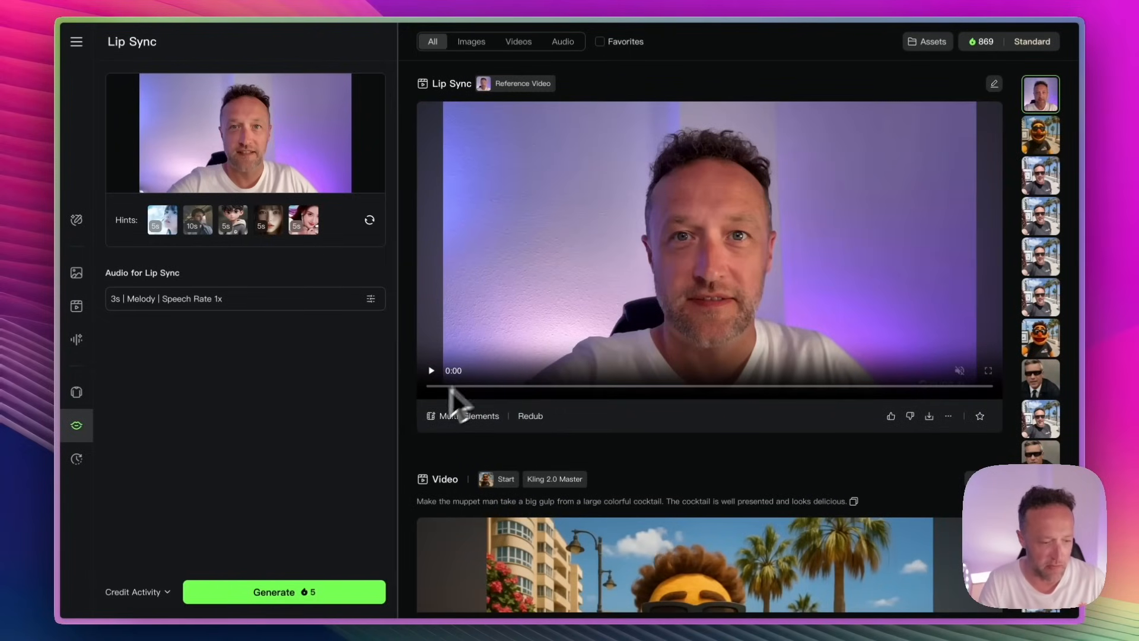
scroll(down, 3)
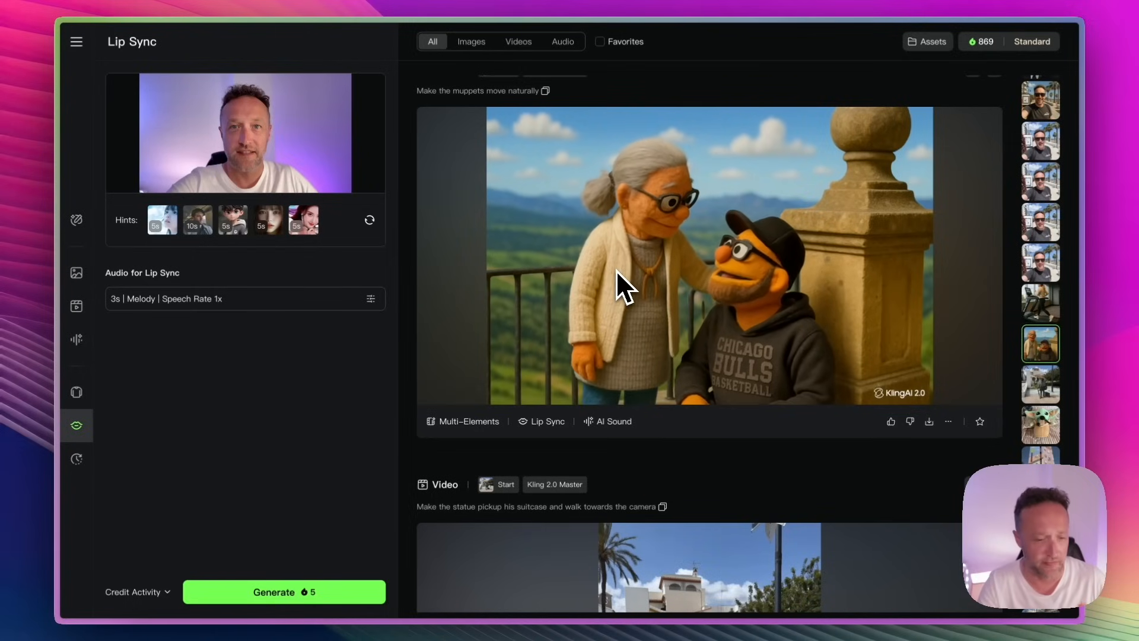
click(626, 284)
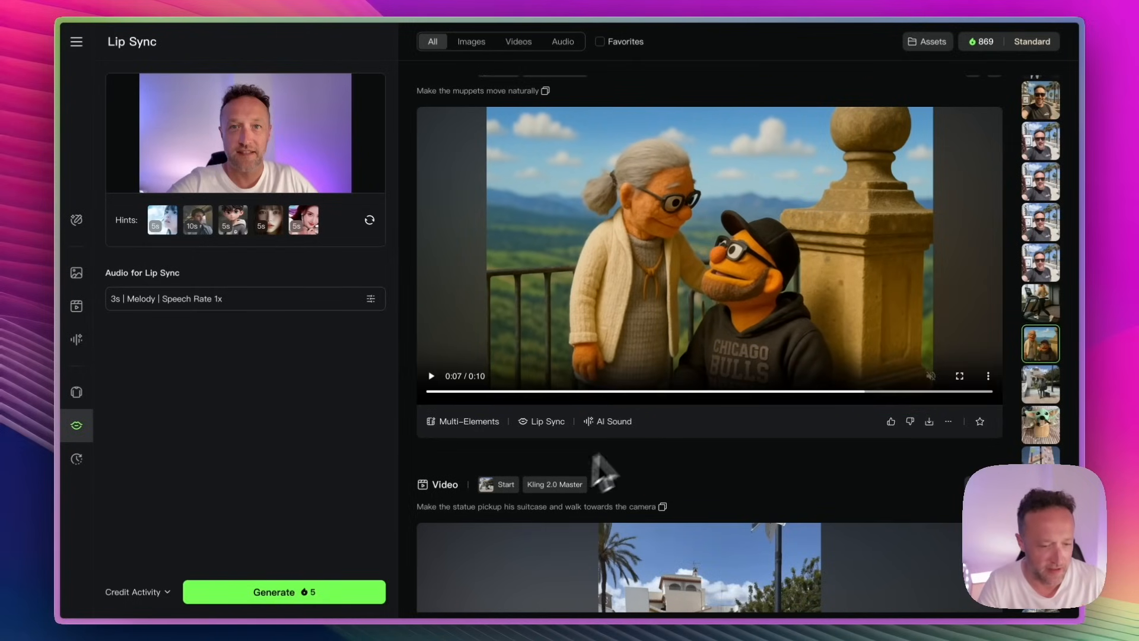
scroll(down, 3)
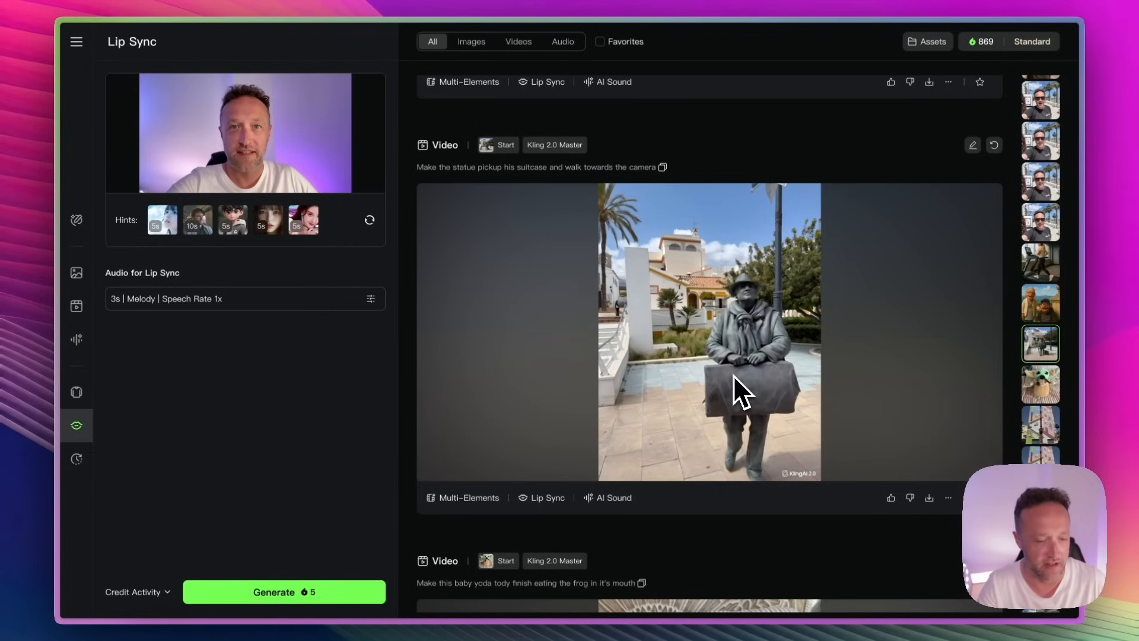
scroll(down, 3)
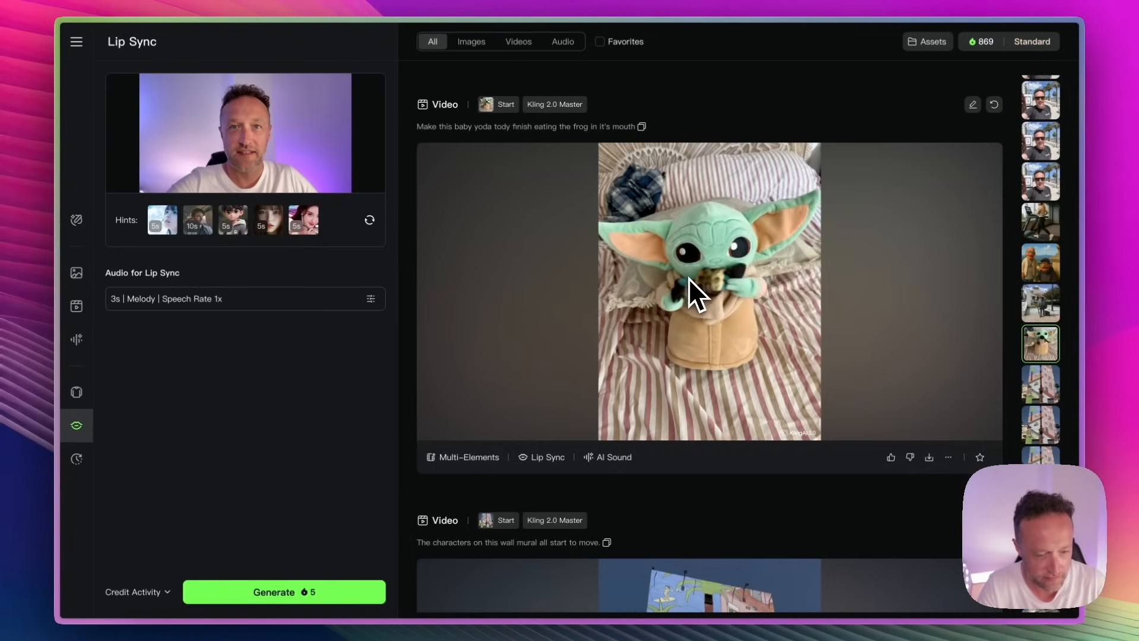
scroll(down, 3)
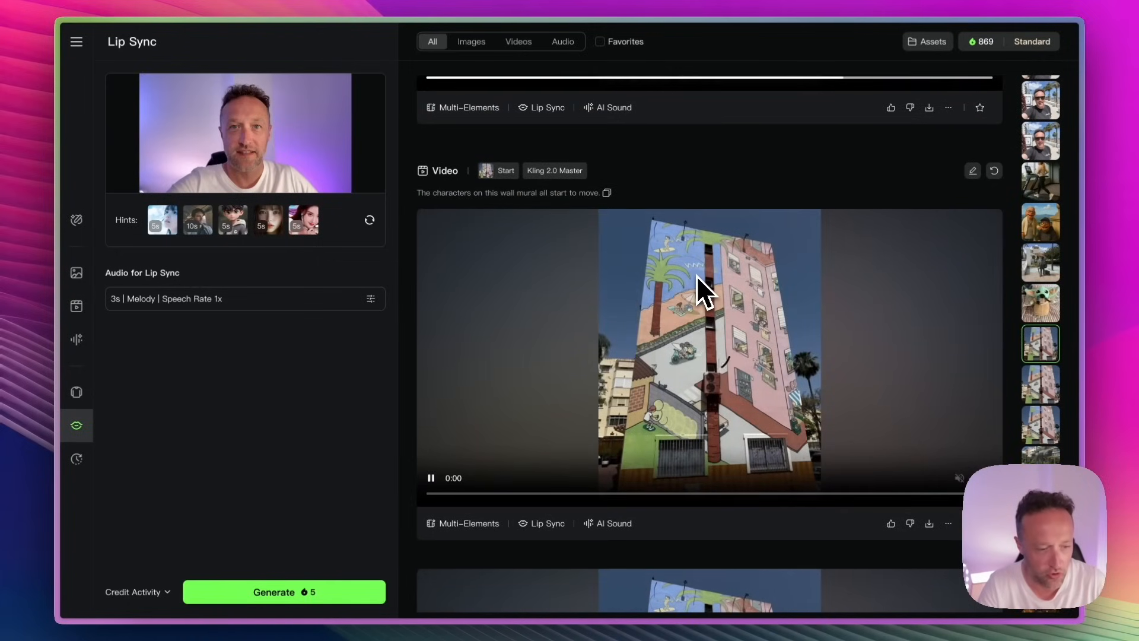
click(429, 477)
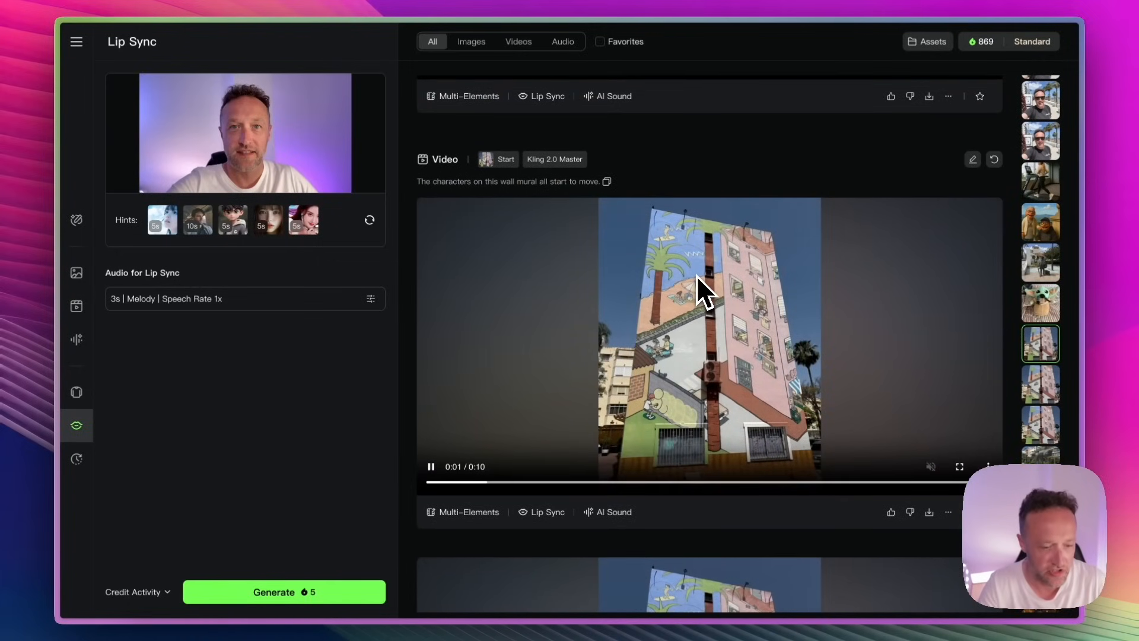
scroll(up, 3)
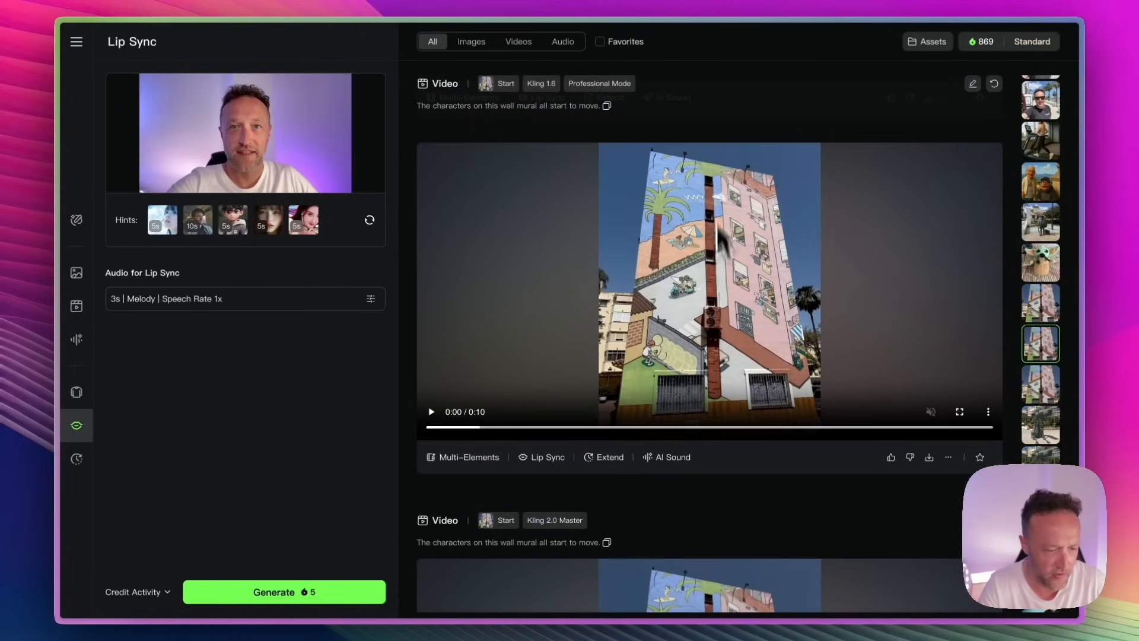
scroll(down, 3)
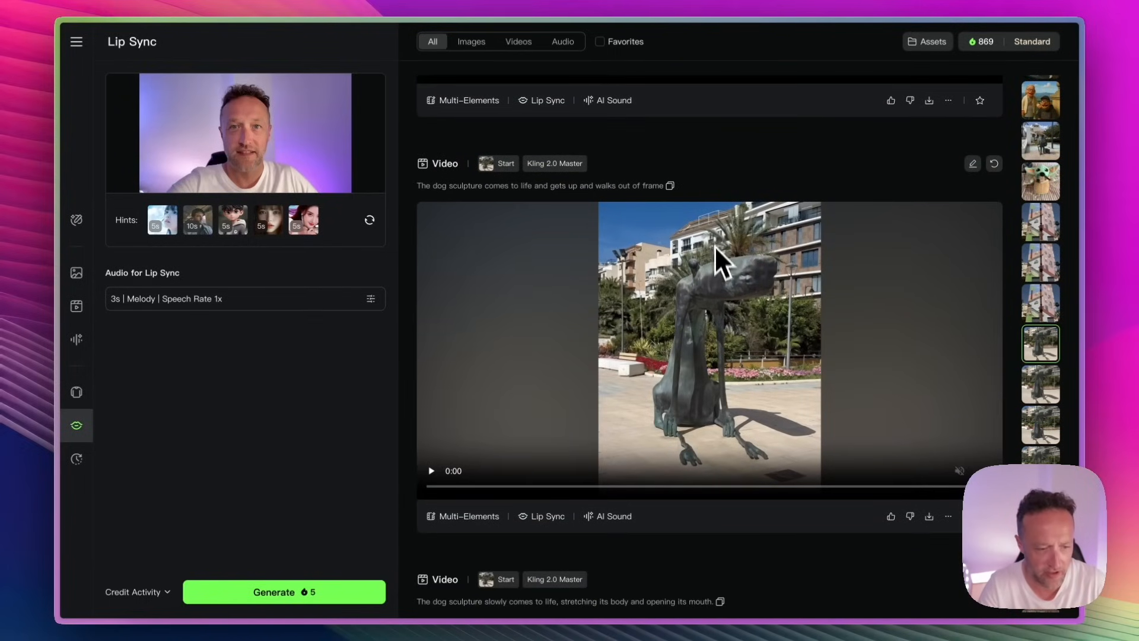
click(429, 471)
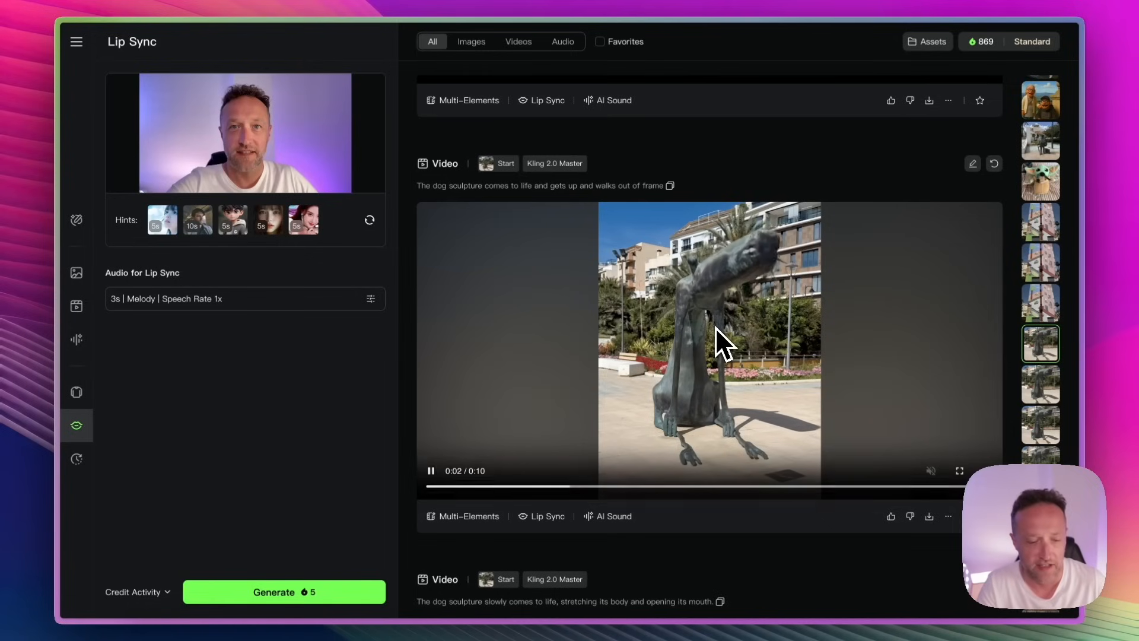
scroll(down, 3)
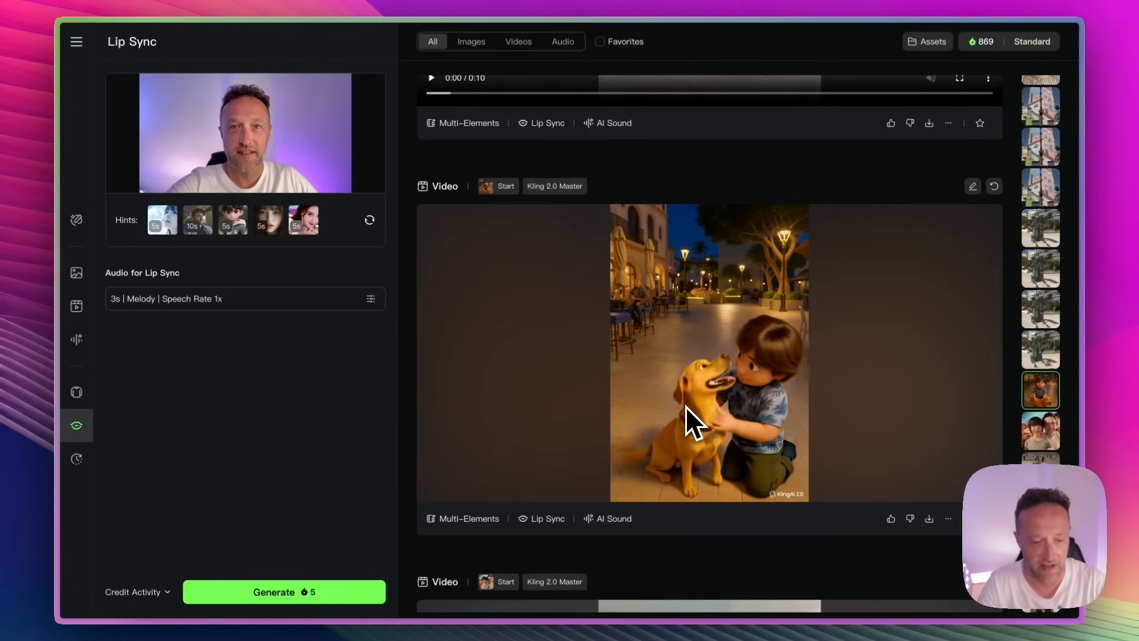
scroll(down, 3)
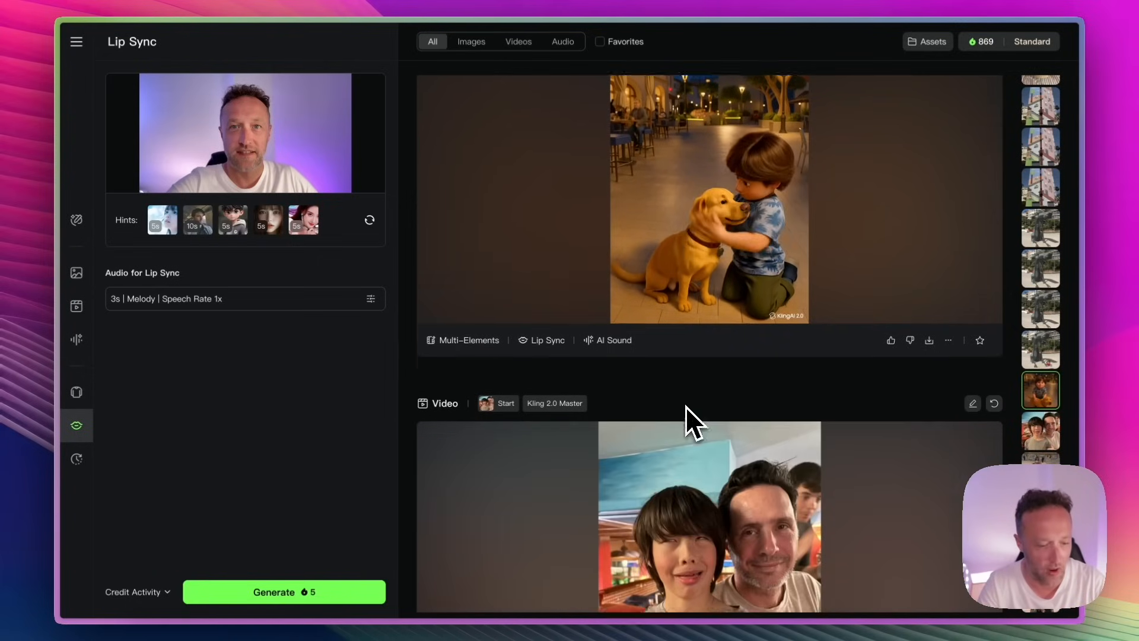
scroll(down, 3)
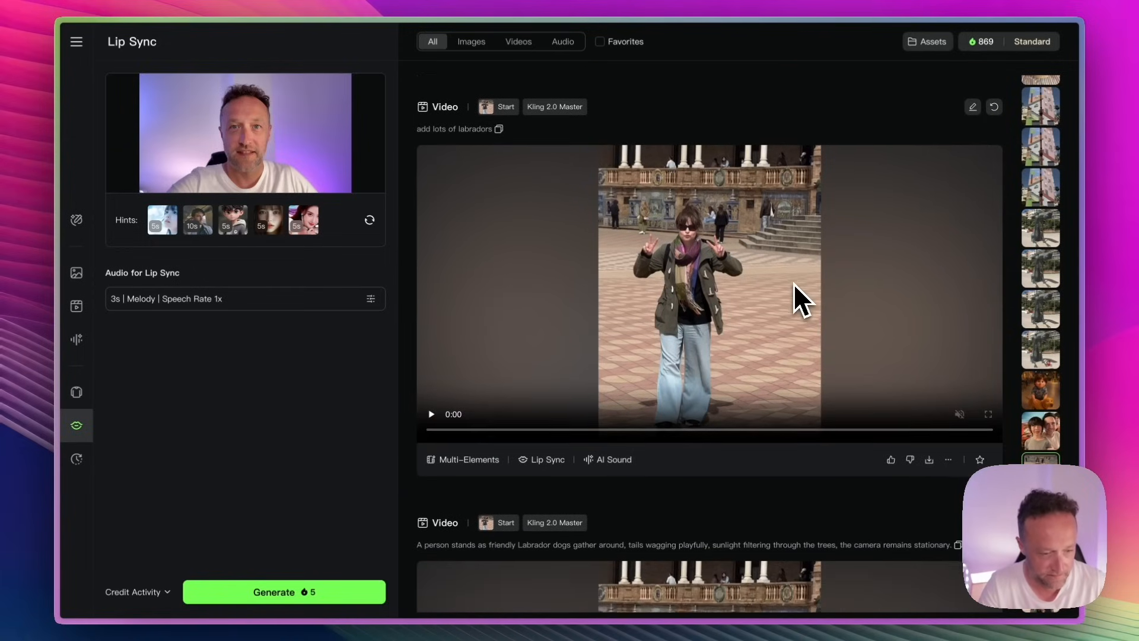
click(430, 414)
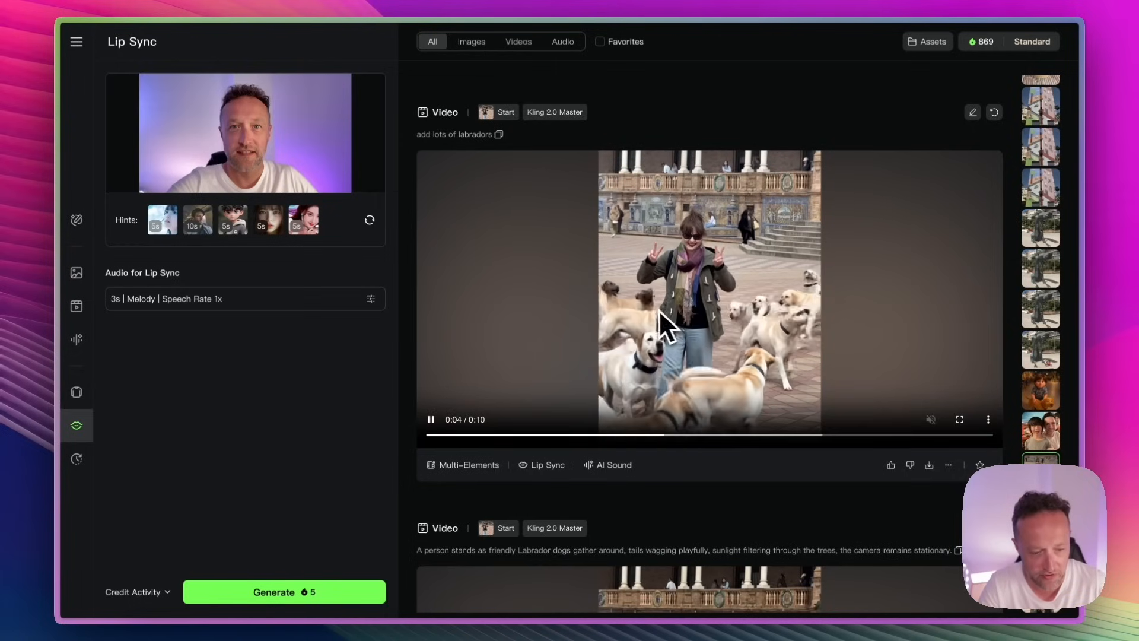
mouse_move(774, 335)
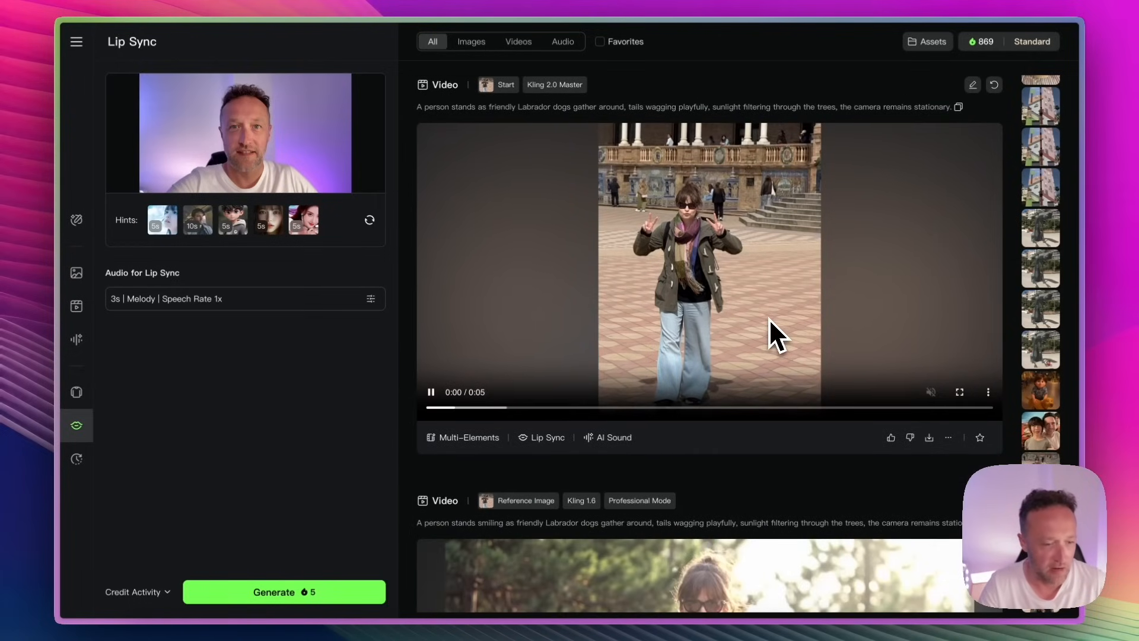
scroll(down, 3)
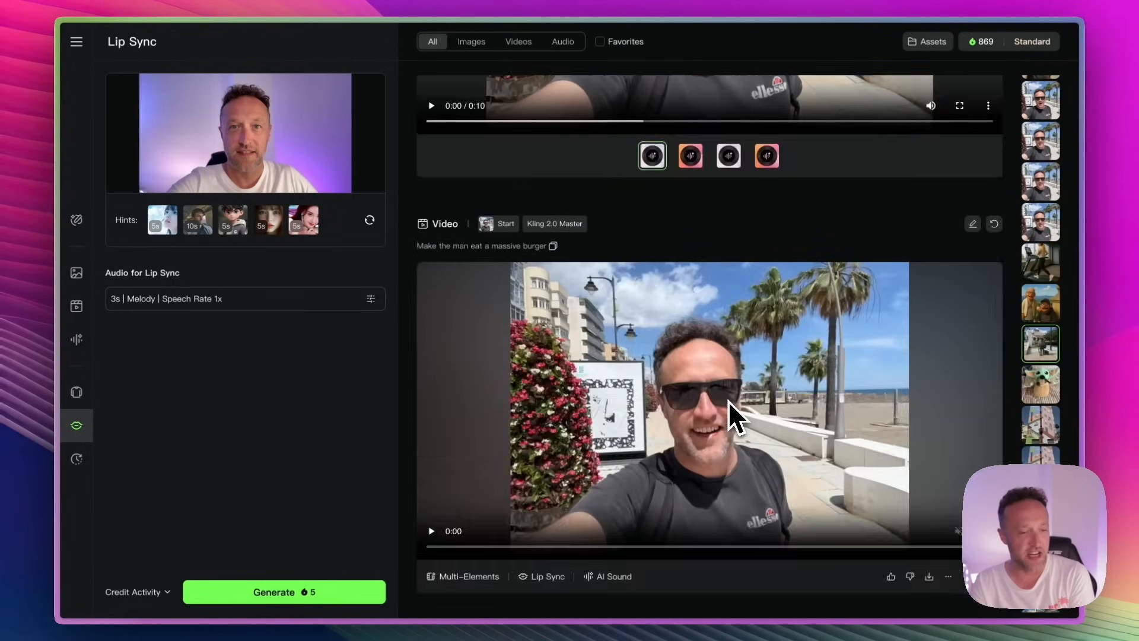
scroll(down, 3)
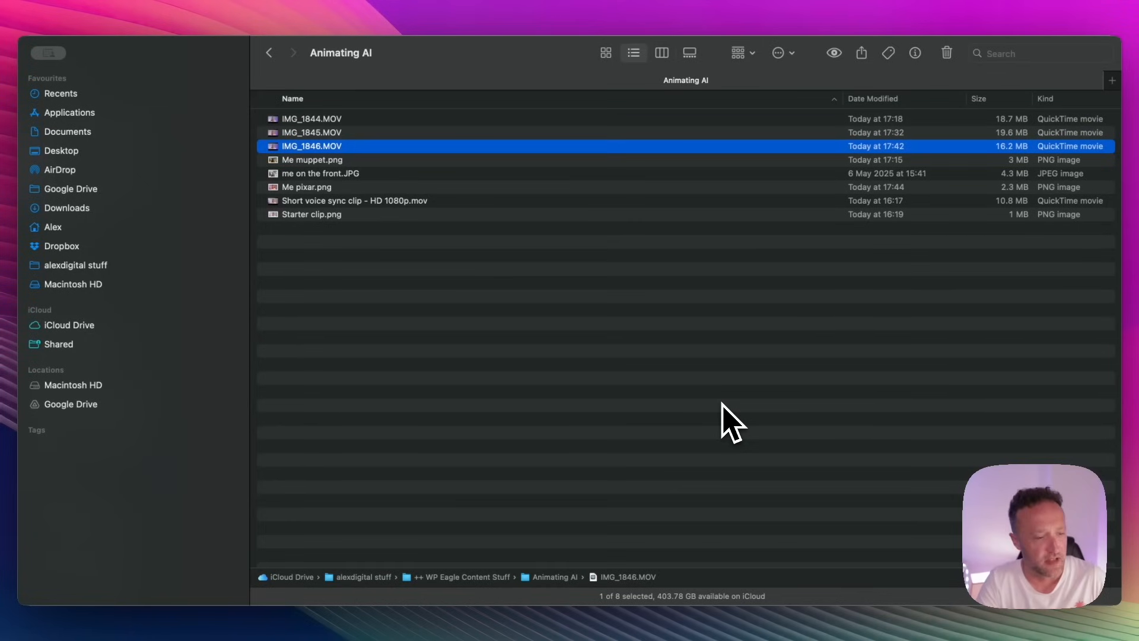
mouse_move(393, 218)
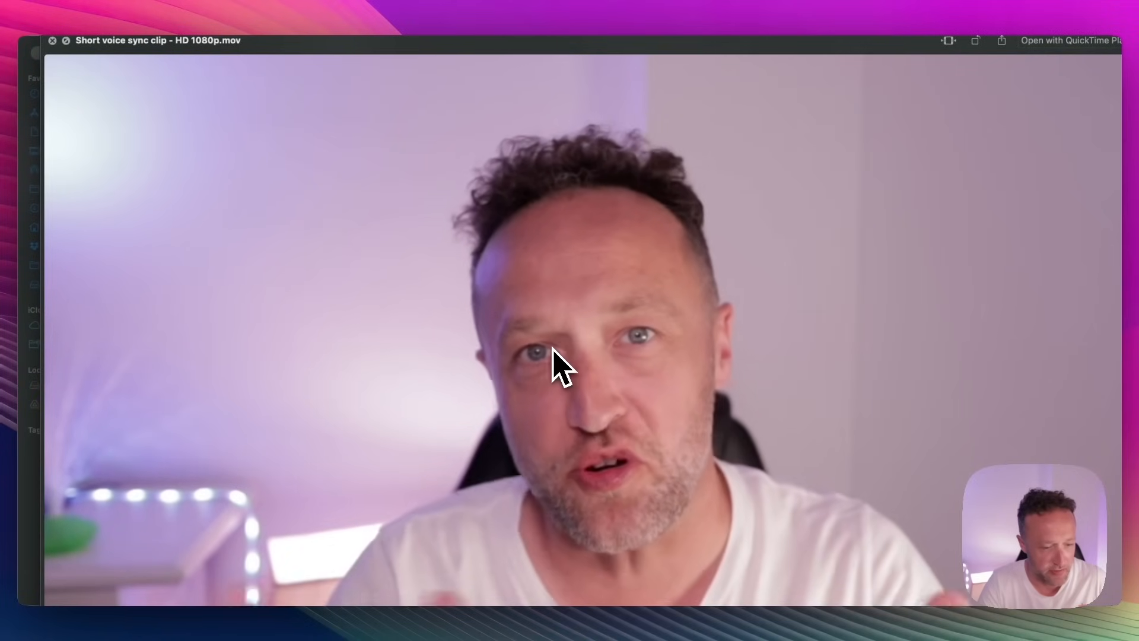
mouse_move(65, 65)
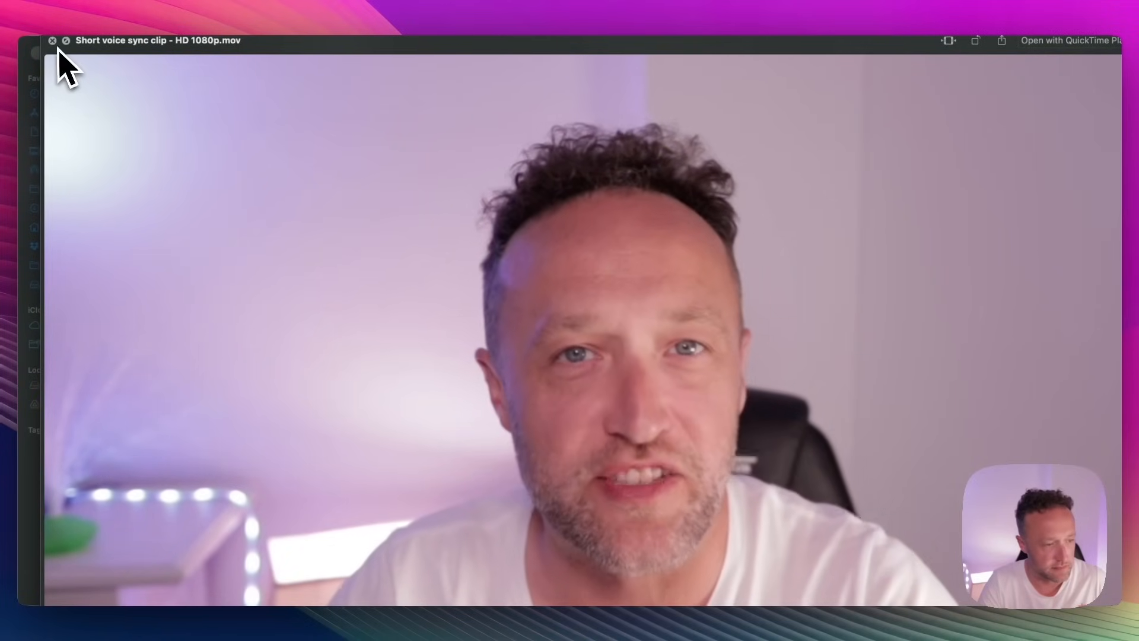
Close the voice sync clip preview, Quick Look Me pixar.png, then close it back to the Animating AI folder
click(53, 40)
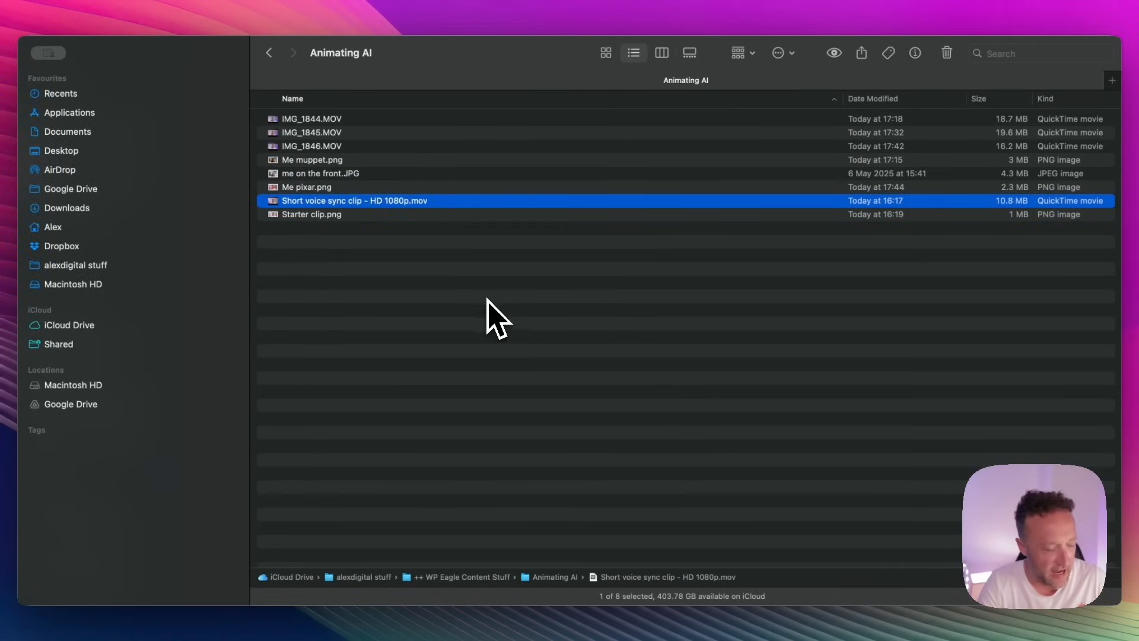
mouse_move(378, 199)
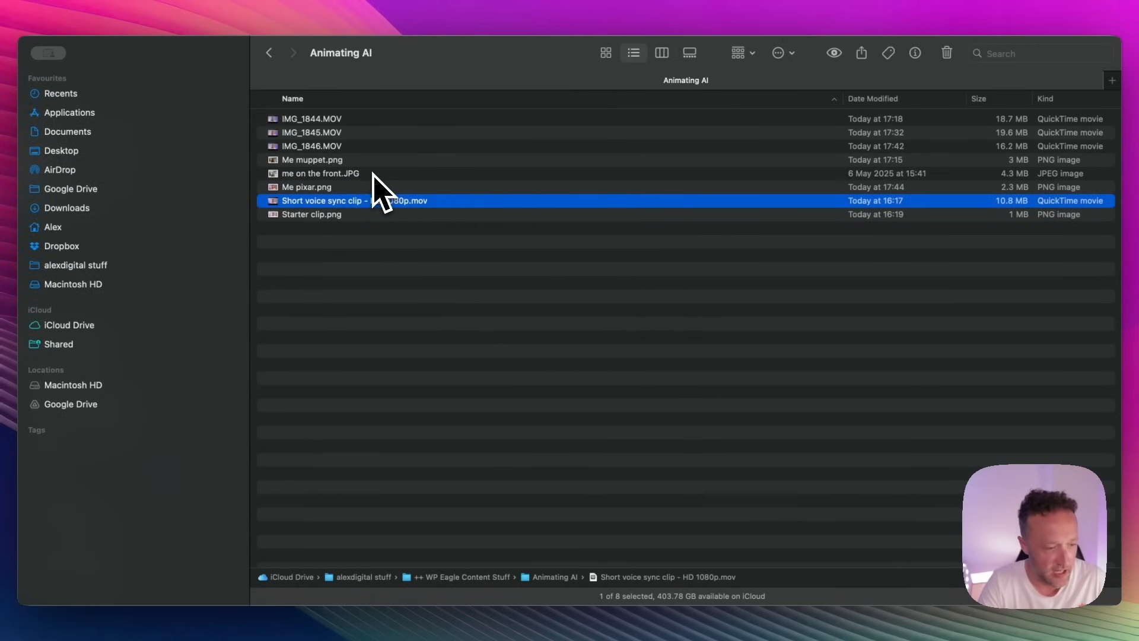
click(309, 213)
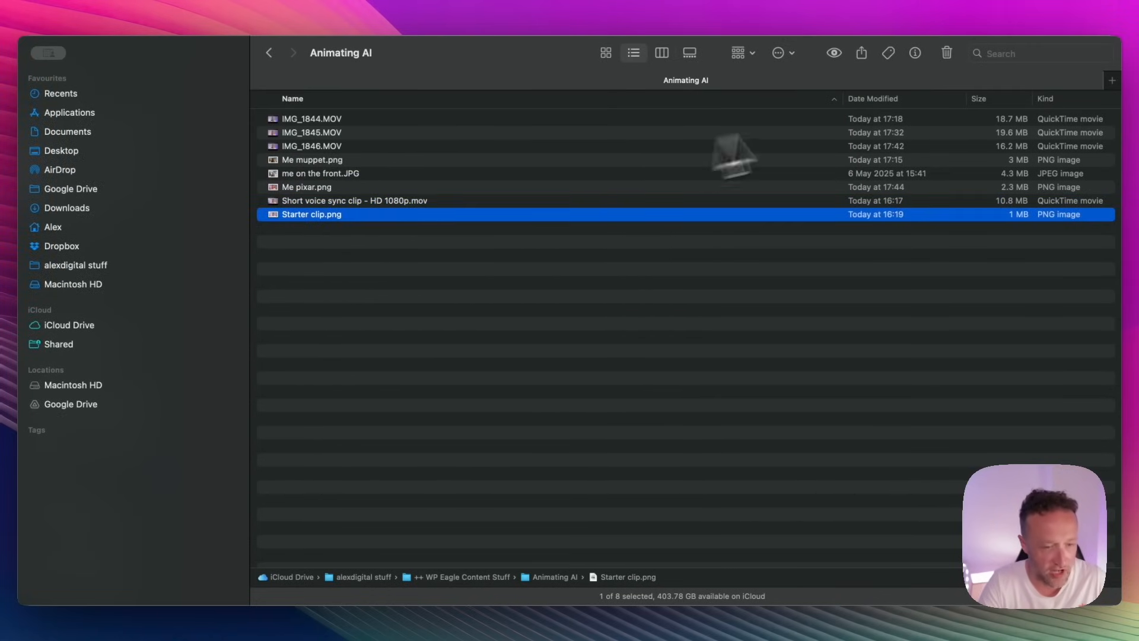
key(space)
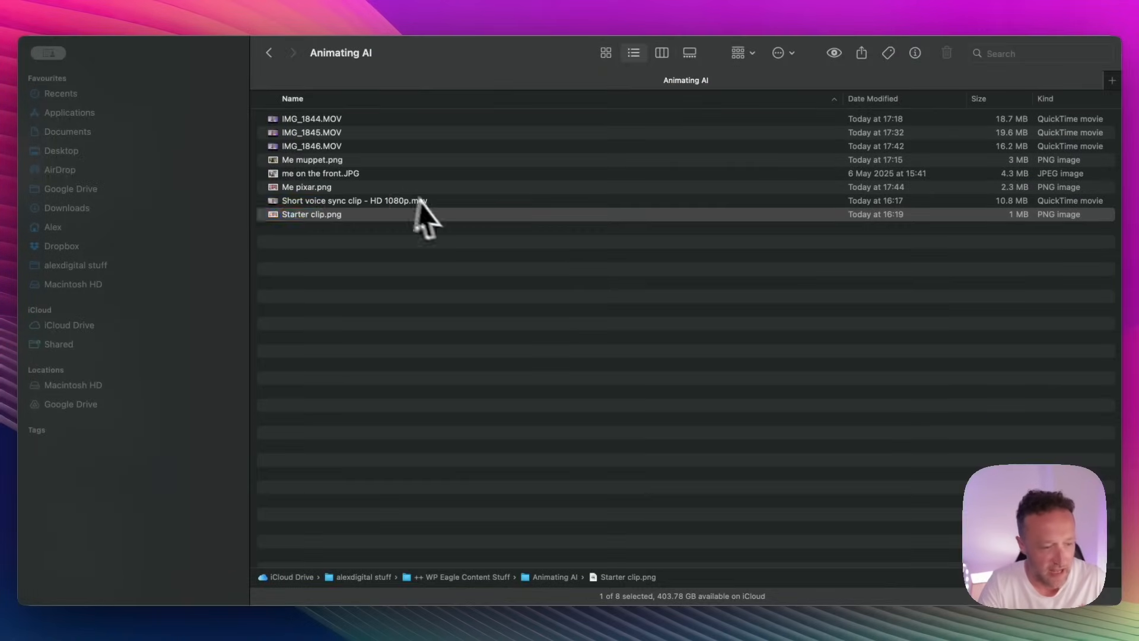
click(306, 187)
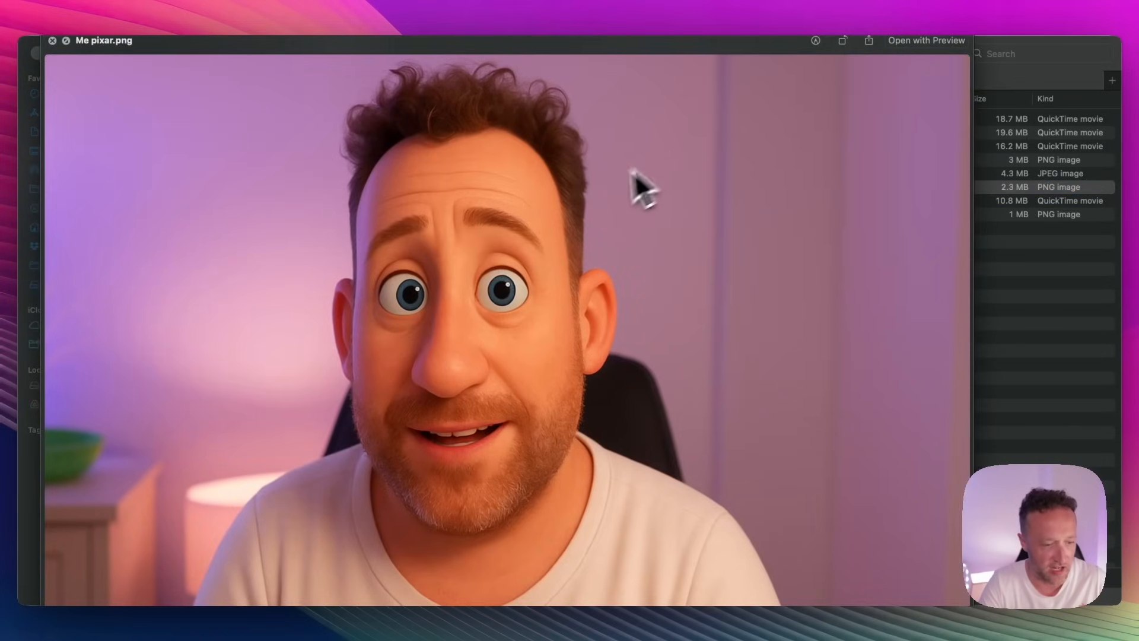
mouse_move(87, 80)
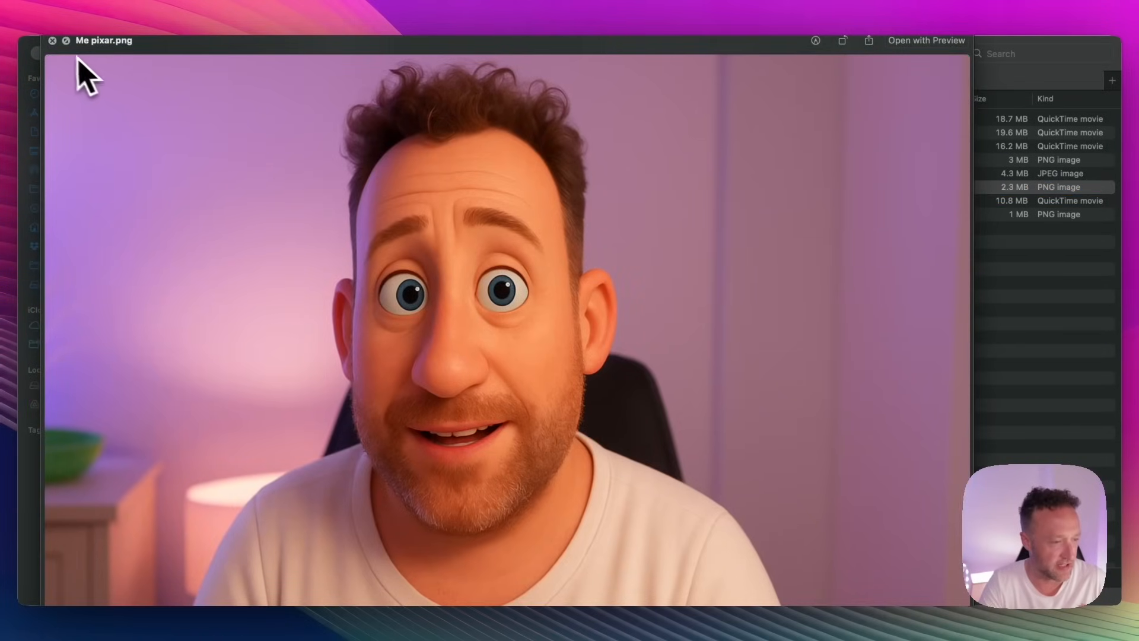
click(52, 40)
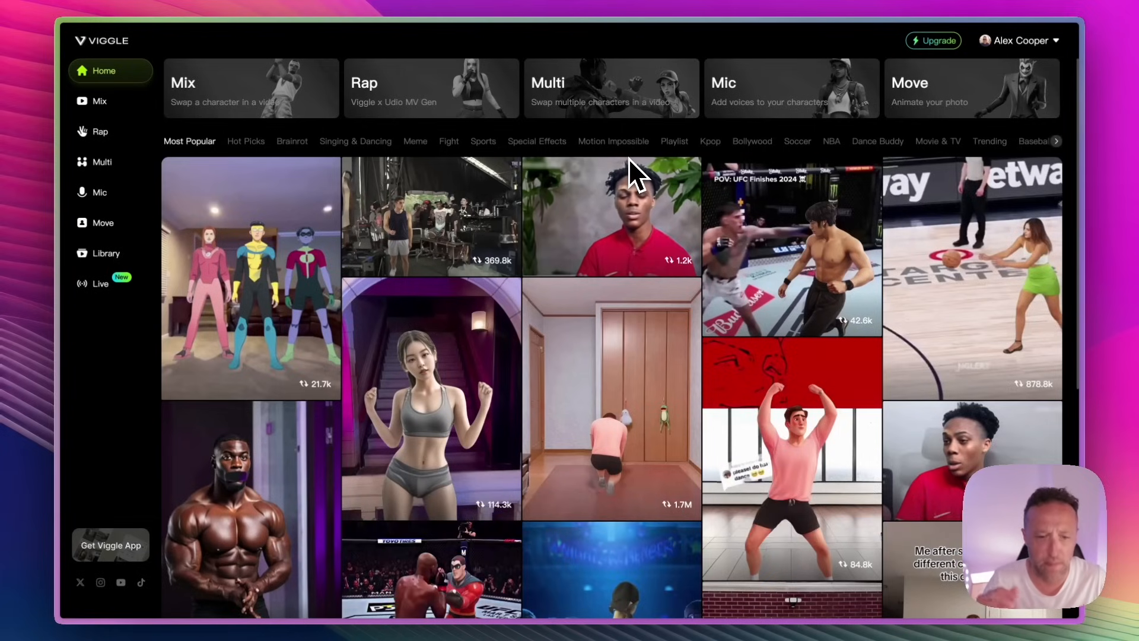
mouse_move(638, 177)
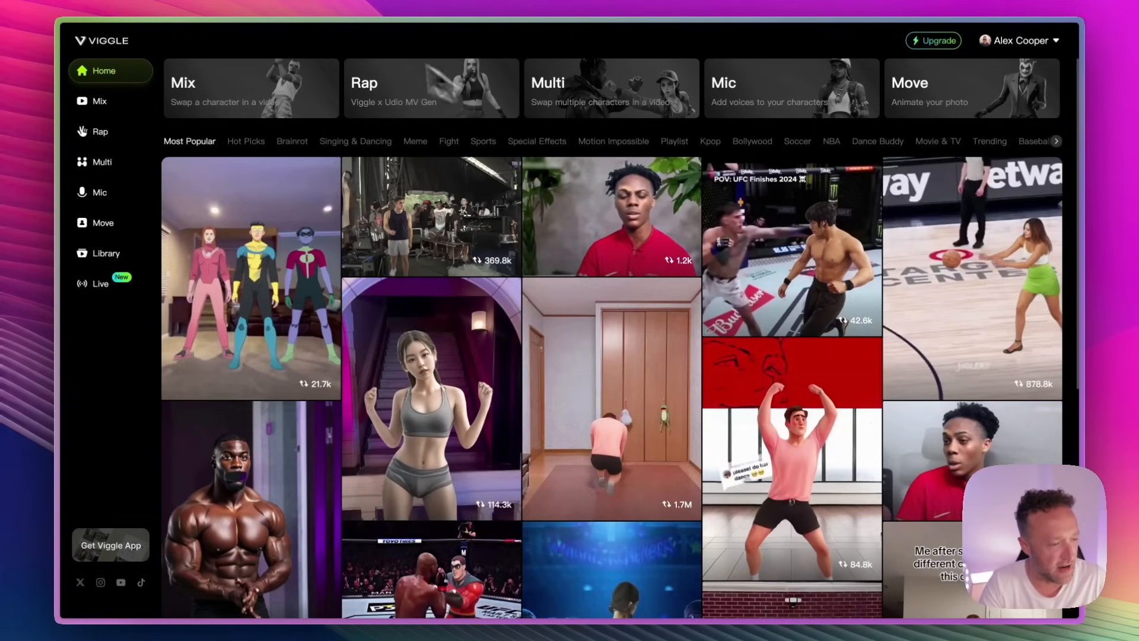
Start a Mix and upload Me pixar.png as the character
click(100, 100)
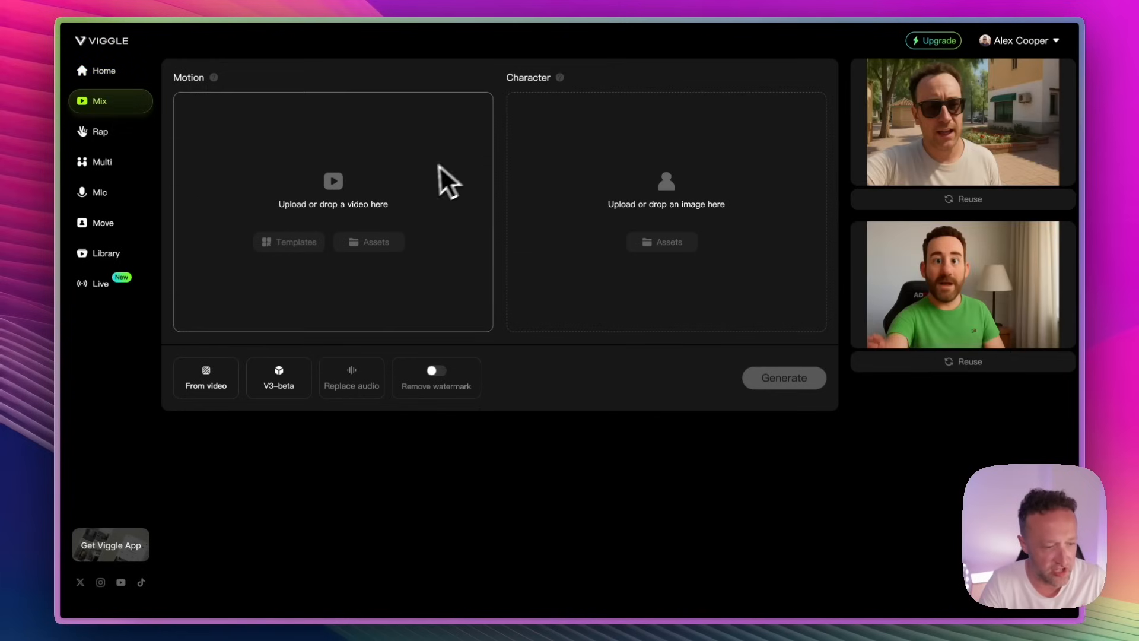
mouse_move(672, 207)
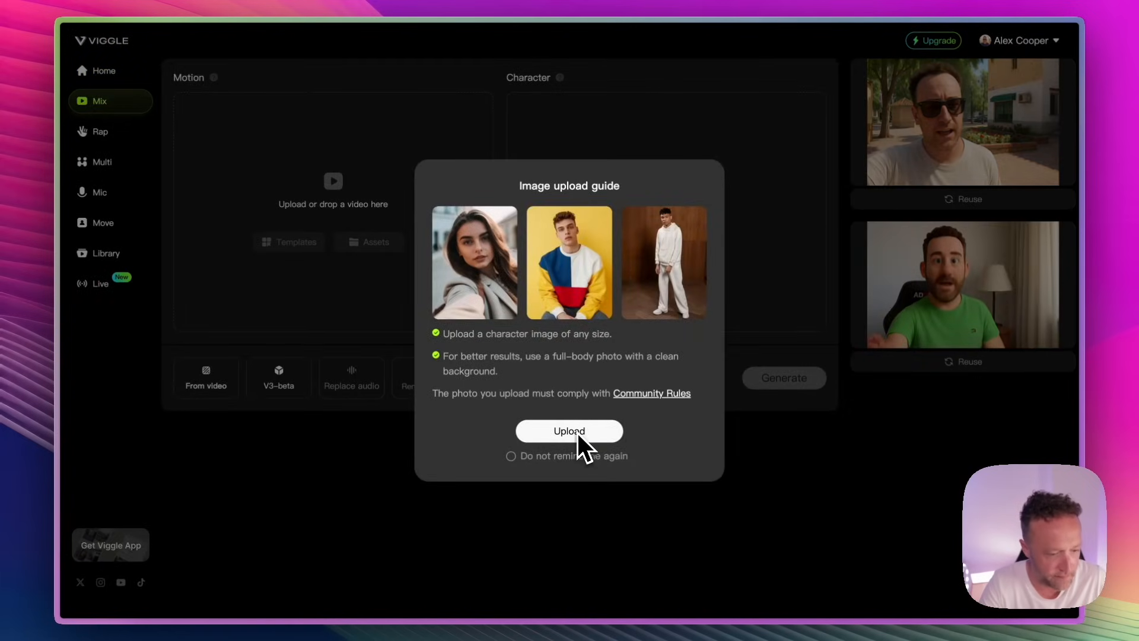
click(568, 431)
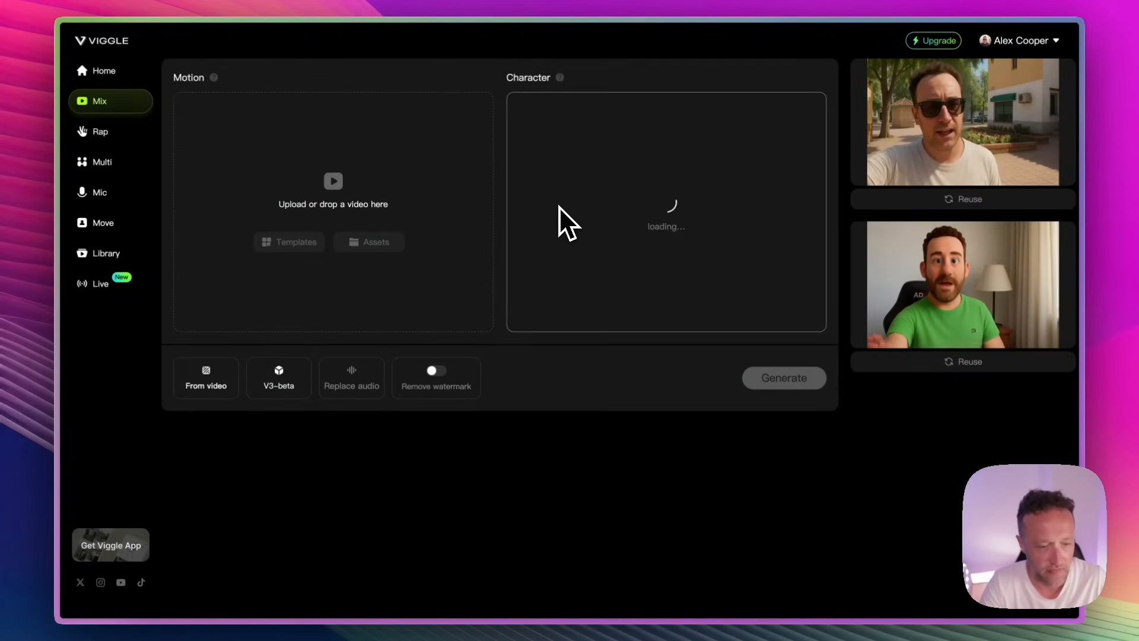
mouse_move(332, 203)
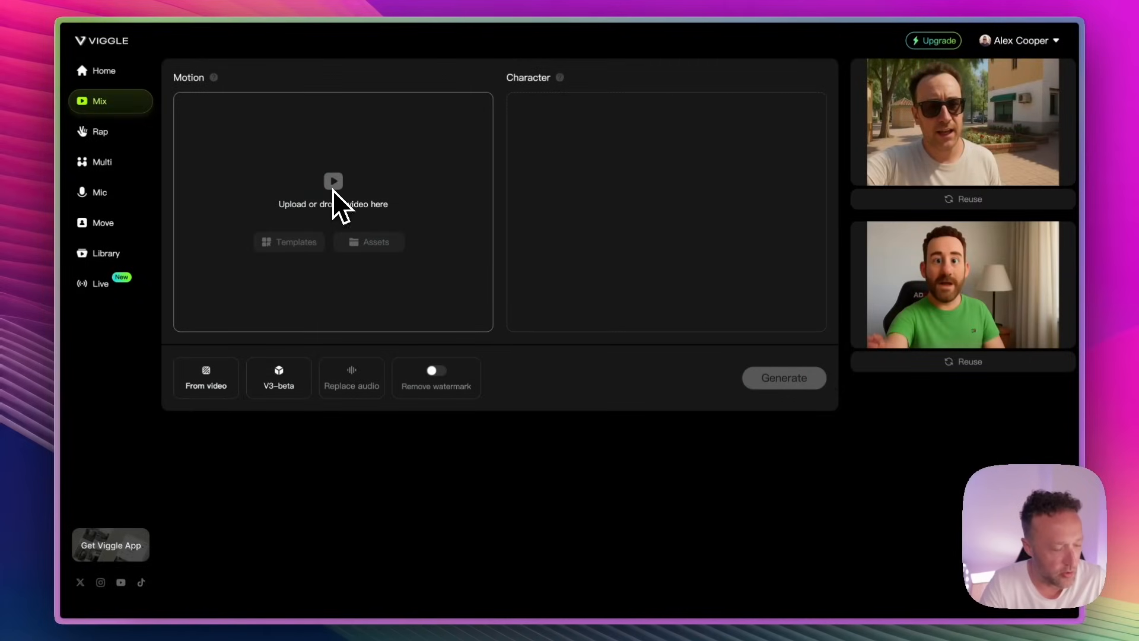
Upload Short voice sync clip - HD 1080p.mov as the motion video for the Mix
click(332, 192)
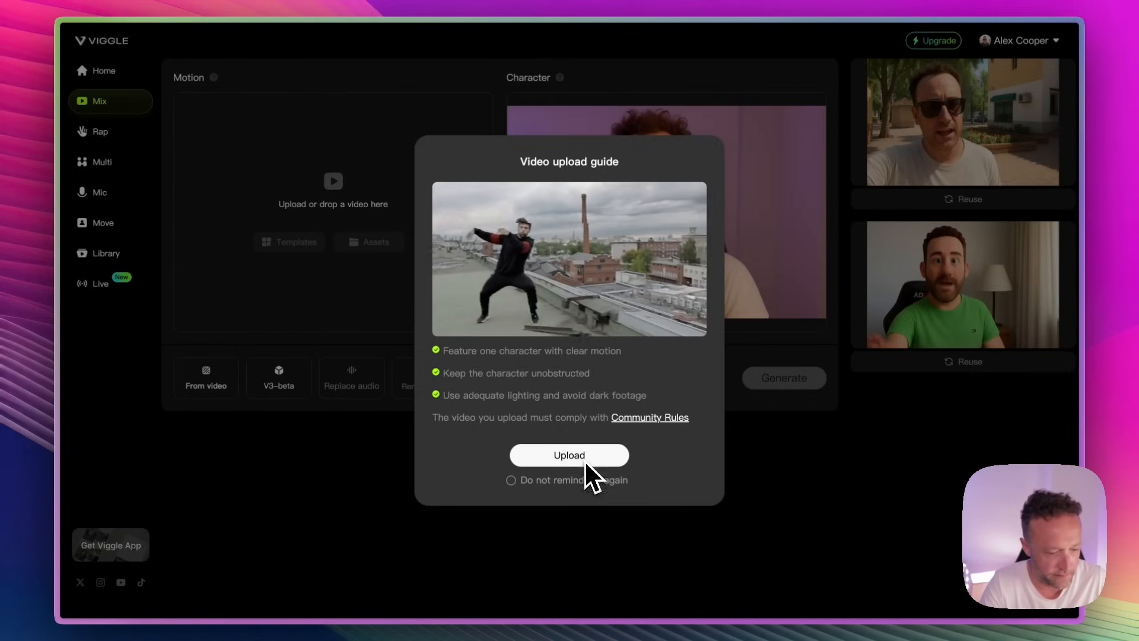
click(568, 456)
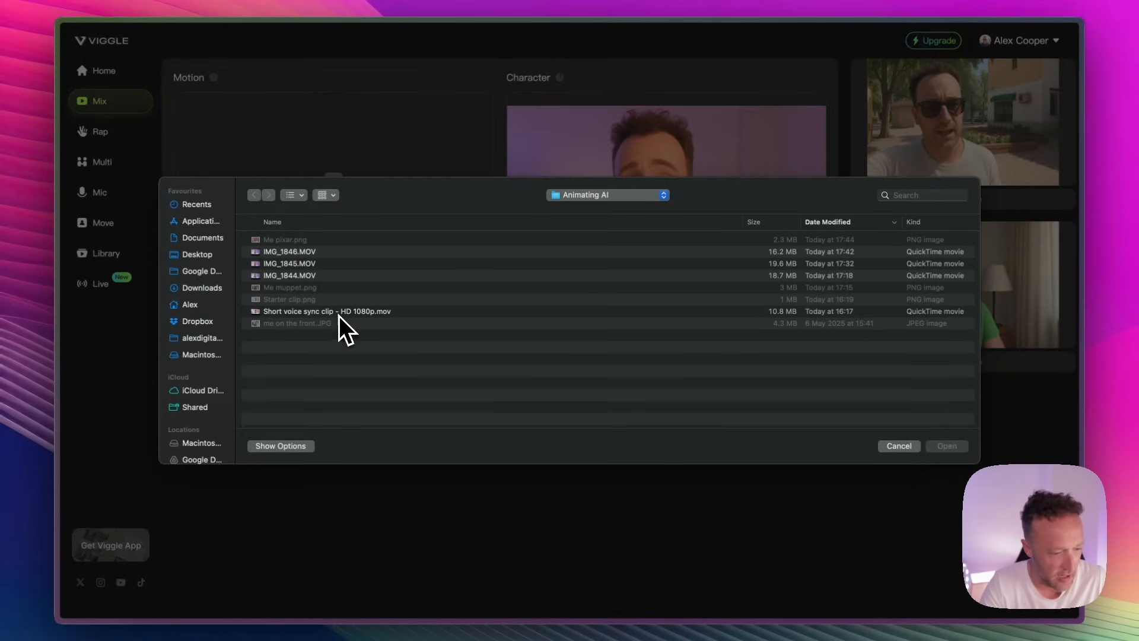
click(945, 445)
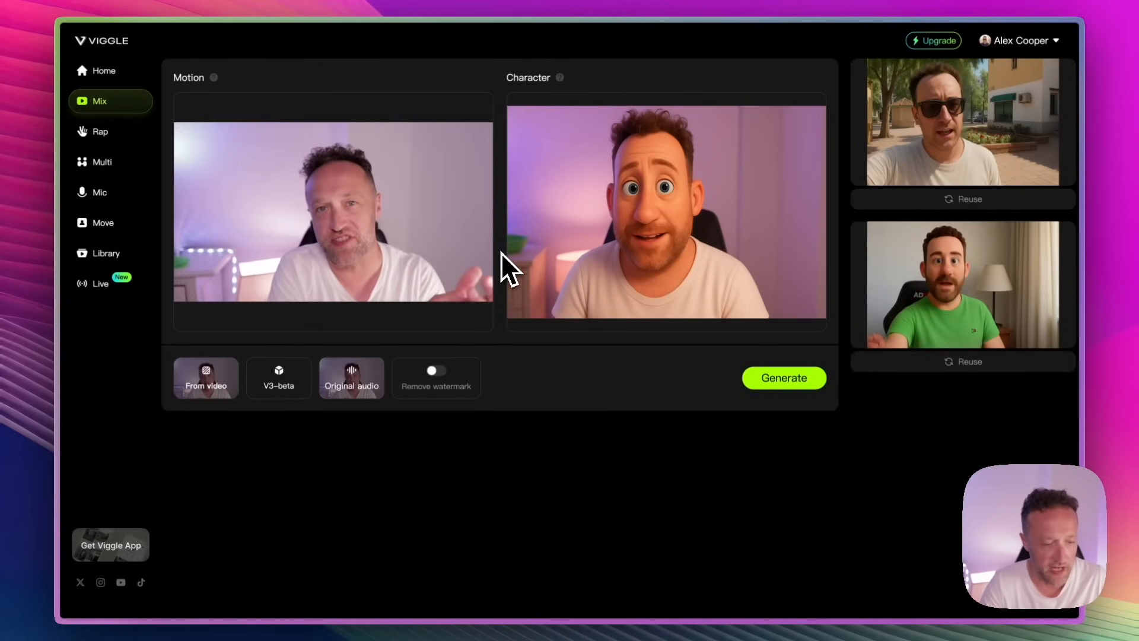
mouse_move(596, 389)
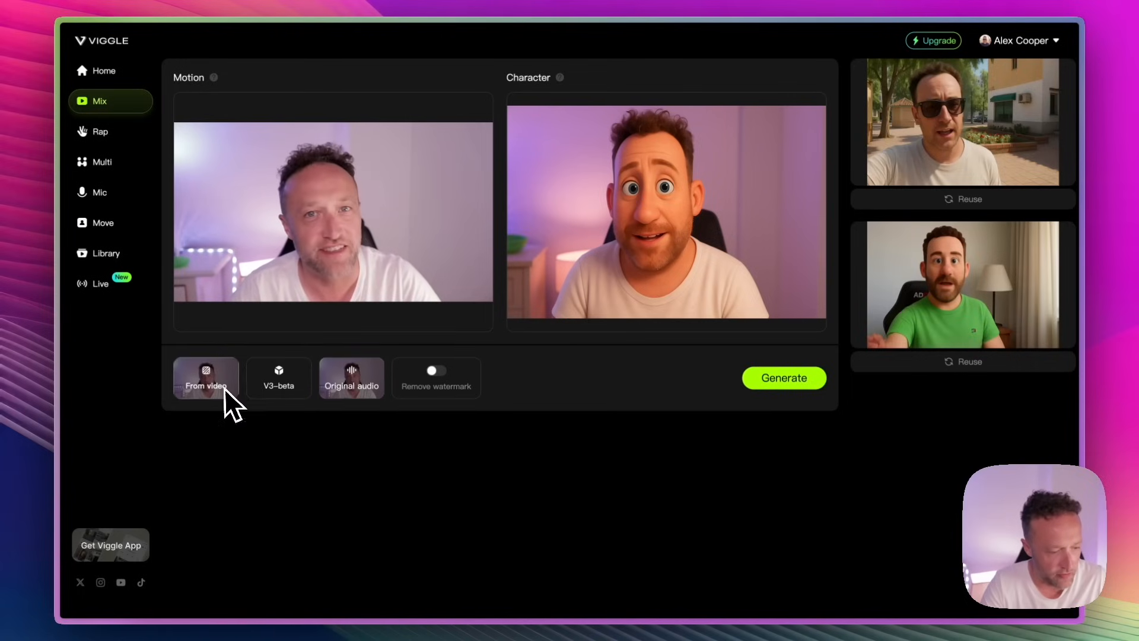
click(279, 377)
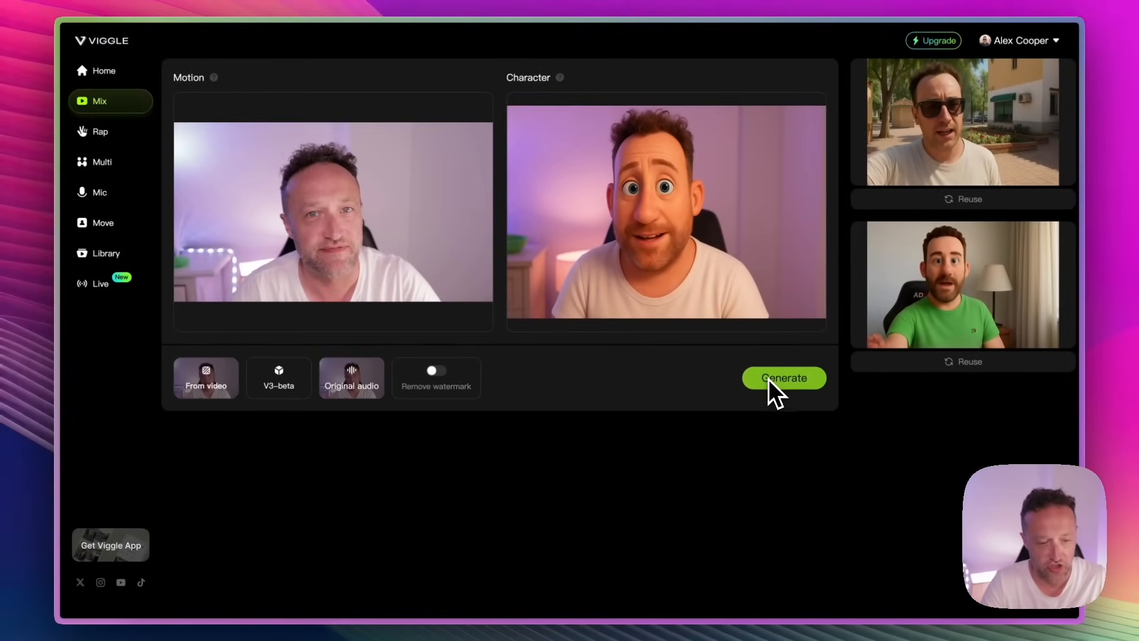
Generate the Pixar-character Mix video so a new result tops the history list
click(785, 377)
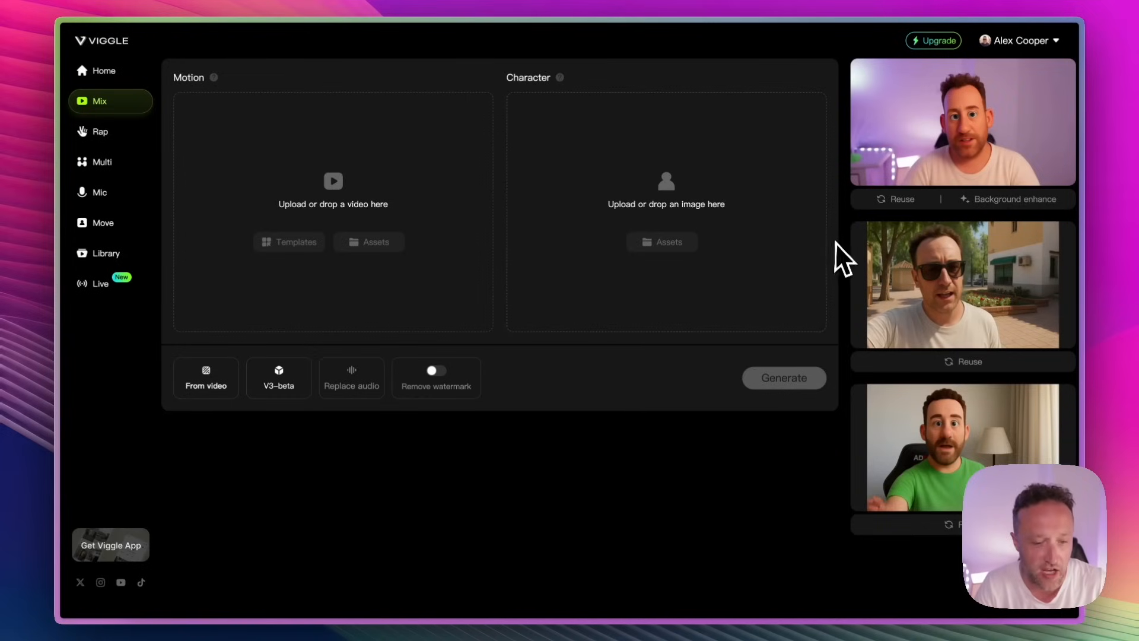
mouse_move(846, 250)
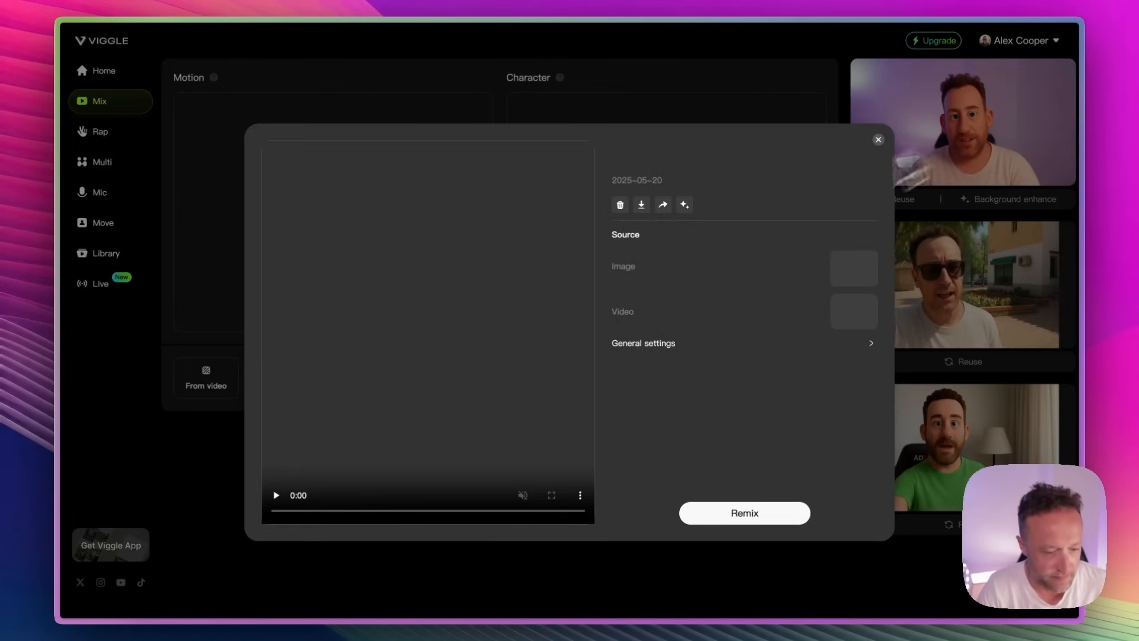
Play and pause the finished Pixar-character video, then close its preview back to the Mix form
click(275, 495)
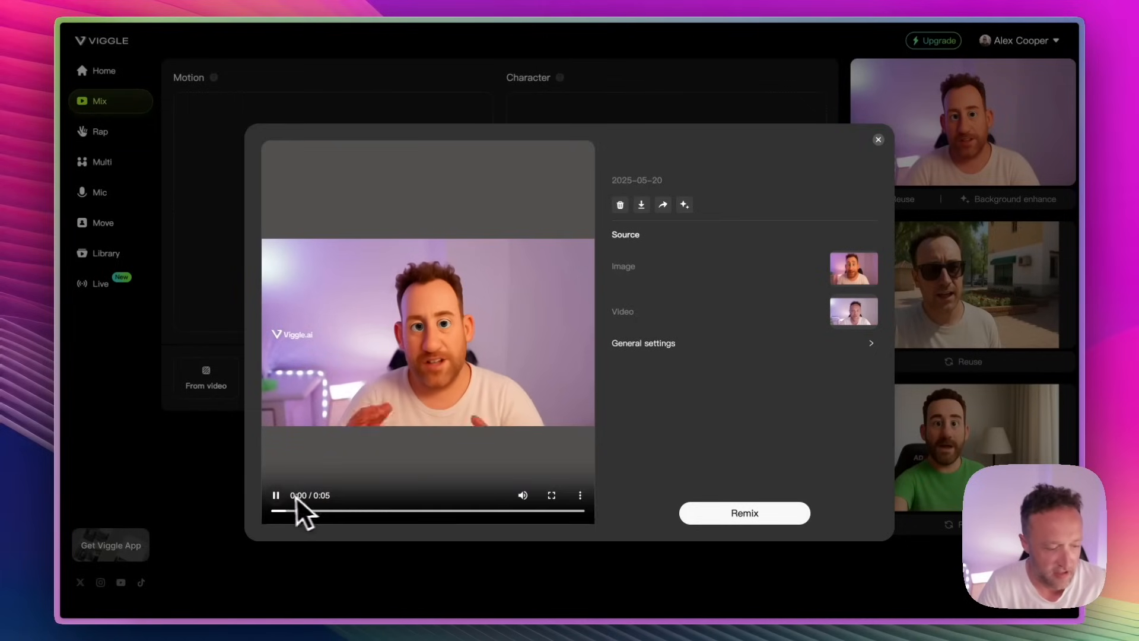
click(276, 494)
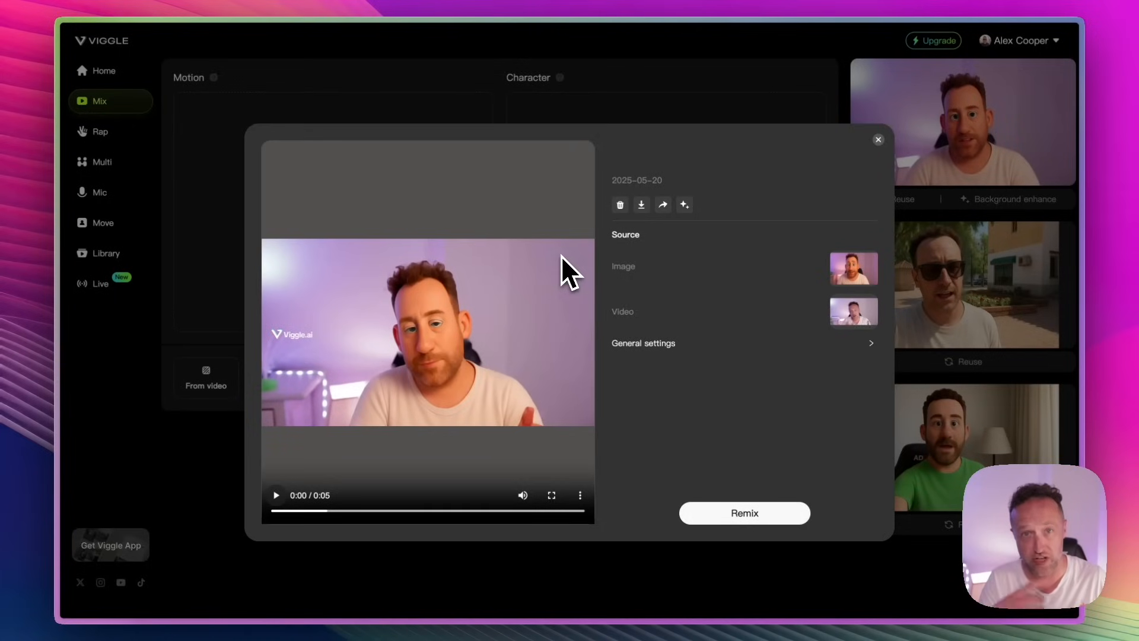
mouse_move(664, 185)
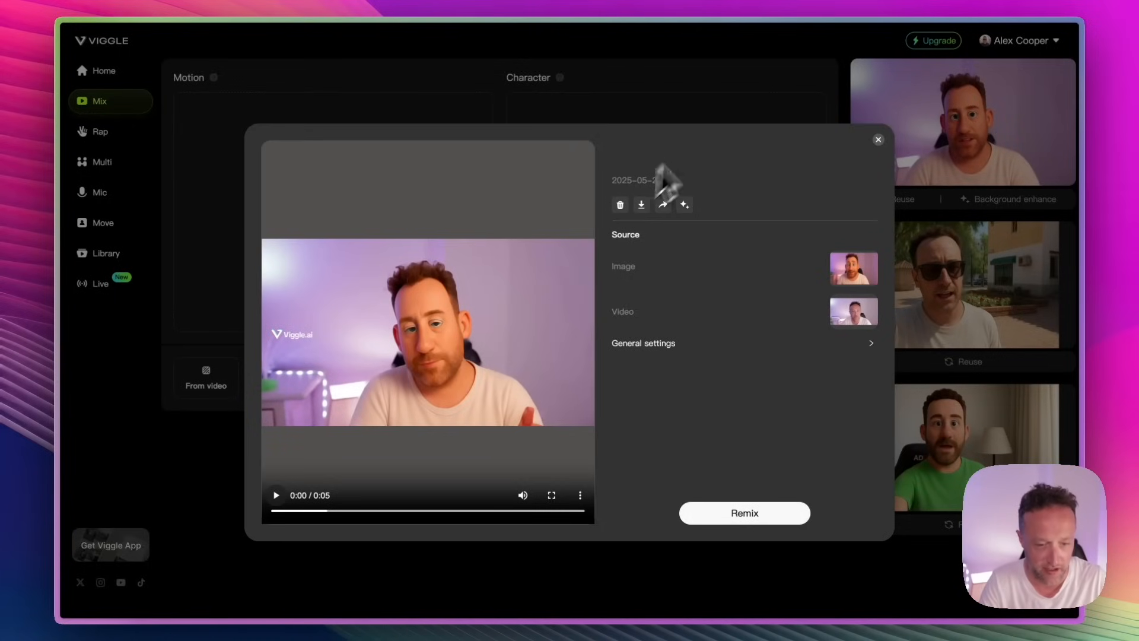
click(878, 139)
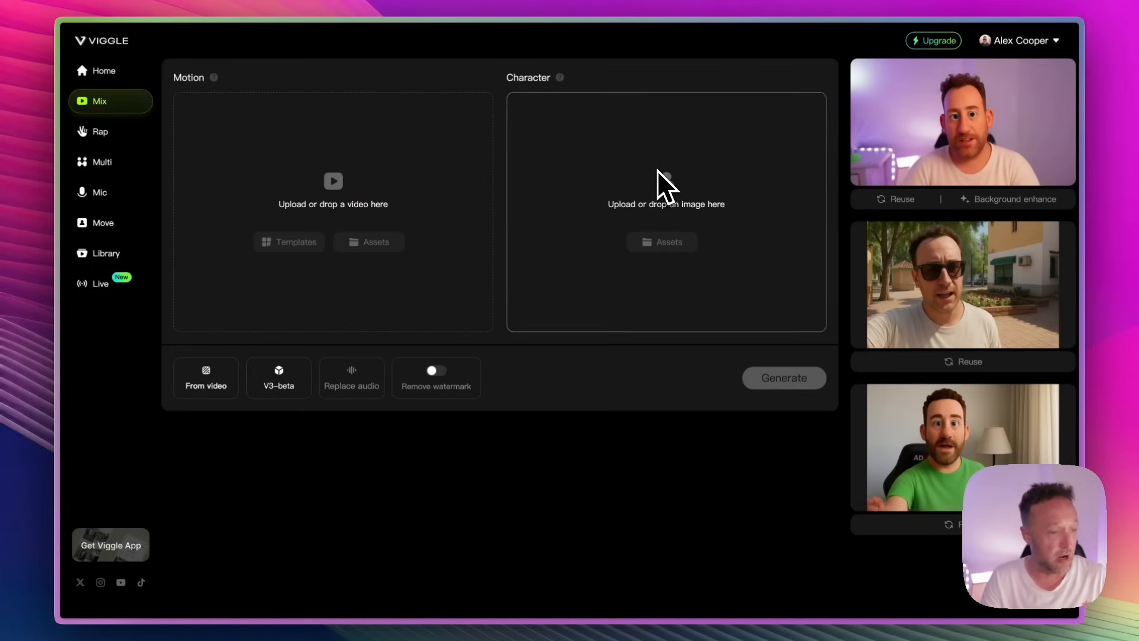